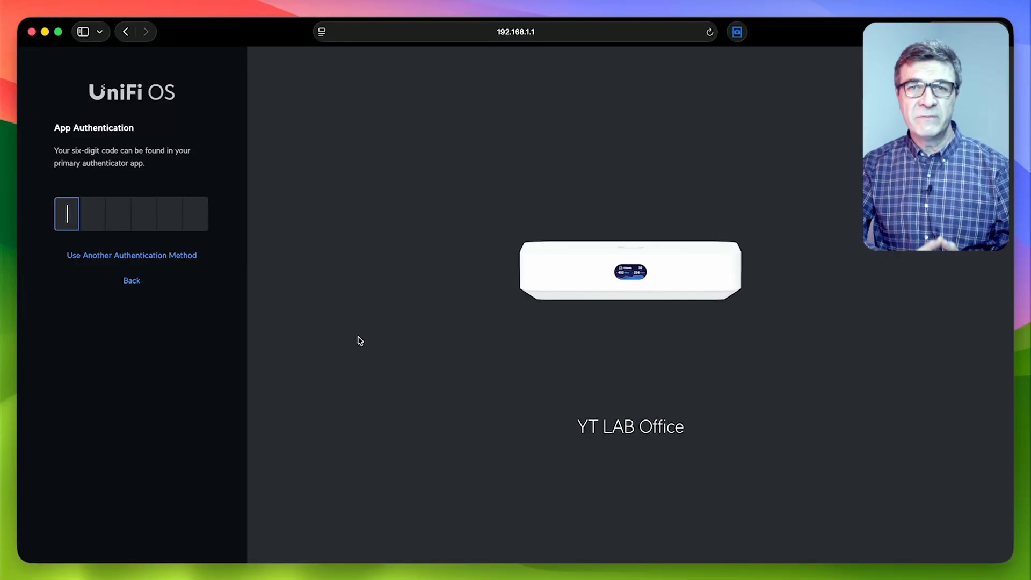
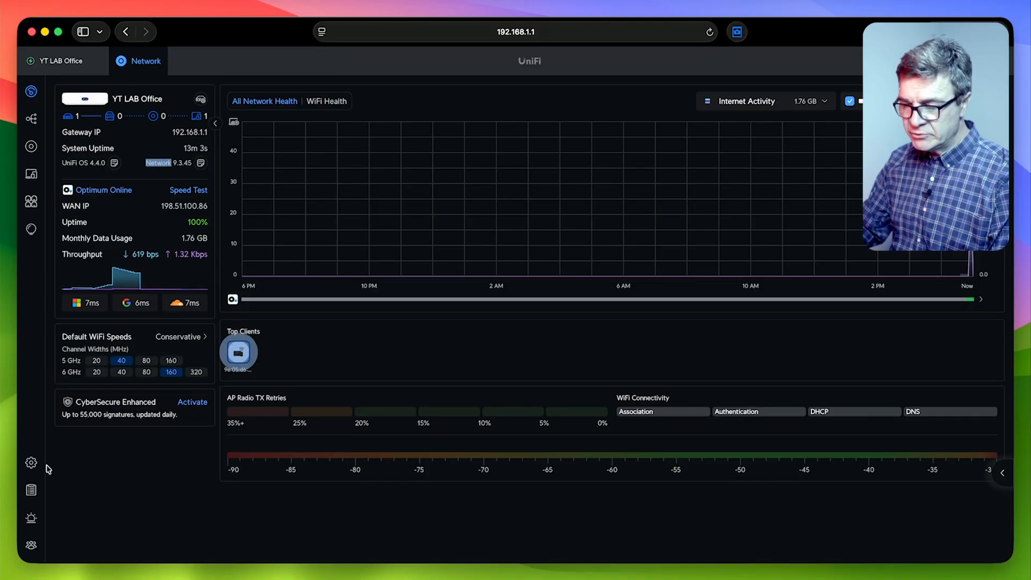
Step: Install the Network 9.4.19 update from Control Plane > Updates and return to the dashboard
left_click(32, 462)
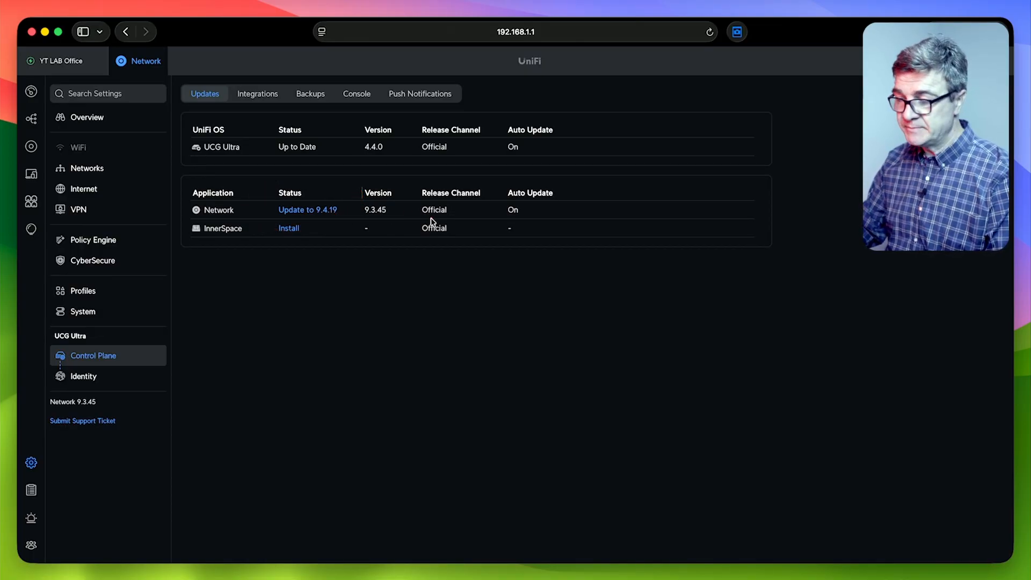
left_click(307, 210)
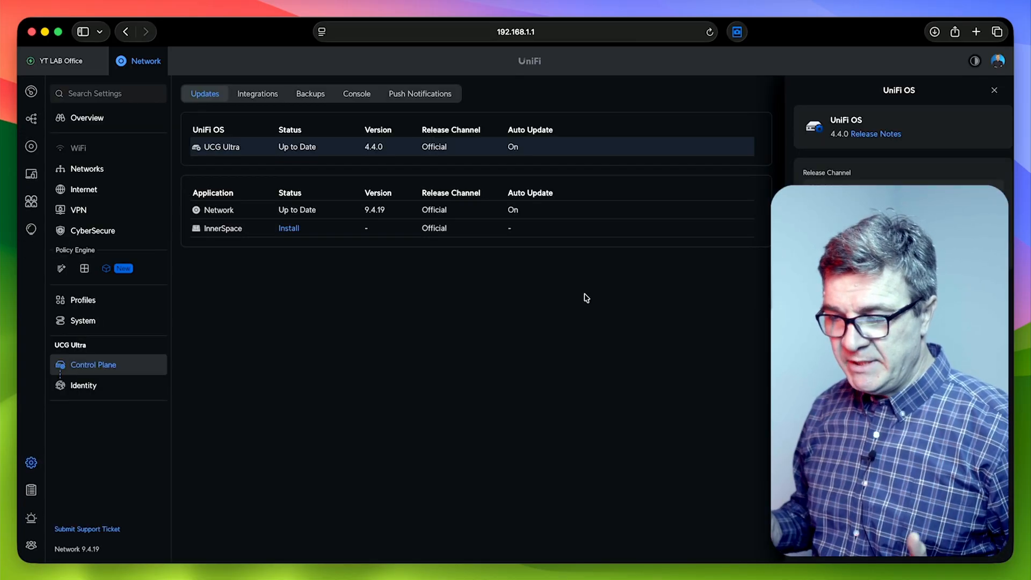
left_click(31, 90)
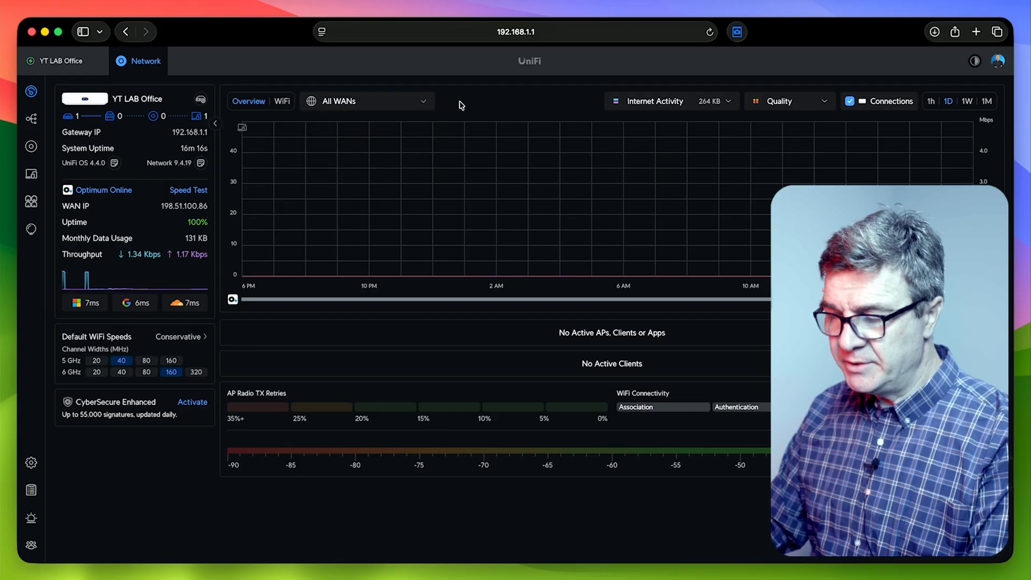
Step: Show dashboard internet activity for WAN1 only, then for all WANs again
left_click(366, 100)
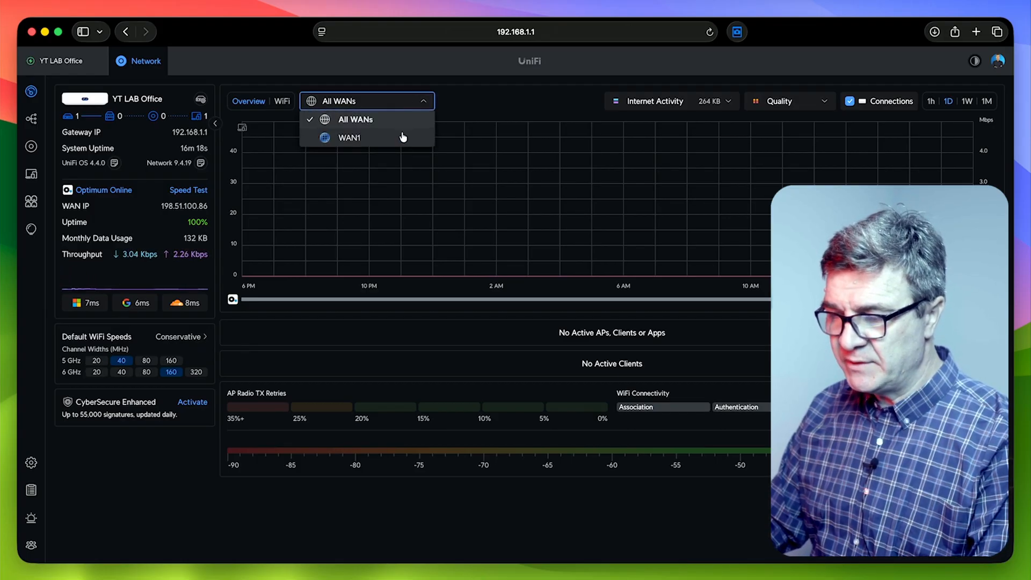
left_click(350, 137)
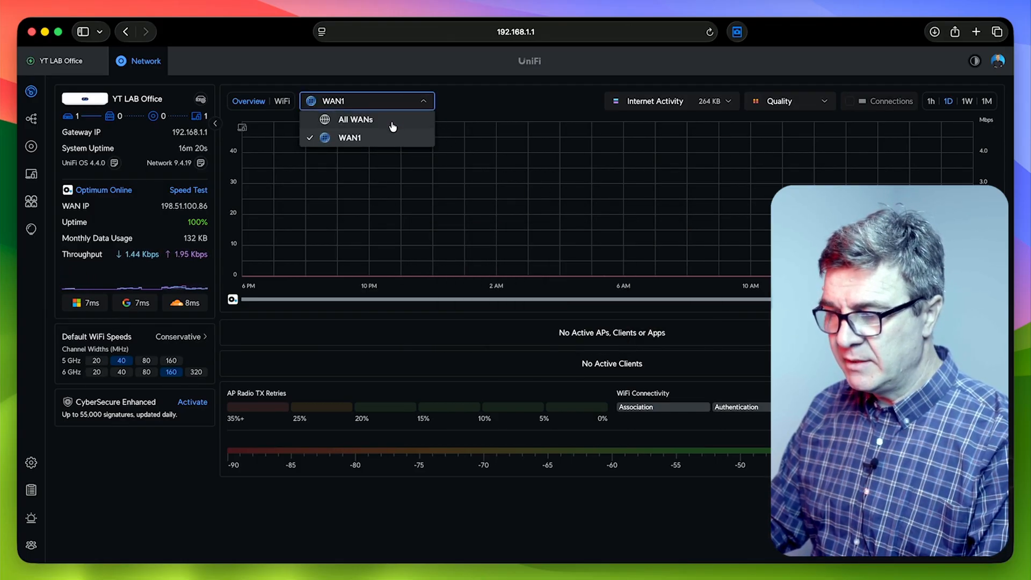
left_click(356, 119)
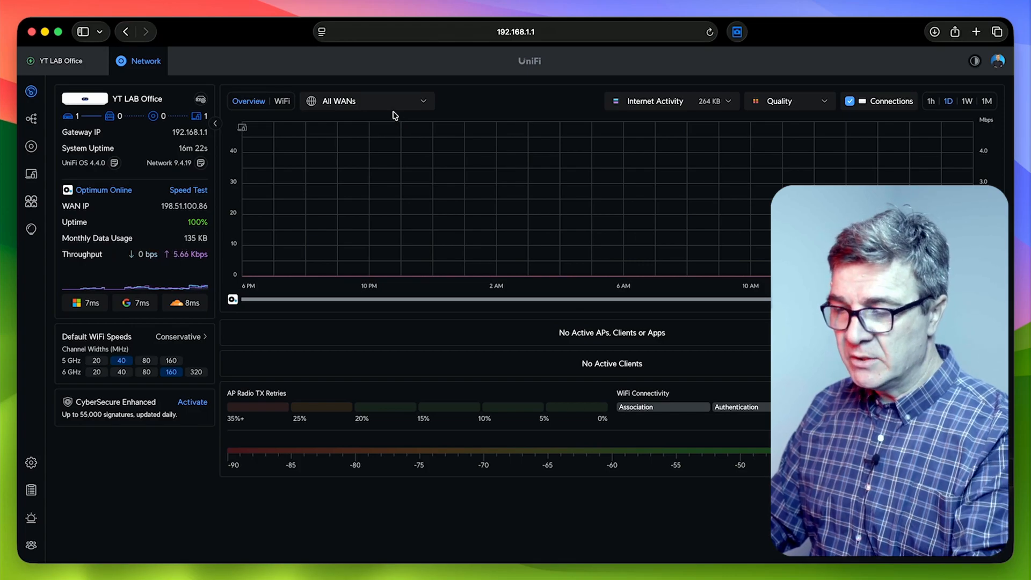
Step: View Internet Activity over the 1 hour, 1 week and 1 month ranges
left_click(655, 101)
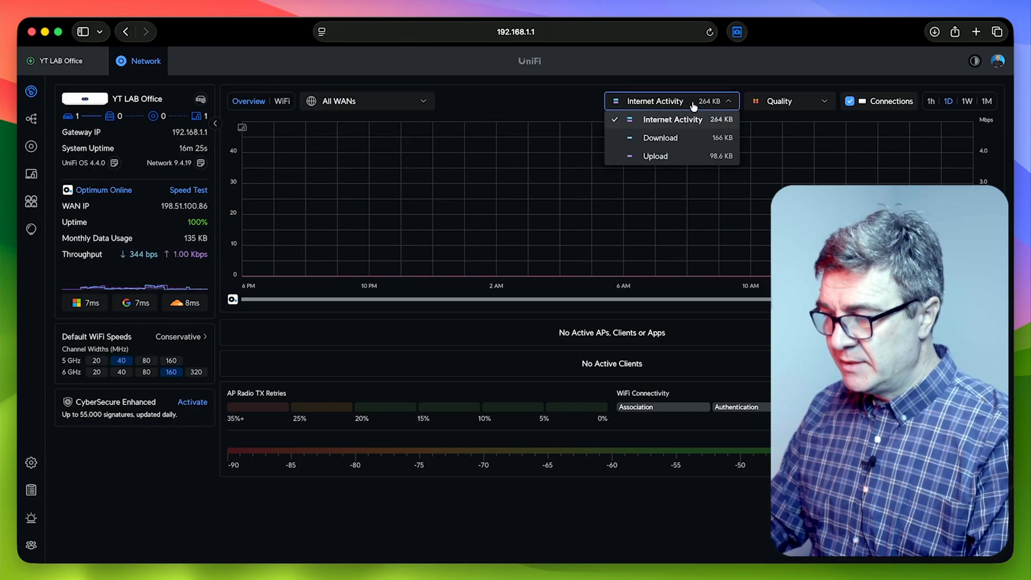
left_click(787, 100)
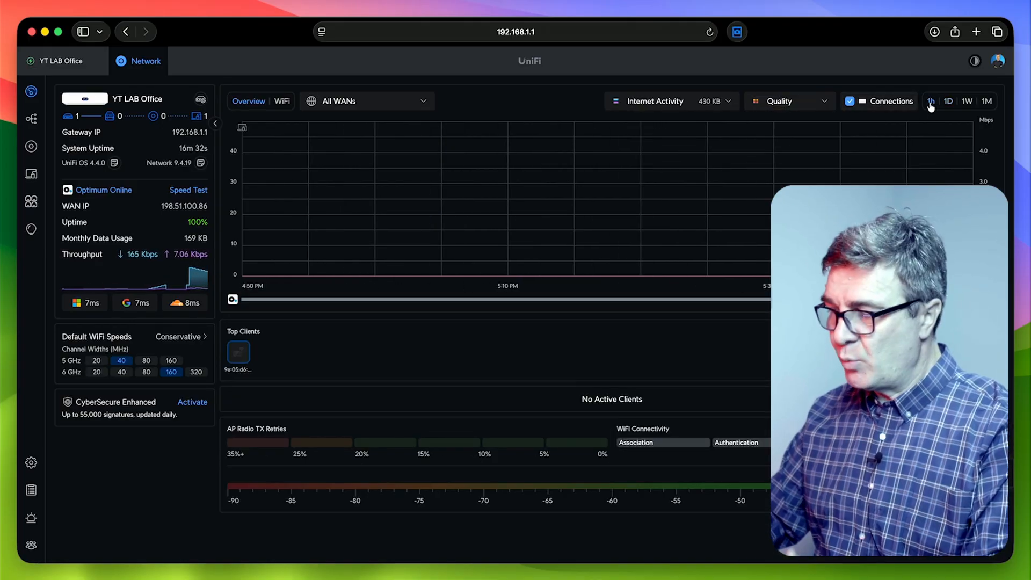
left_click(968, 101)
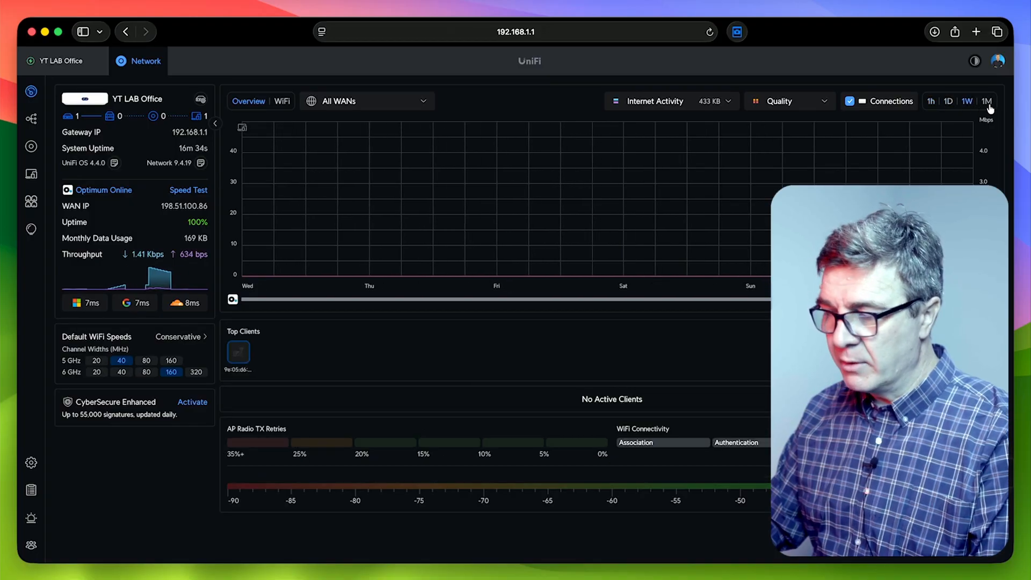
left_click(986, 101)
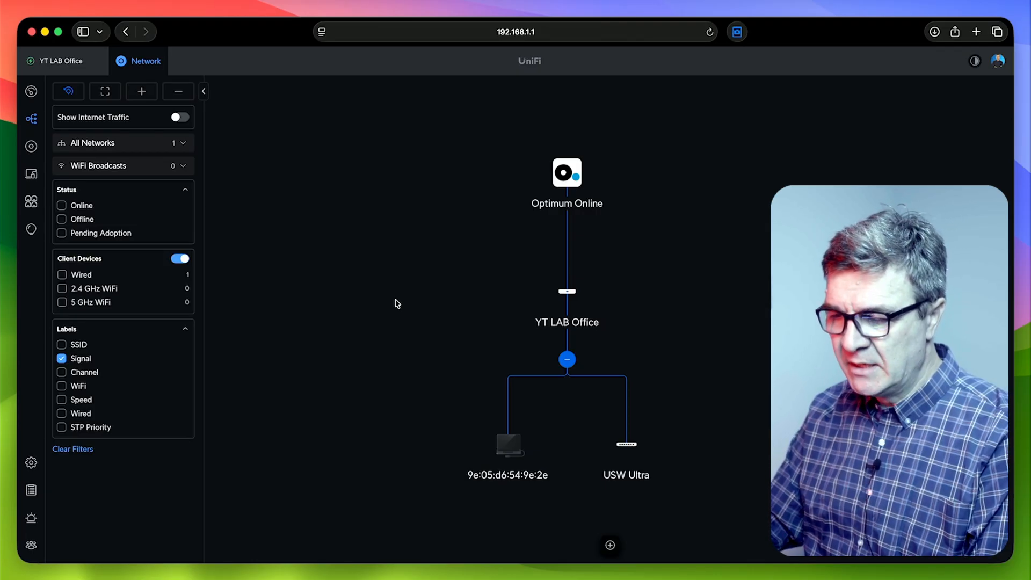
mouse_move(224, 459)
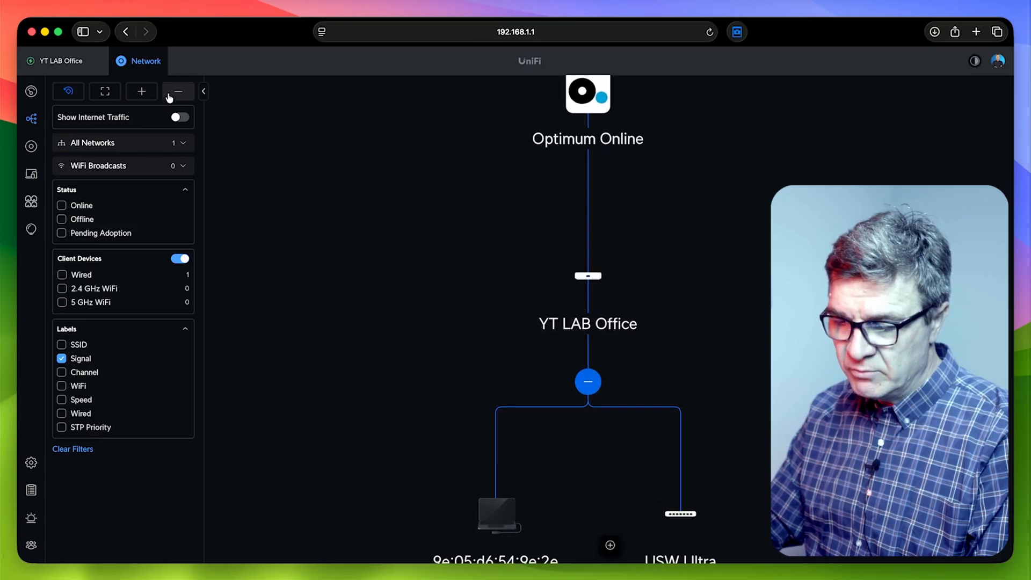
Step: Zoom the topology map back out and go to the UniFi devices list
left_click(178, 91)
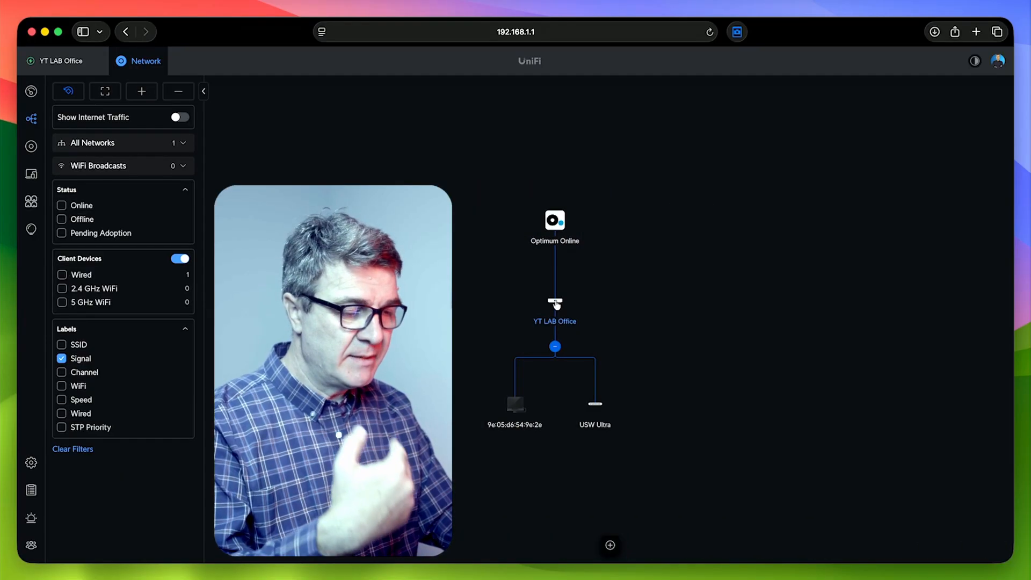
left_click(554, 303)
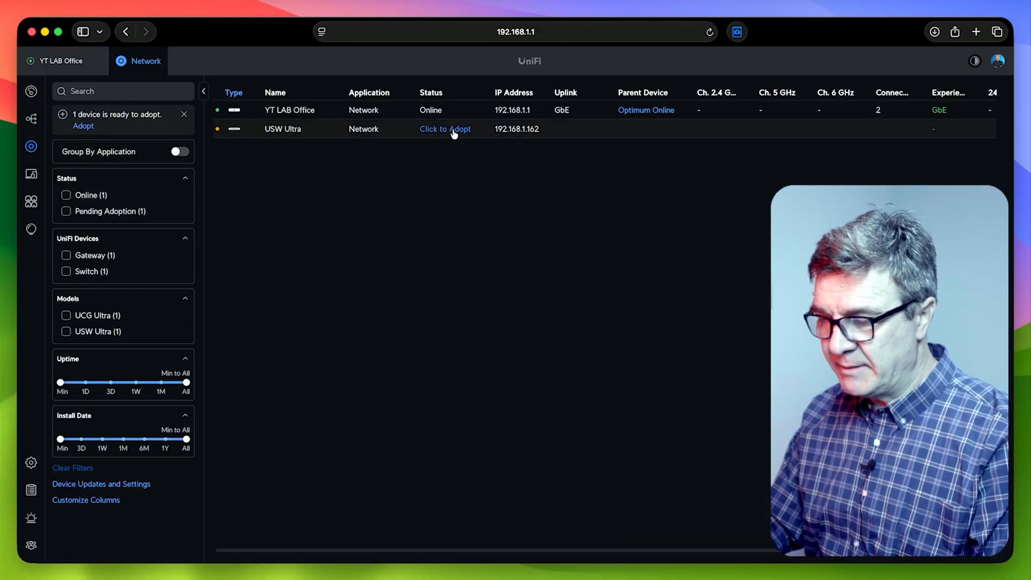
Step: Adopt the USW Ultra switch and try the Uptime and Install Date filter sliders
left_click(445, 128)
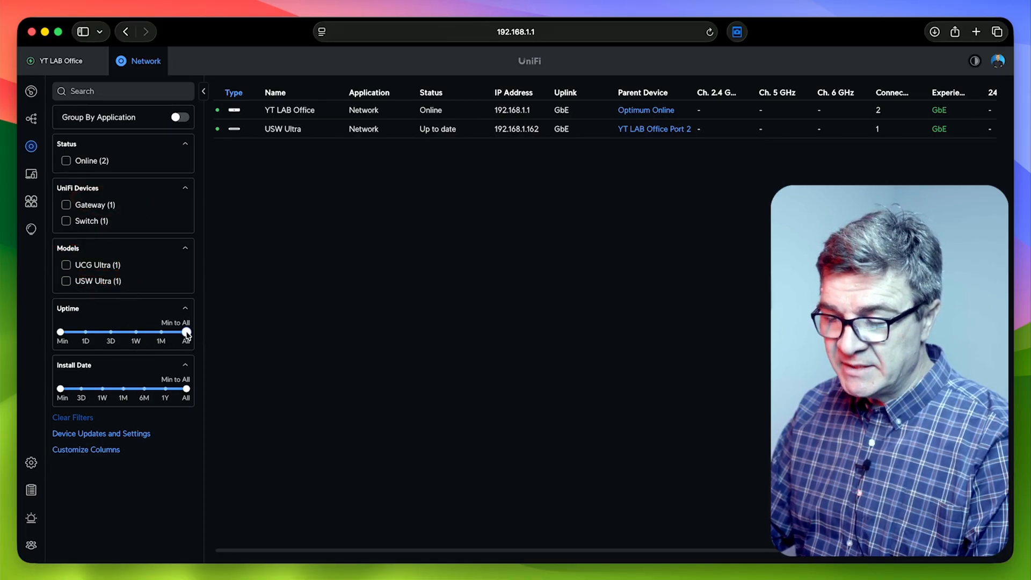
left_click_drag(186, 332, 162, 332)
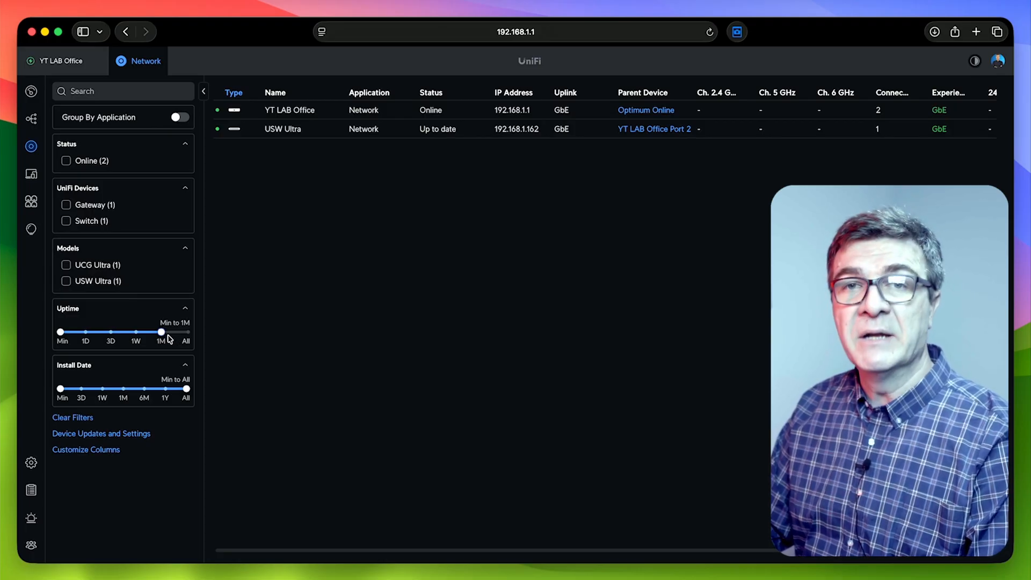
left_click_drag(161, 332, 186, 332)
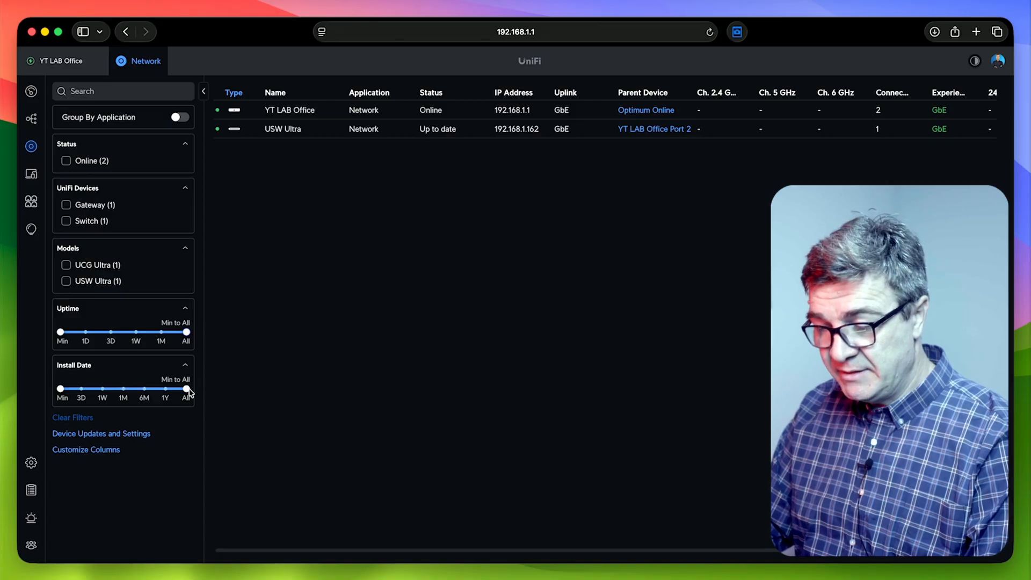
left_click_drag(186, 388, 81, 388)
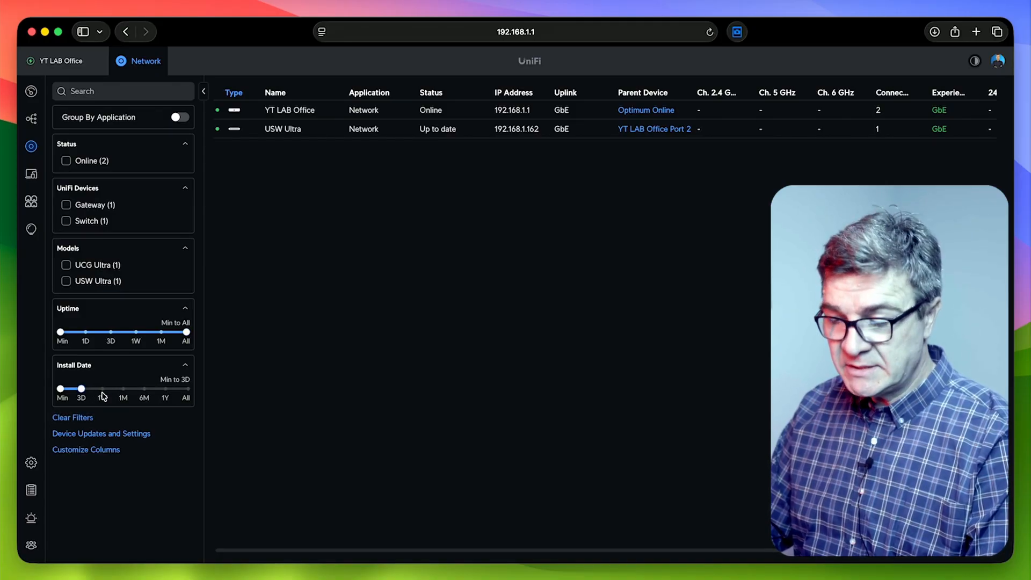
left_click_drag(82, 388, 102, 389)
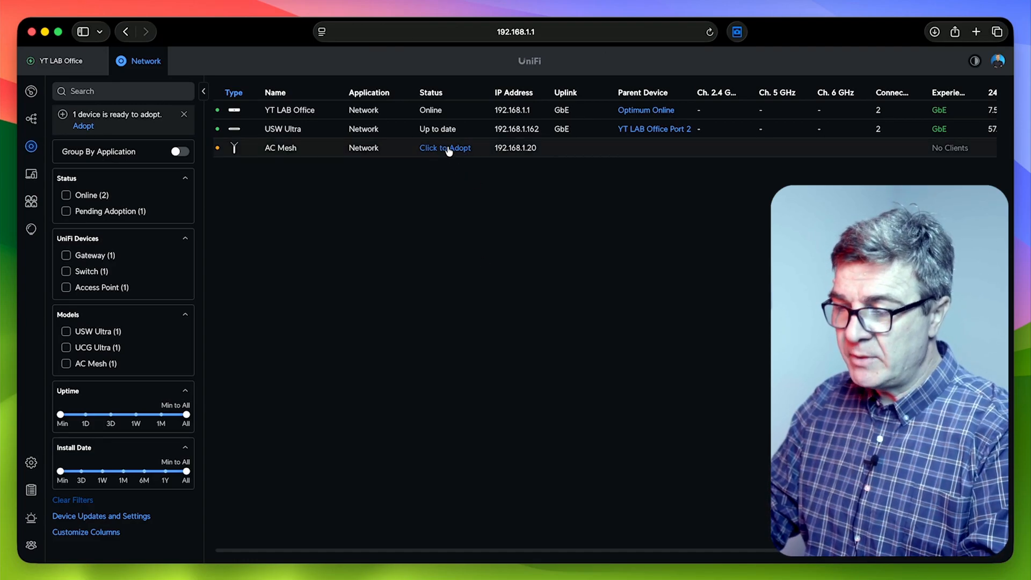
Step: Adopt the AC Mesh access point and move to the clients section
left_click(444, 148)
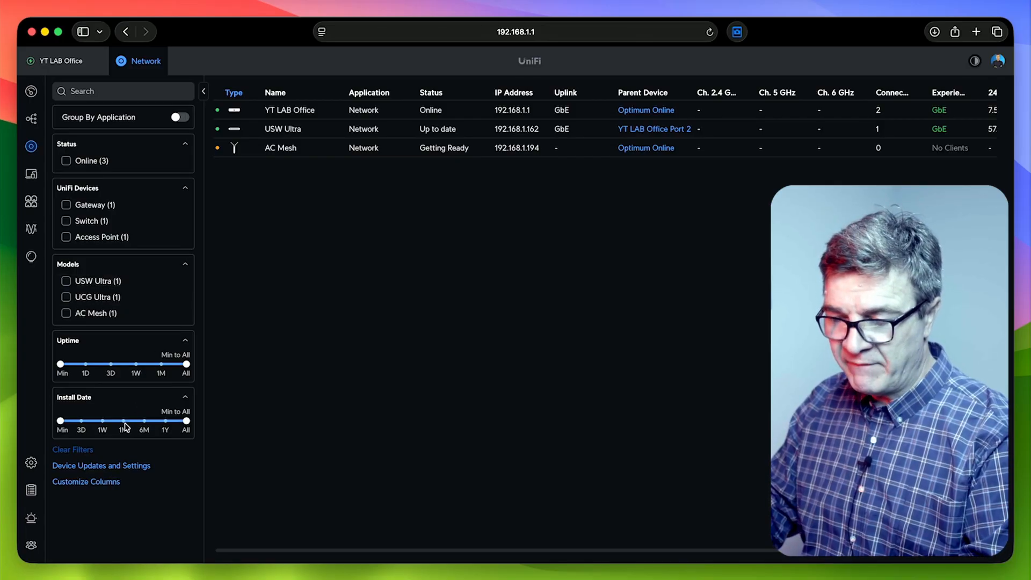
left_click(86, 481)
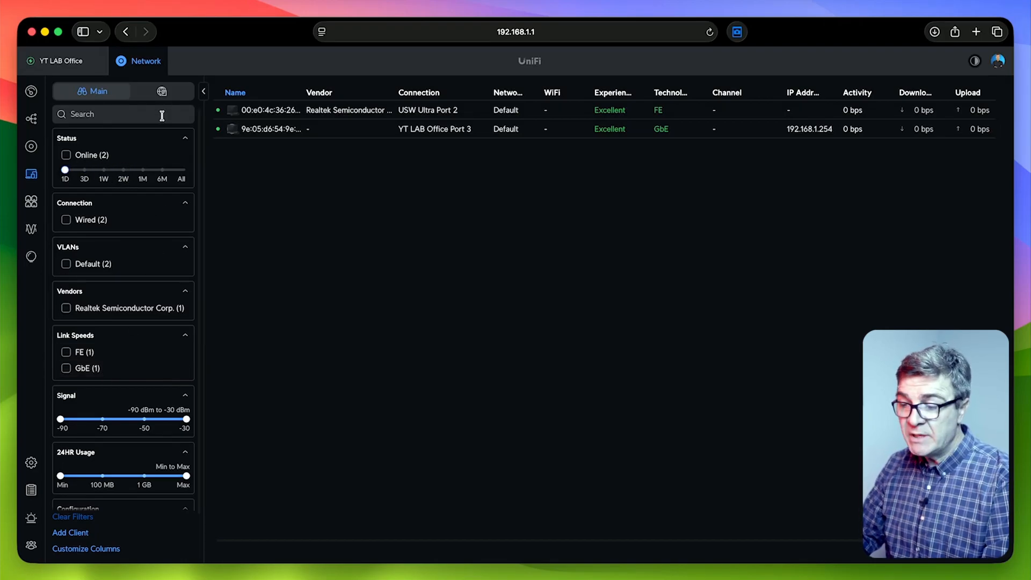
Step: Switch the clients view from Main to the DHCP leases list
left_click(160, 90)
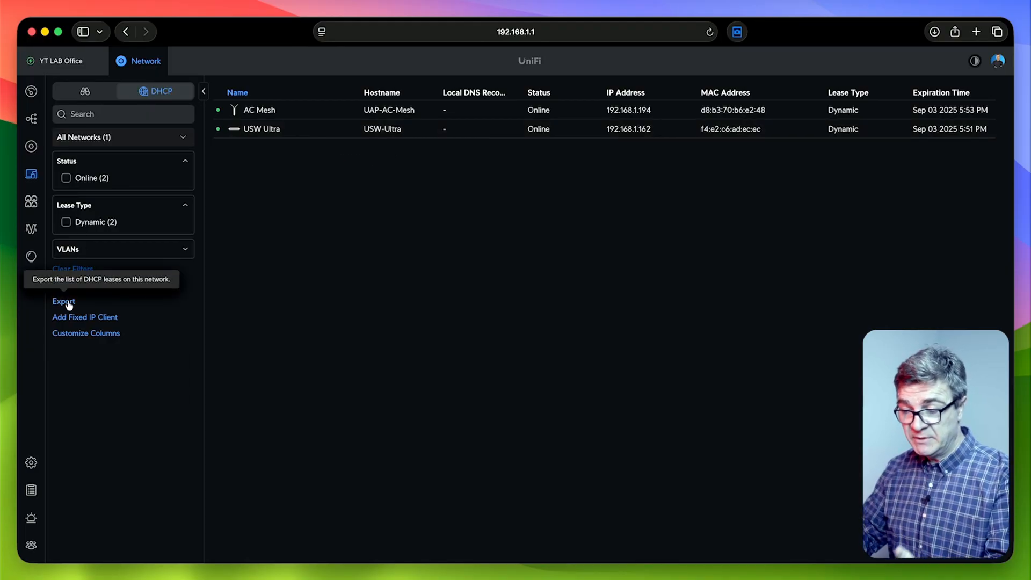
mouse_move(90, 323)
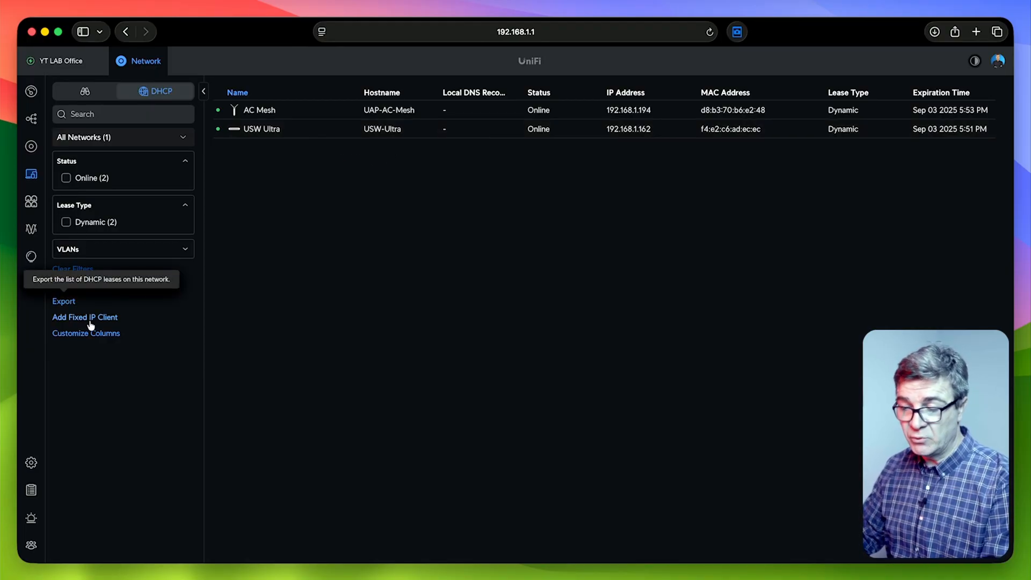
Step: Start adding a fixed IP client and focus its MAC Address field
left_click(84, 317)
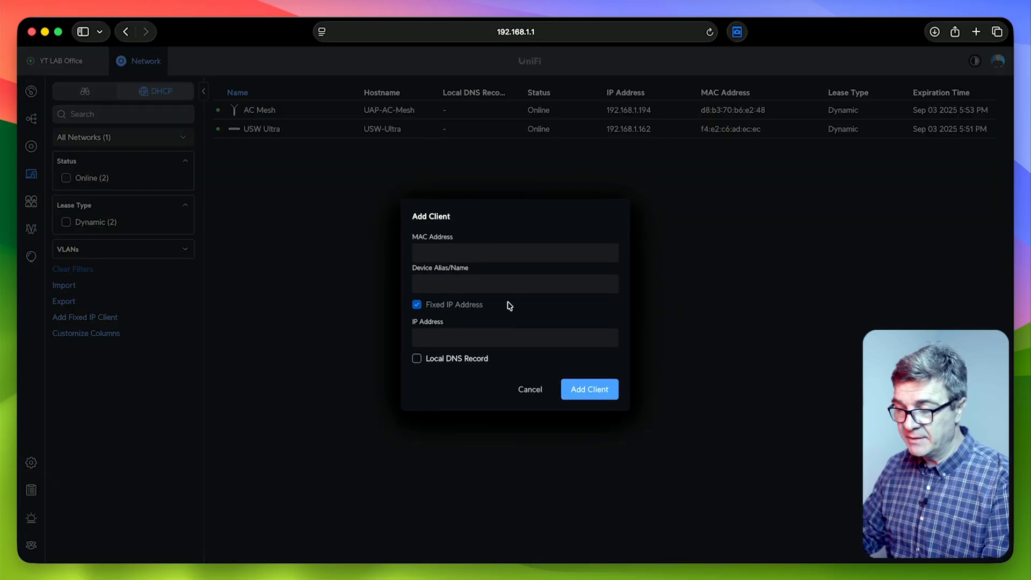
left_click(514, 252)
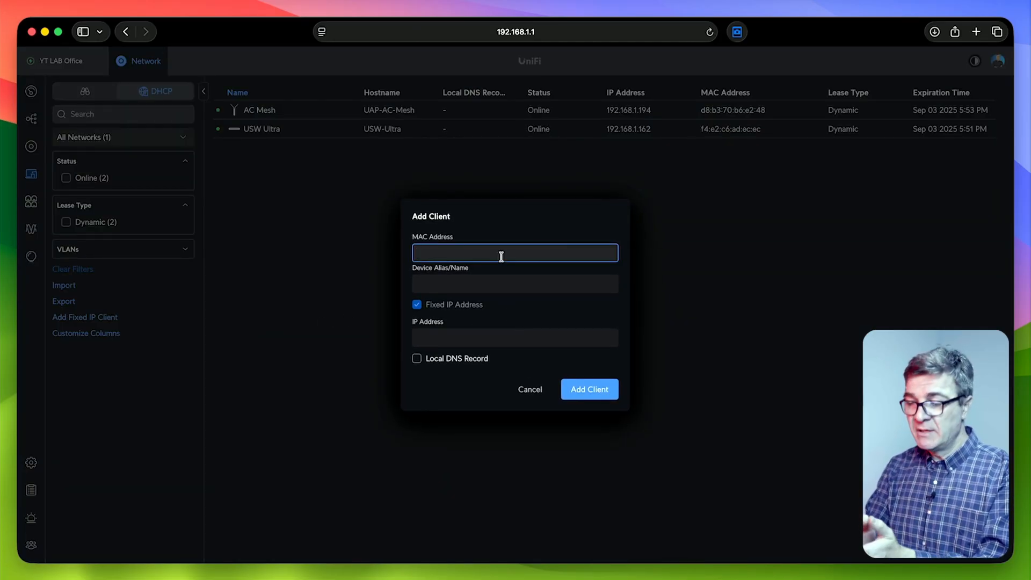
left_click(514, 252)
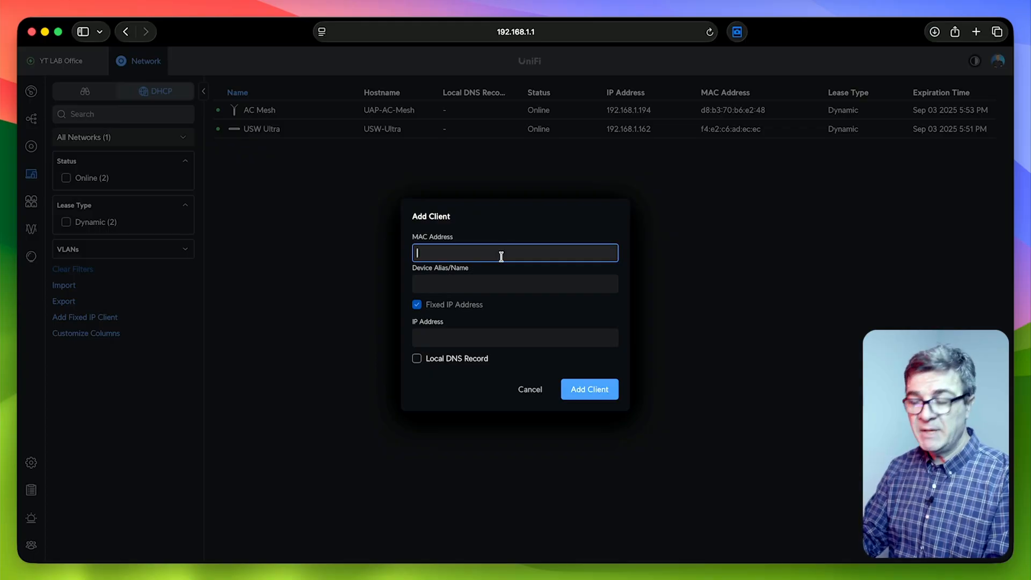
left_click(530, 389)
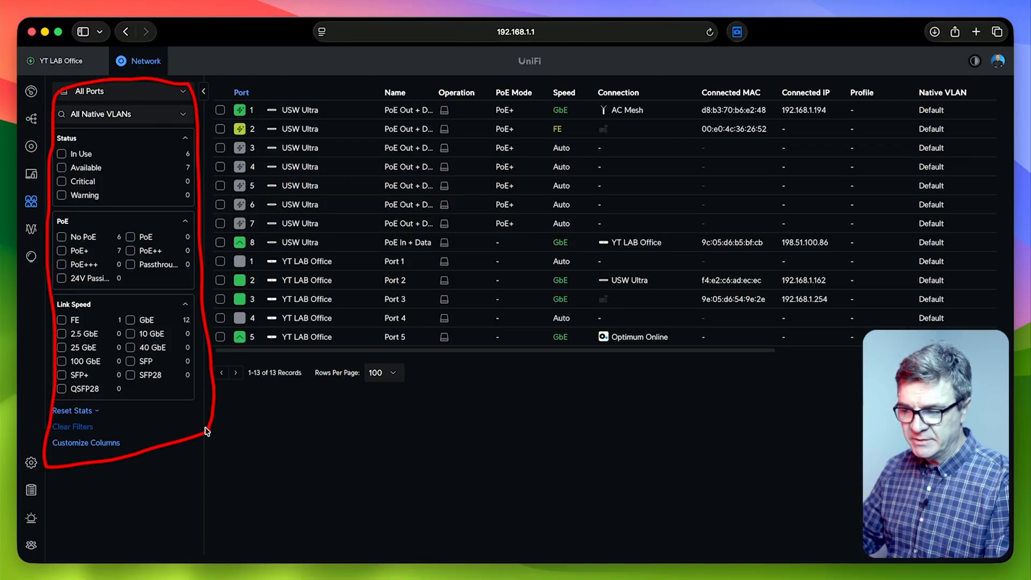
Step: Toggle the in-use filter, check Customize Columns, and filter ports to USW Ultra then YT LAB Office
left_click(62, 154)
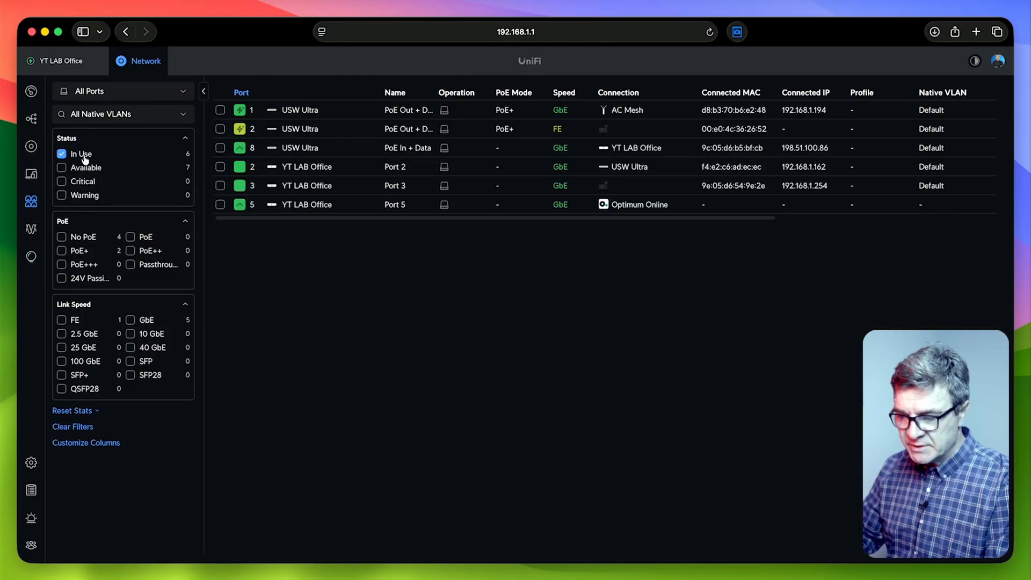
left_click(62, 153)
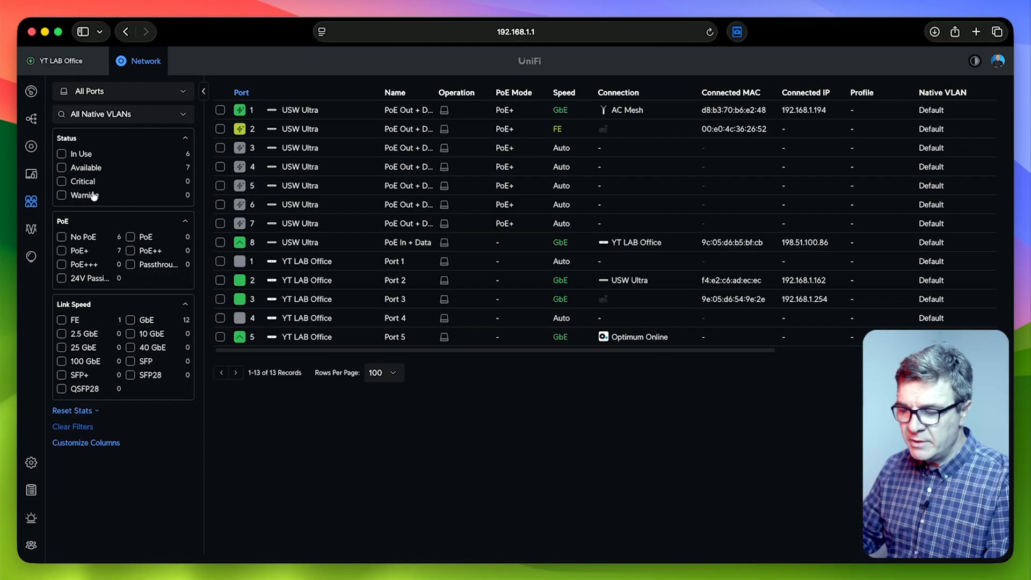
mouse_move(139, 302)
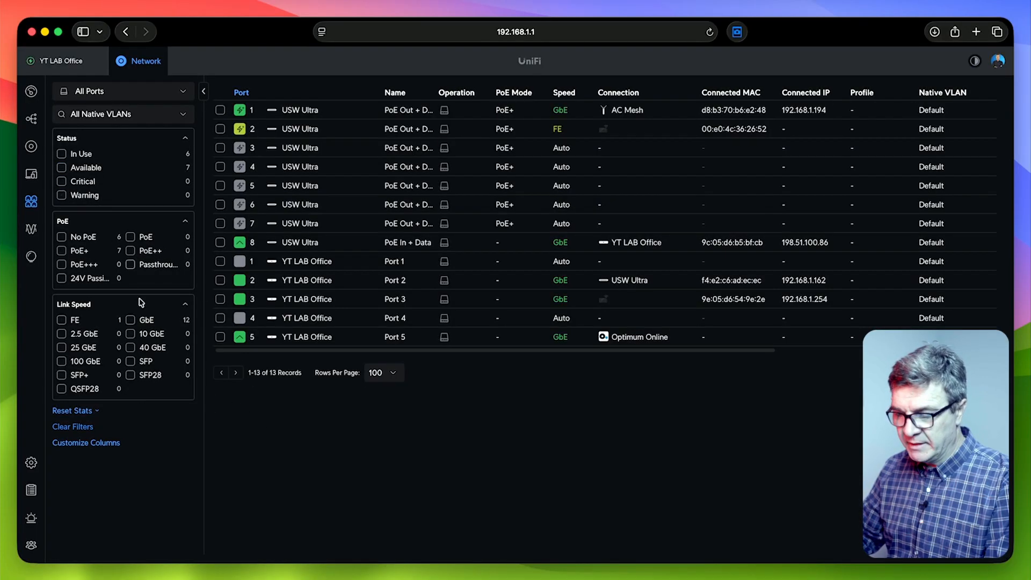
left_click(86, 442)
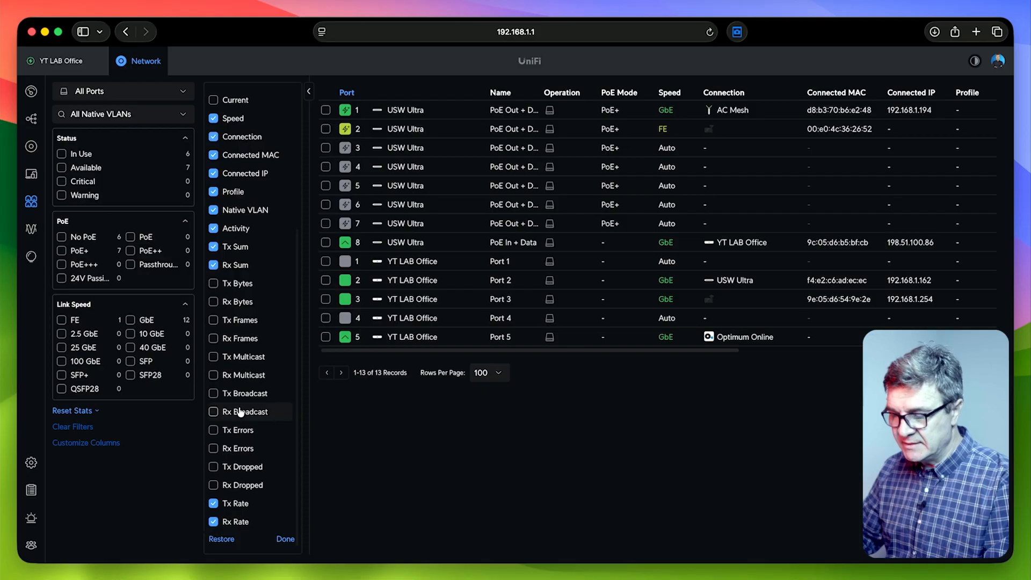
left_click(285, 539)
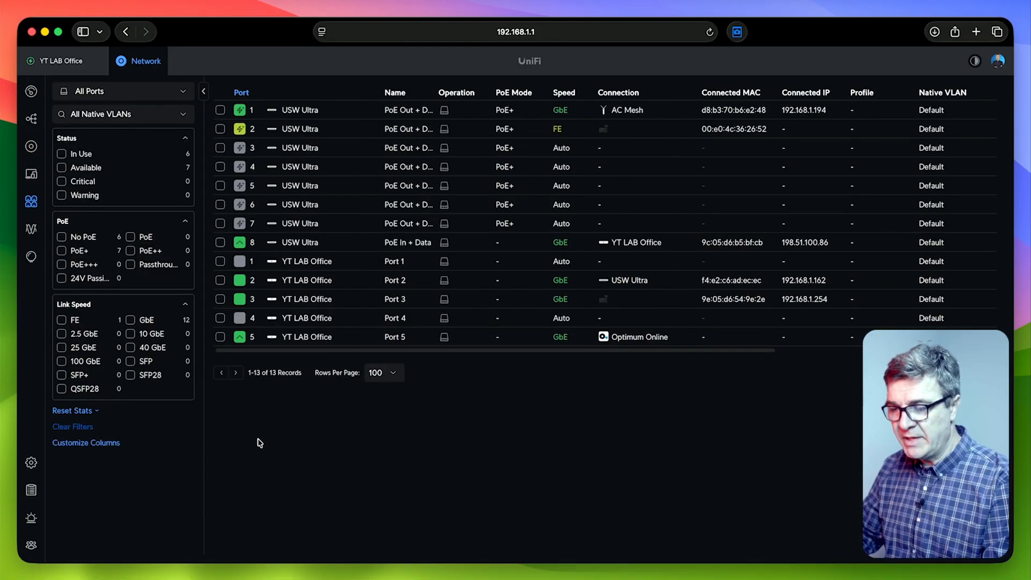
left_click(122, 91)
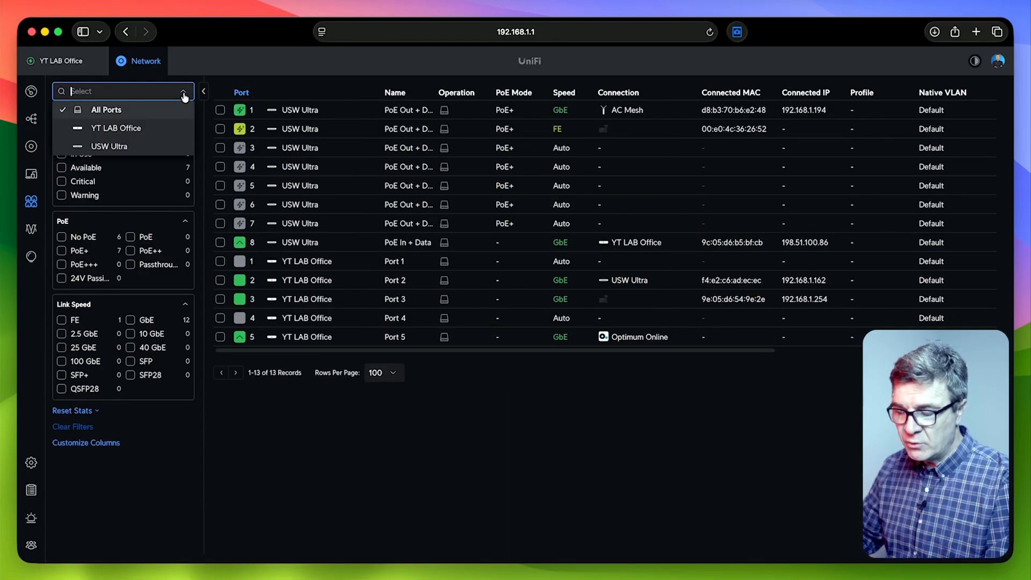
left_click(109, 146)
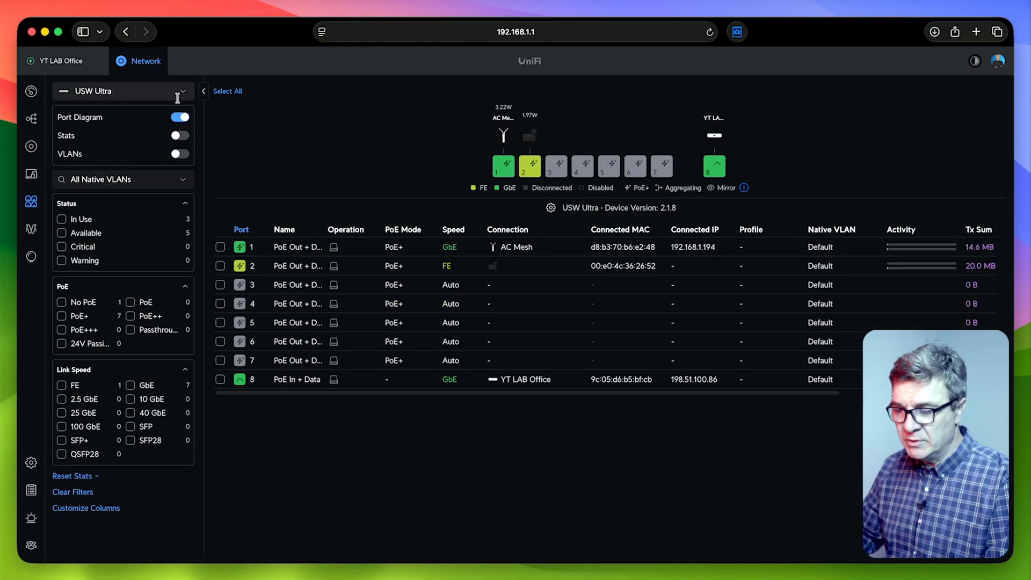
left_click(123, 90)
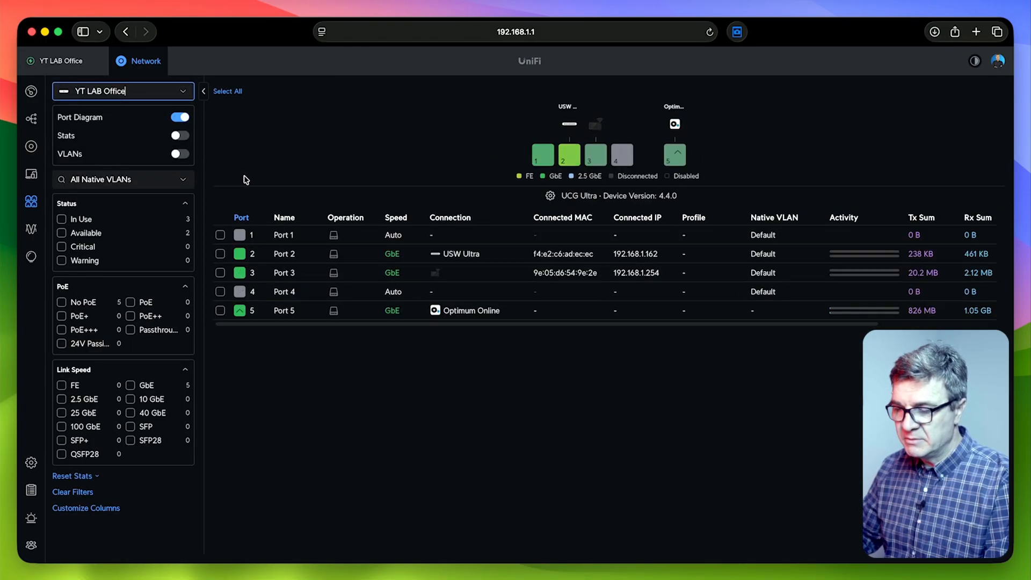
Step: Toggle the VLAN assignment view, port diagram and usage statistics for the gateway ports
left_click(180, 153)
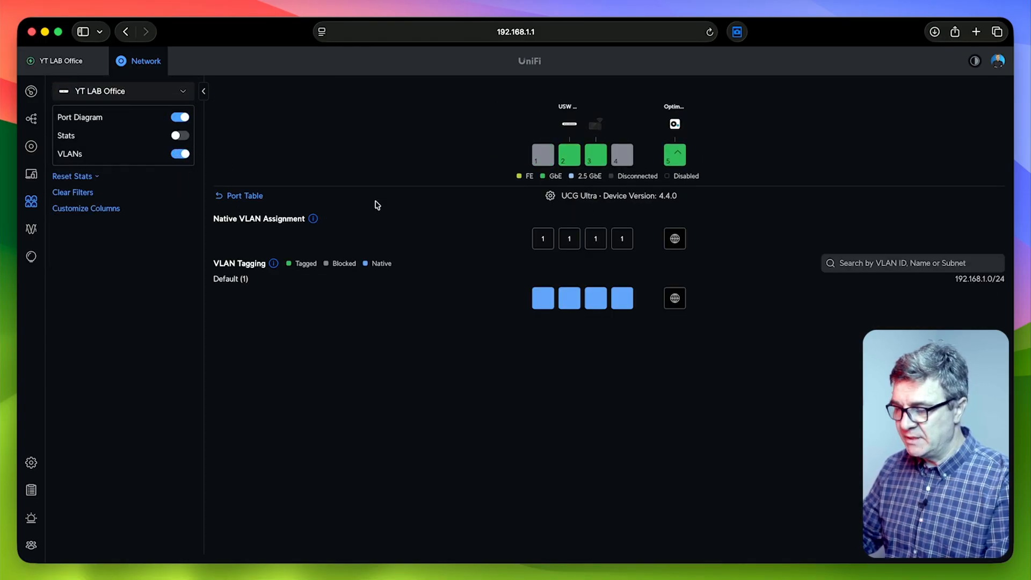
left_click(179, 117)
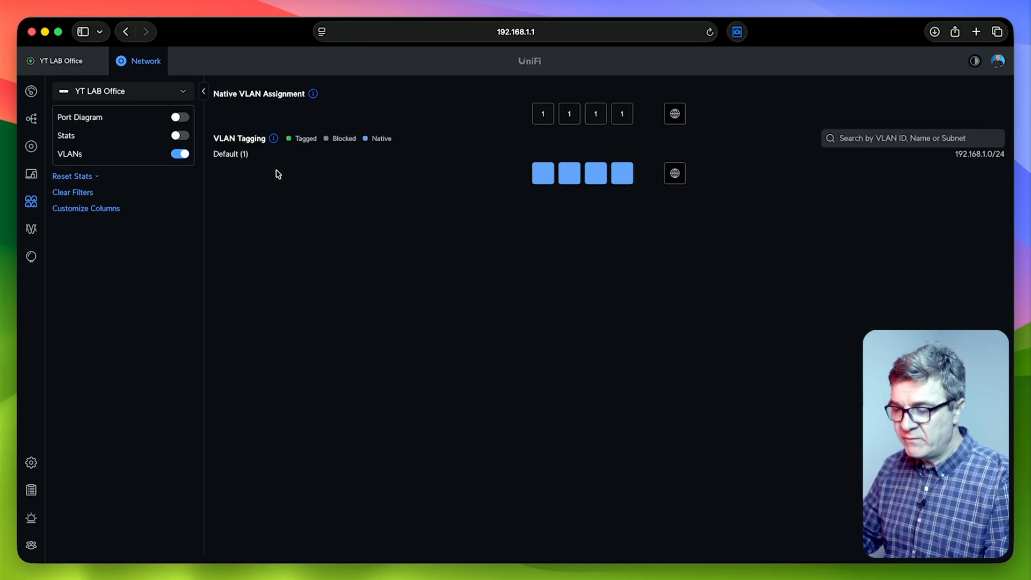
left_click(179, 135)
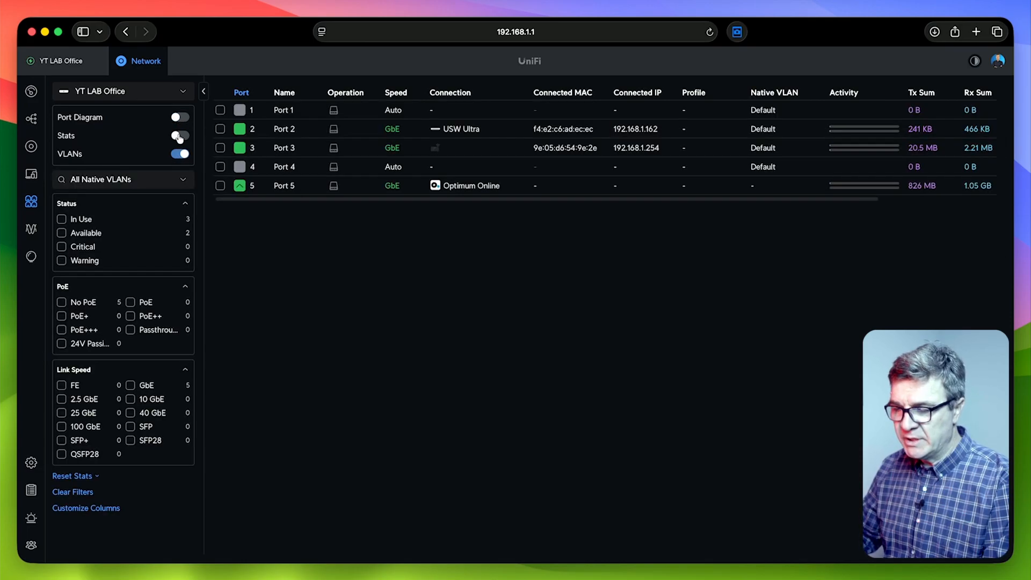
left_click(179, 135)
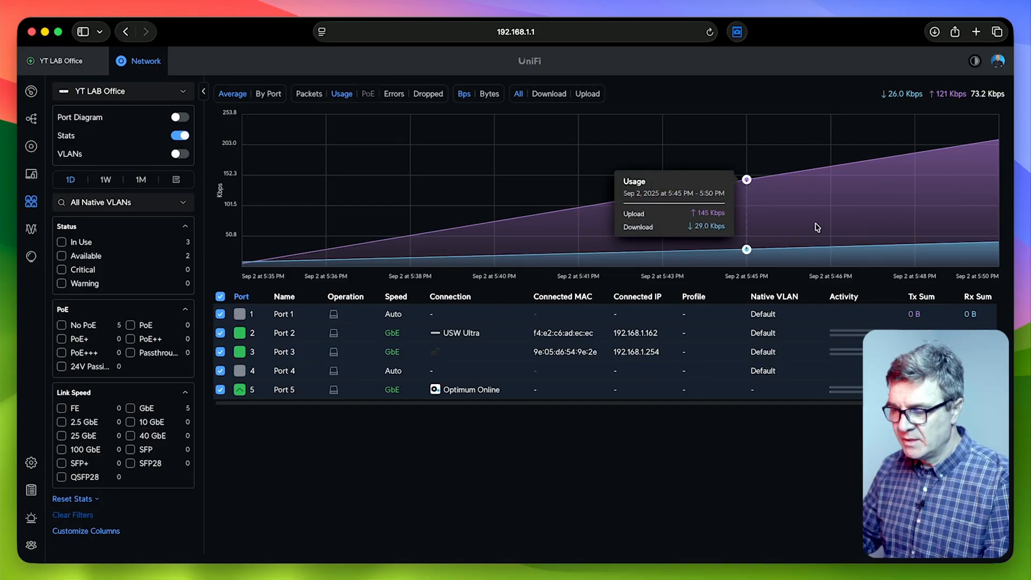
left_click(179, 135)
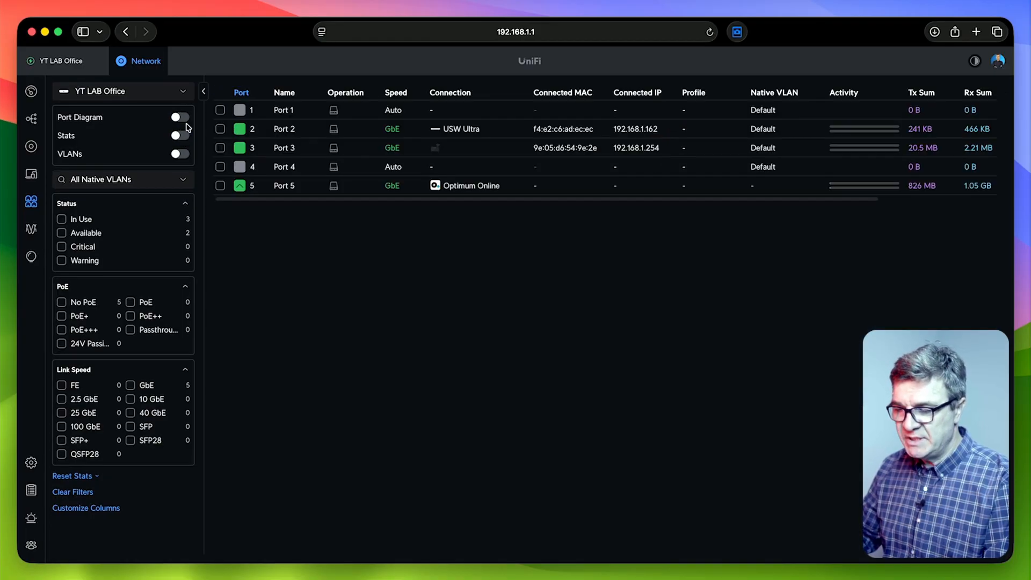
left_click(179, 117)
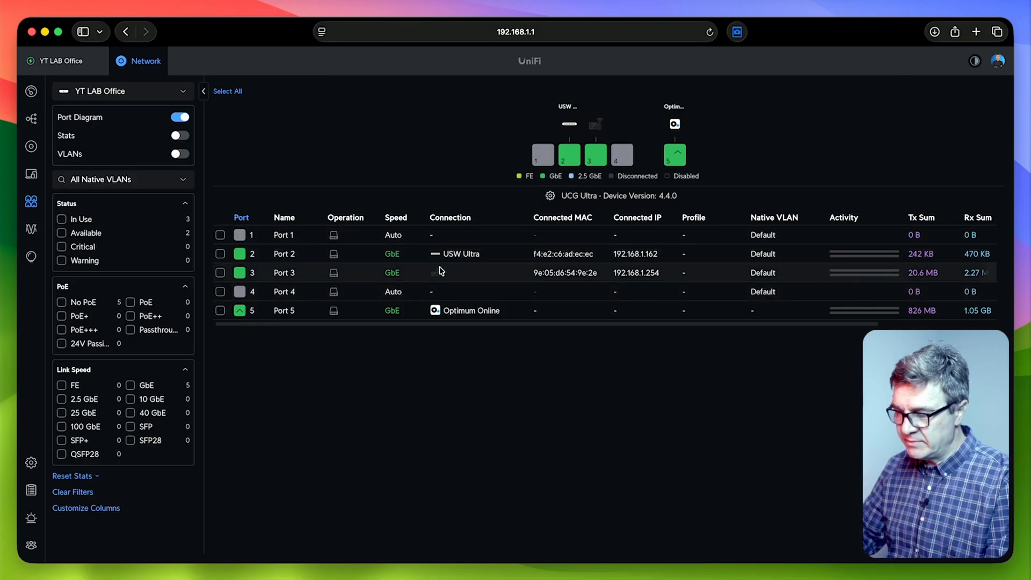
Step: Set Port 3 to keep Default as native network and Block All tagged VLANs
left_click(282, 272)
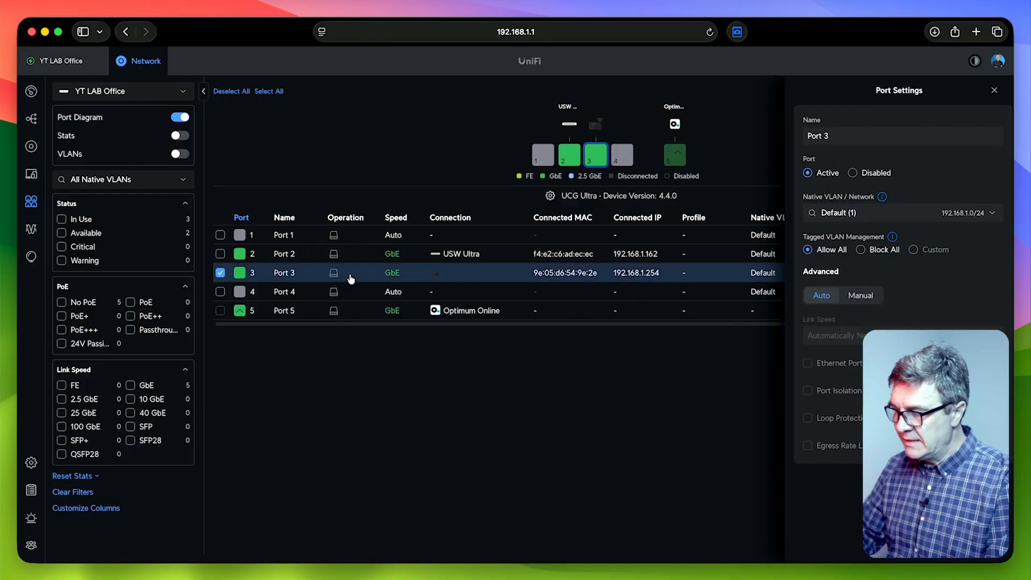
left_click(900, 213)
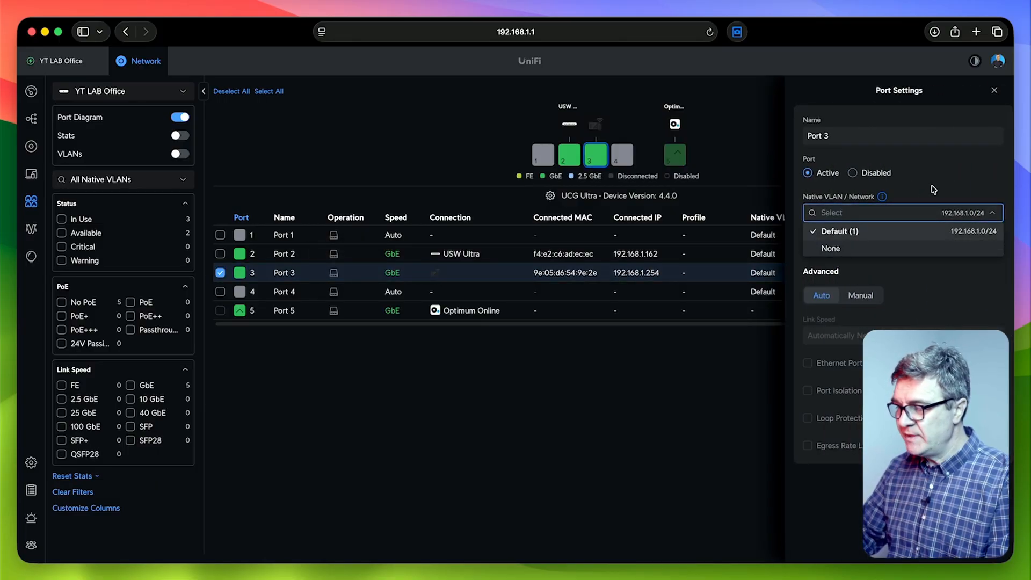
left_click(839, 231)
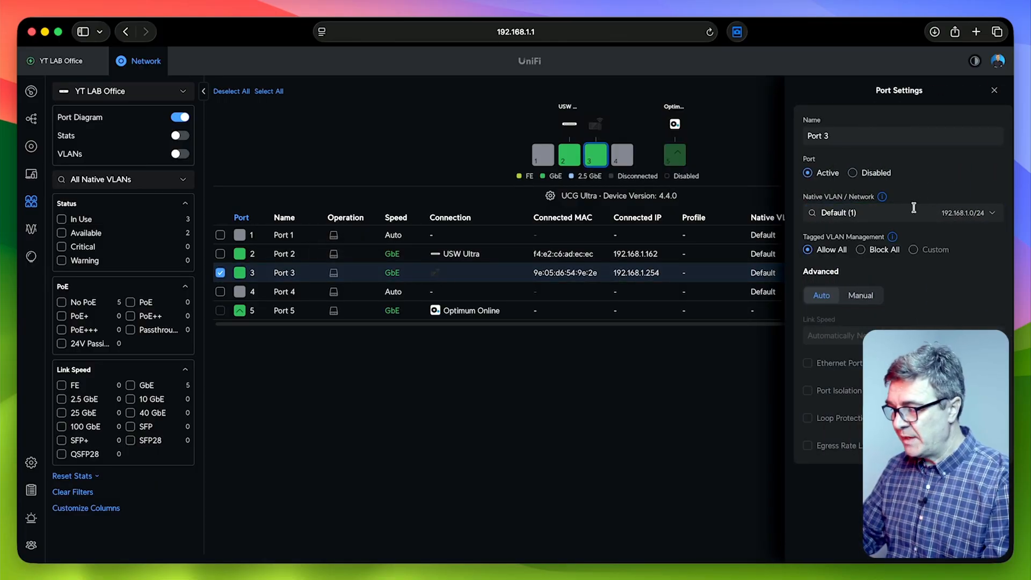
left_click(860, 249)
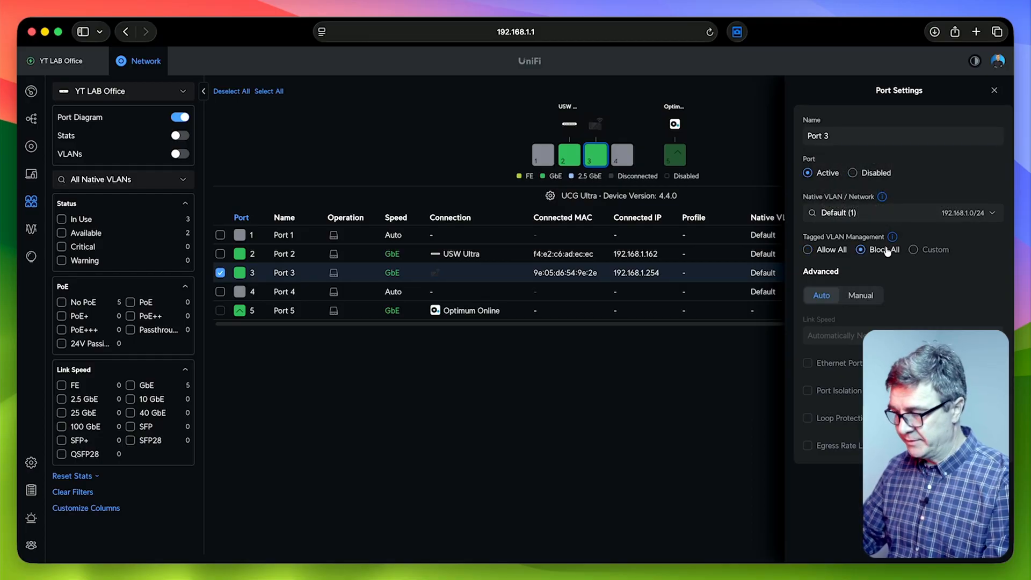
left_click(993, 90)
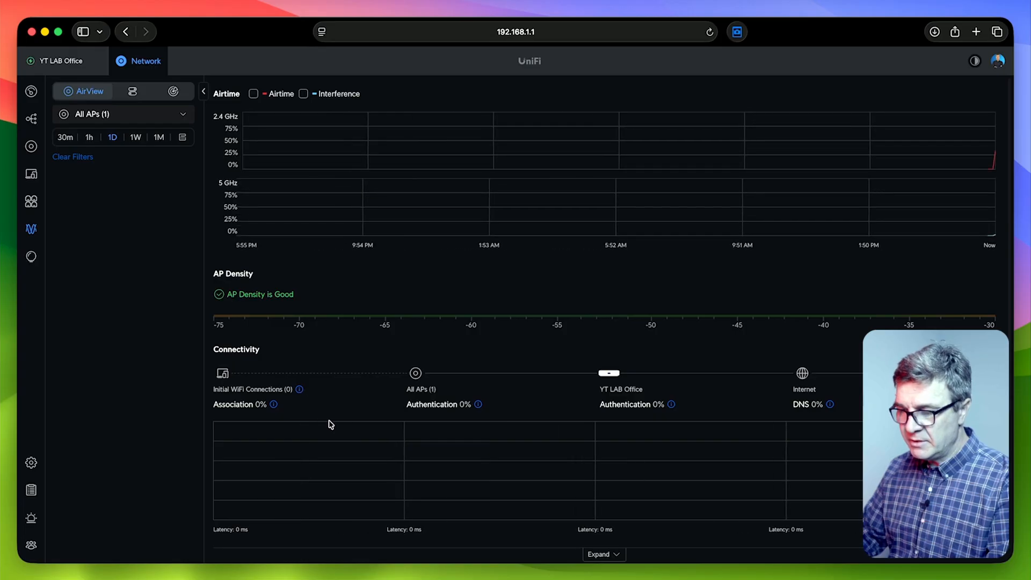
Step: Browse the Radios and Environment views, return to AirView, then go to the flows log
left_click(125, 91)
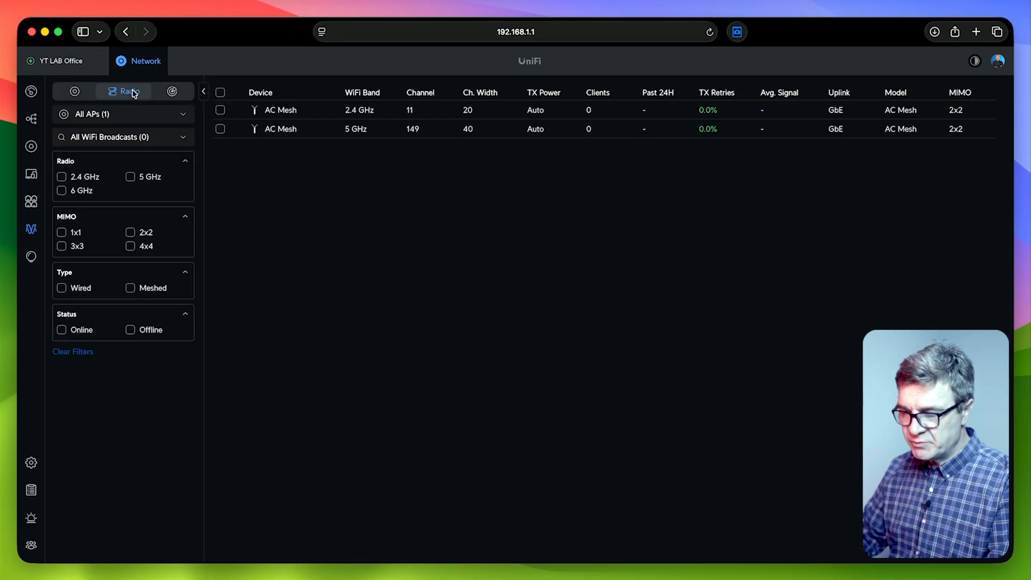
left_click(161, 90)
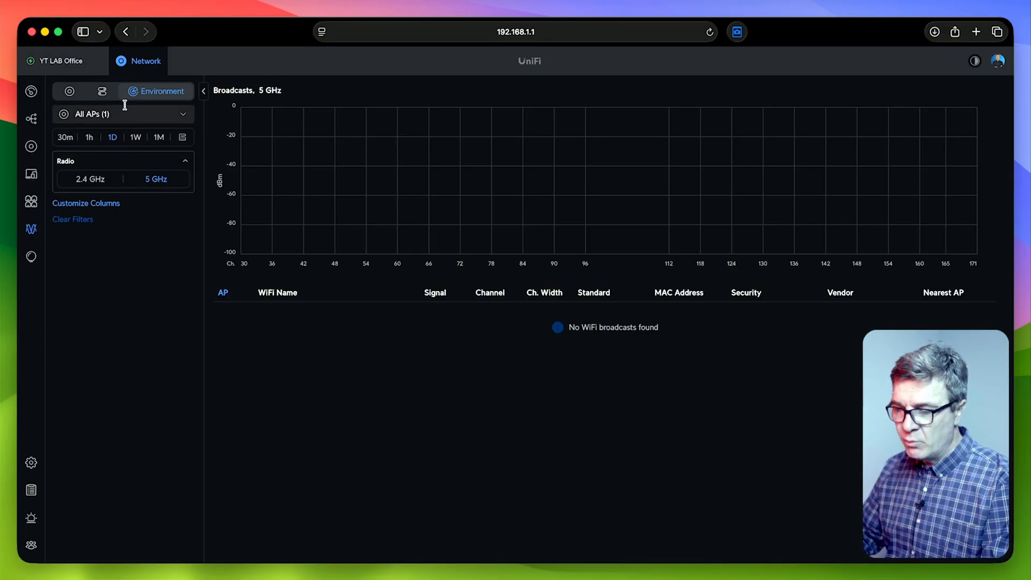
left_click(101, 90)
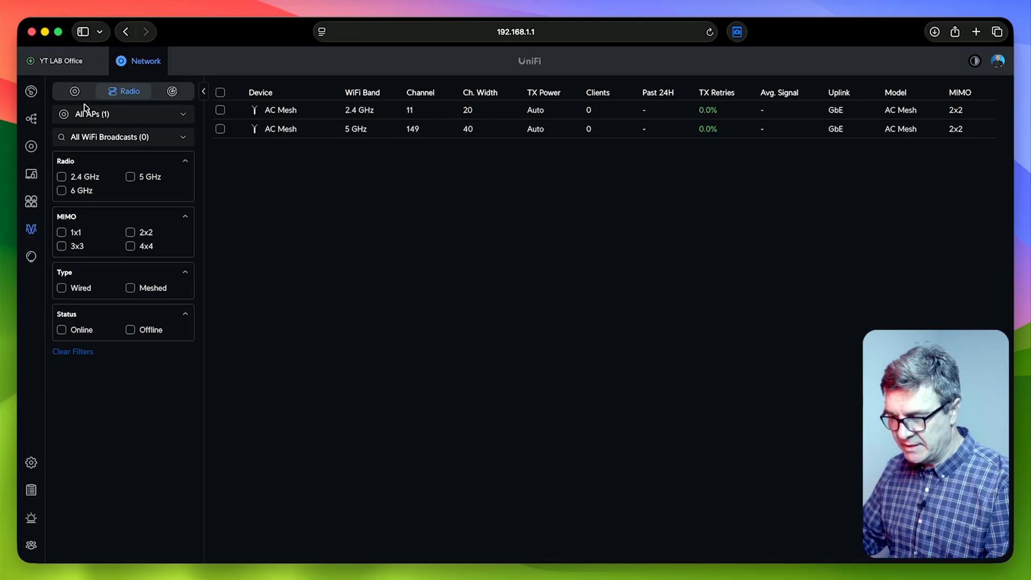
left_click(81, 90)
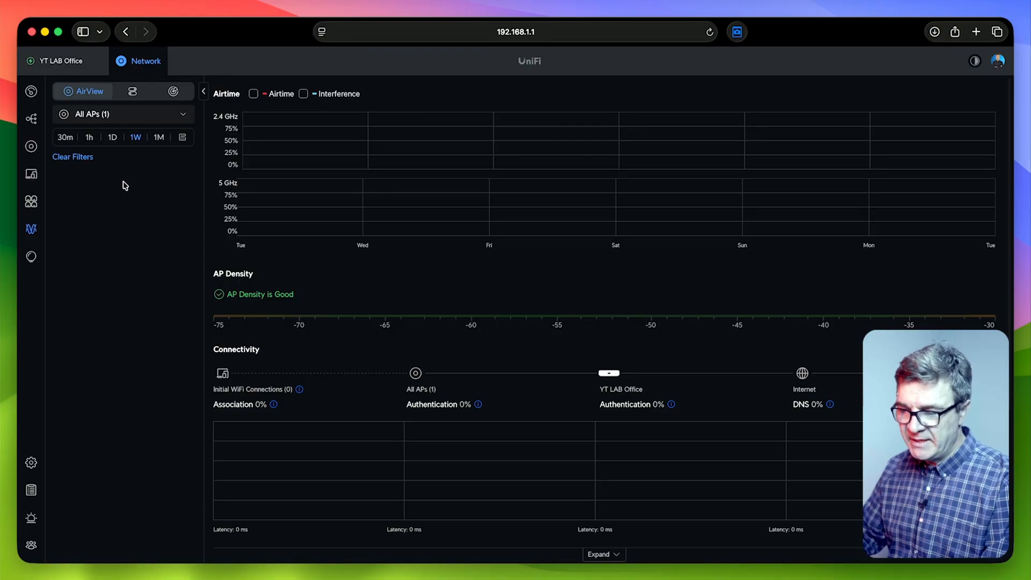
left_click(130, 91)
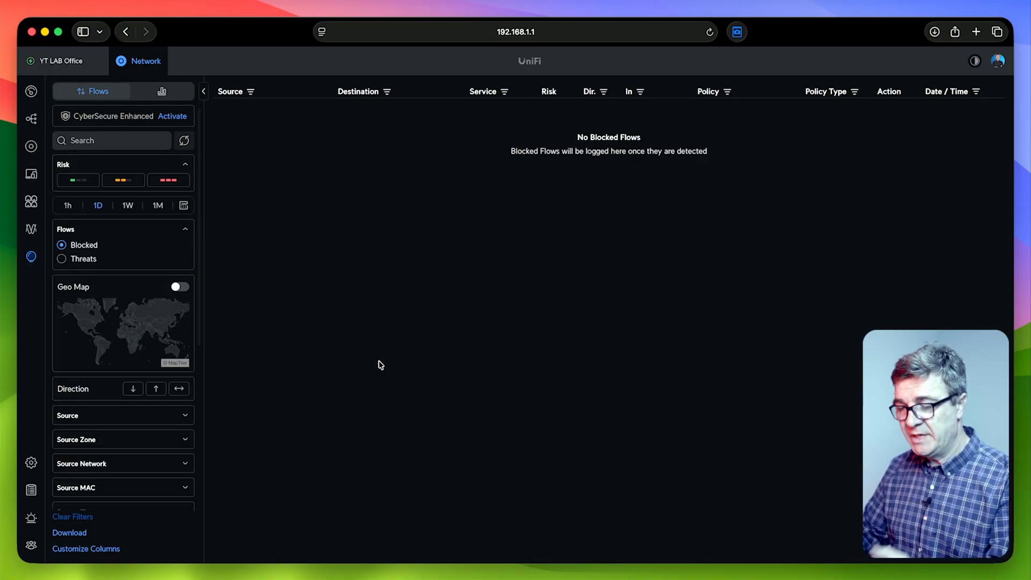
mouse_move(210, 326)
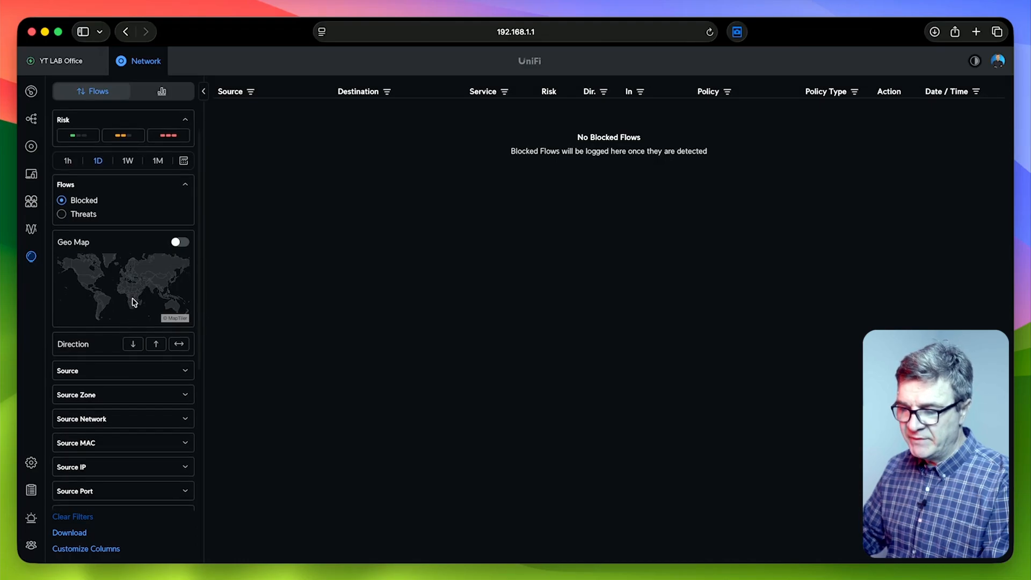
Step: Browse the flow filter sidebar and expand the Interface In filter
scroll("down", 3)
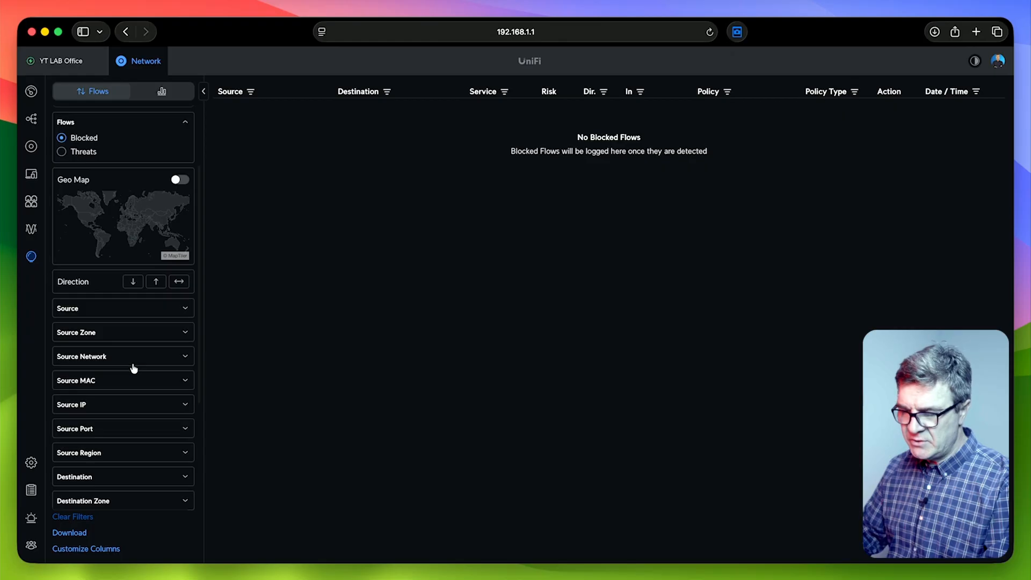
scroll("down", 3)
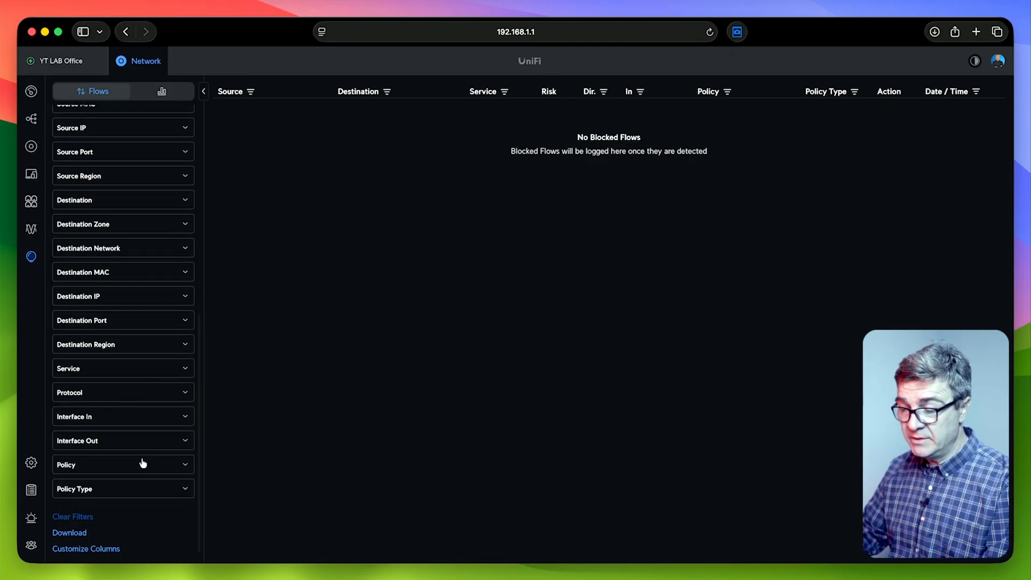
left_click(122, 417)
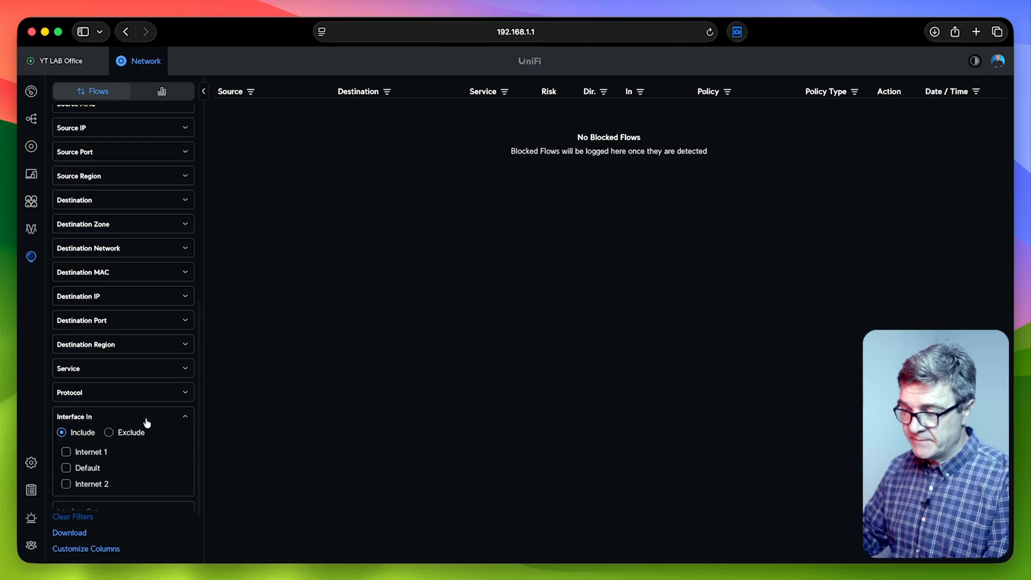
scroll("up", 3)
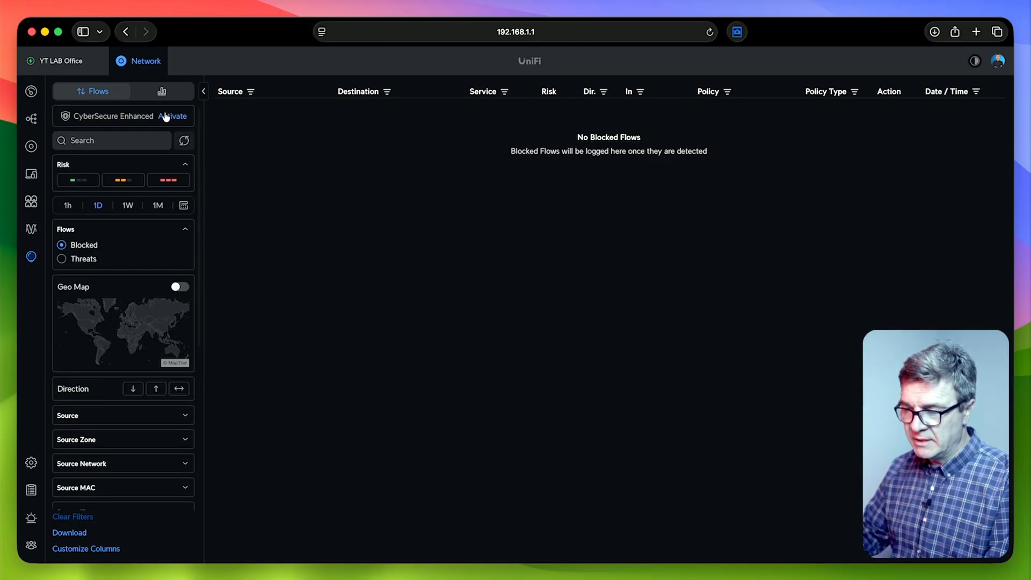
Step: Show a week of Insights activity anchored by Applications with Stats hidden, then the Flows log
left_click(157, 90)
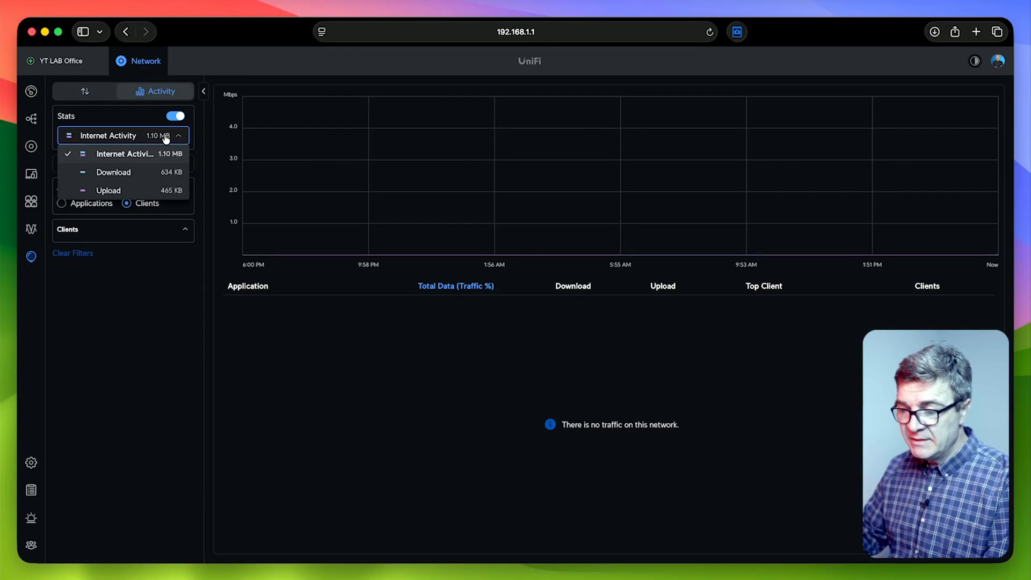
left_click(113, 172)
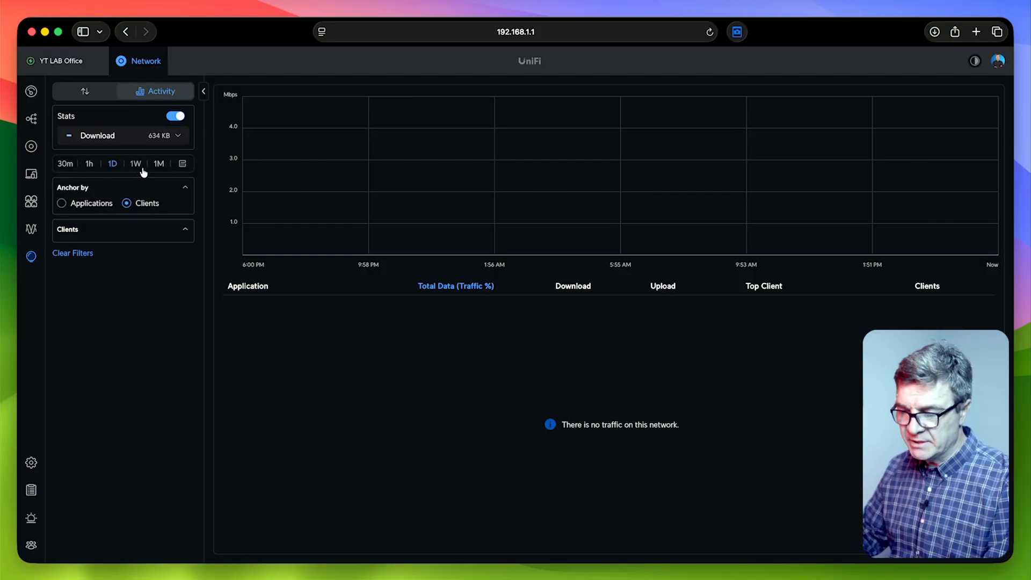
left_click(136, 163)
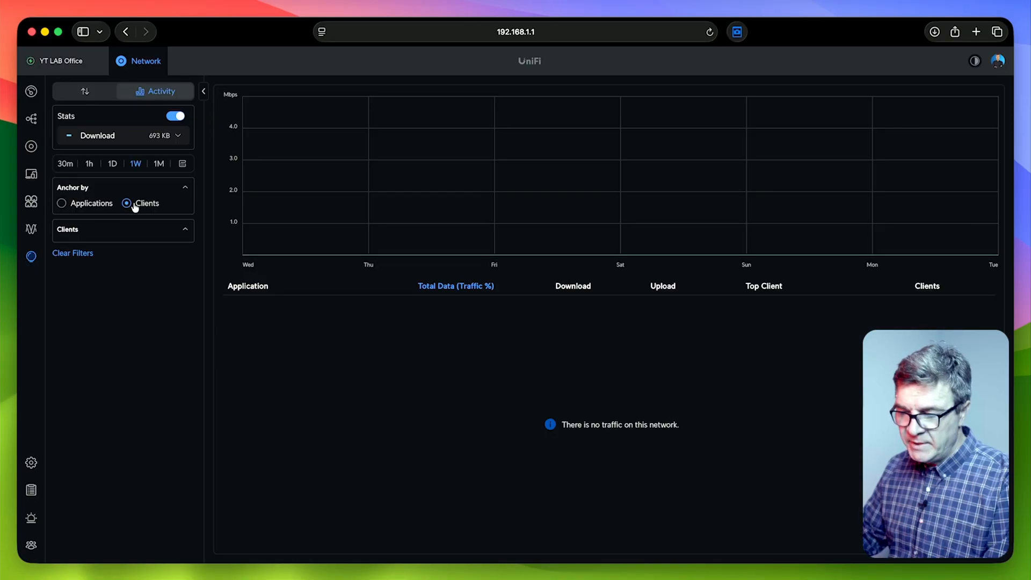
left_click(61, 203)
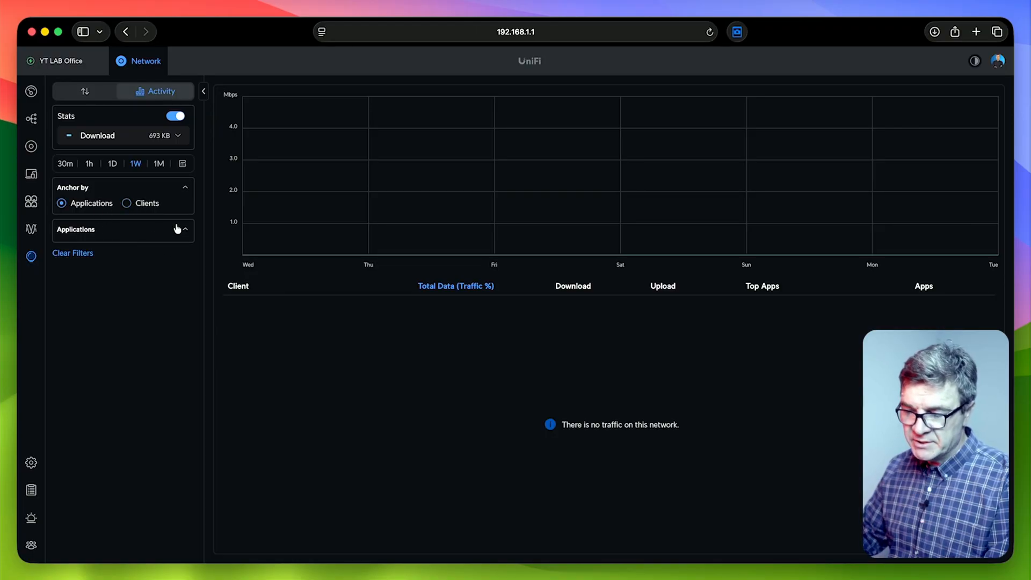
left_click(176, 116)
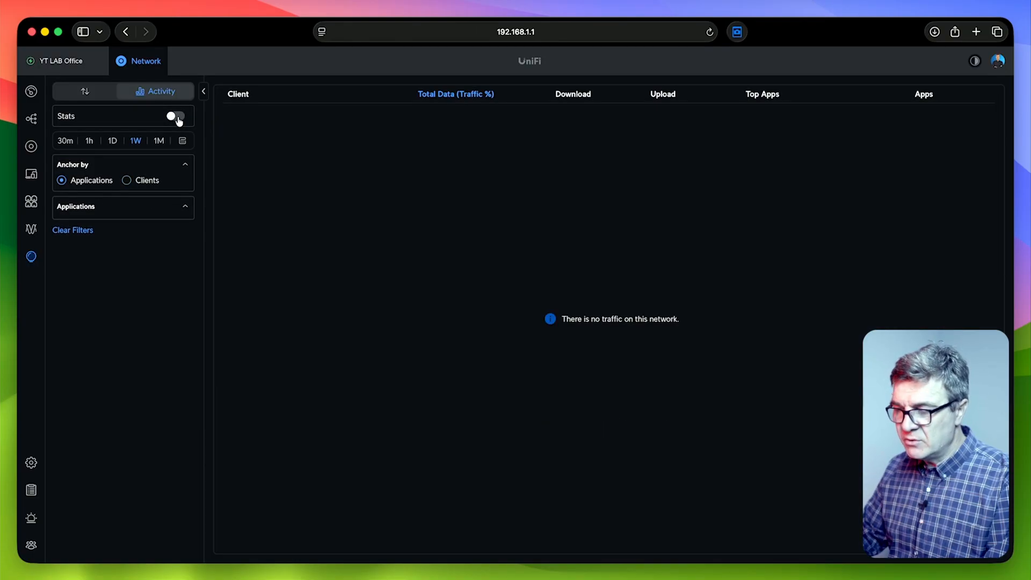
left_click(92, 90)
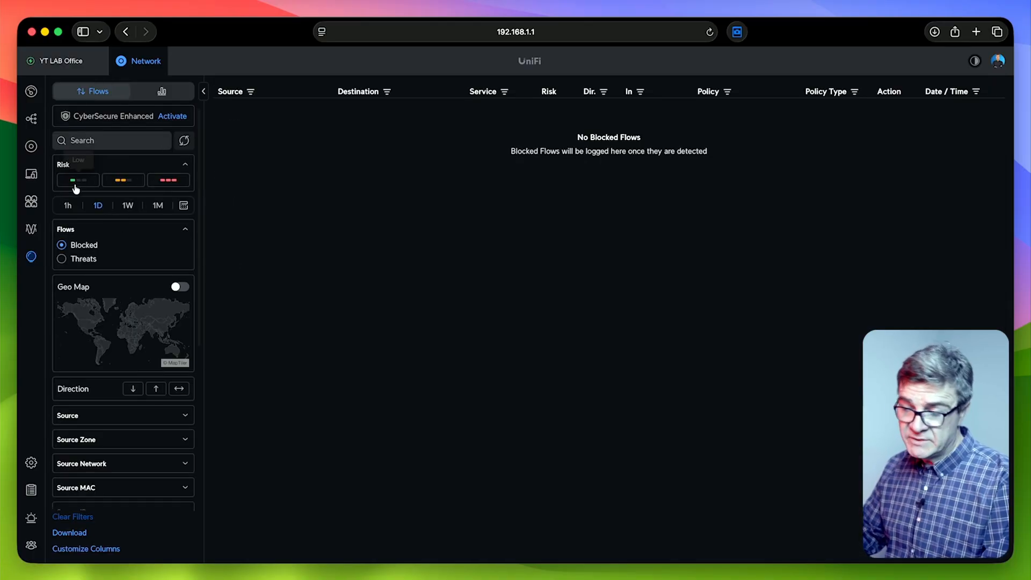
mouse_move(122, 186)
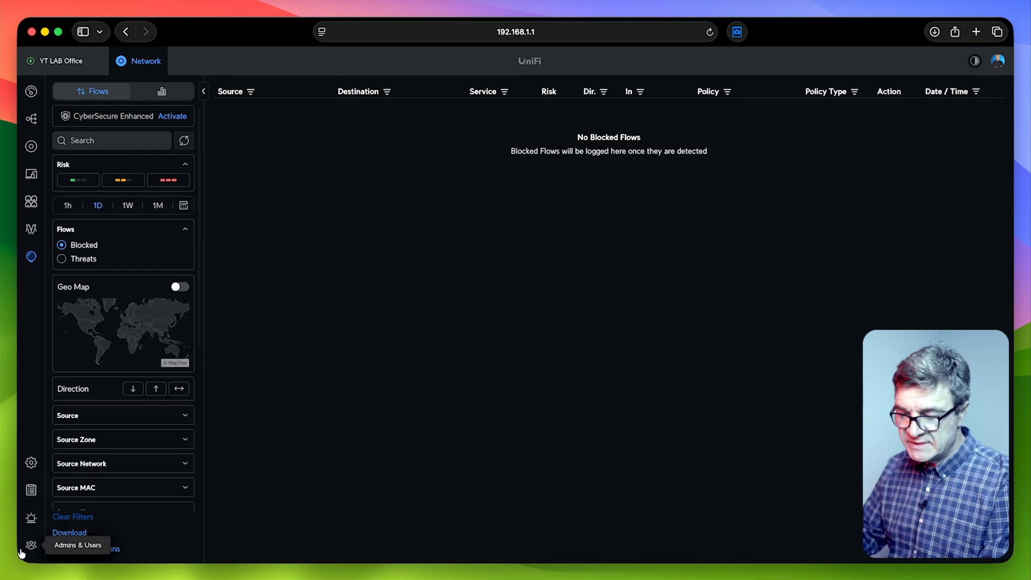
Step: Show the settings Overview listing the Default network, Internet 1 and Internet 2
left_click(32, 462)
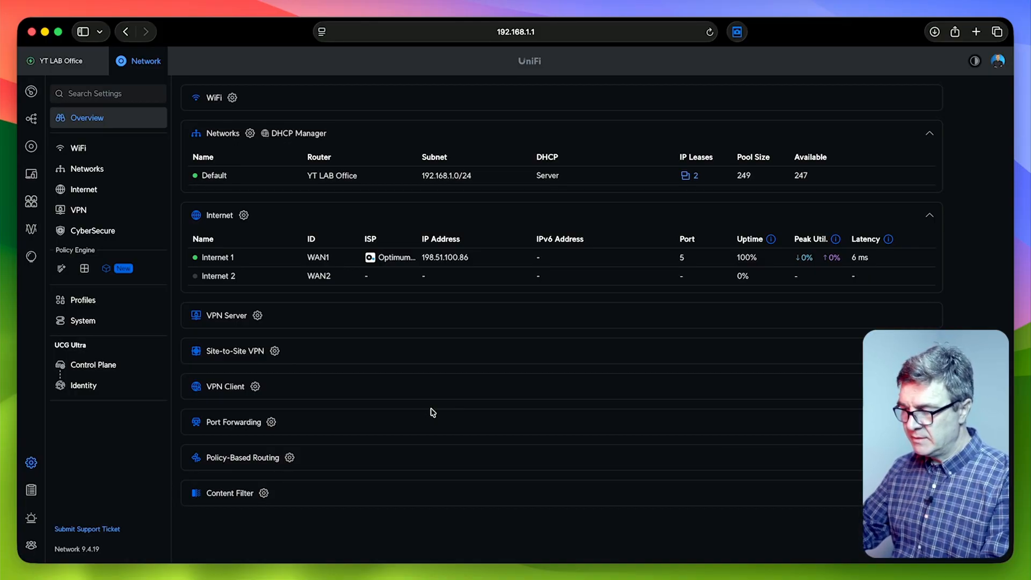
mouse_move(312, 482)
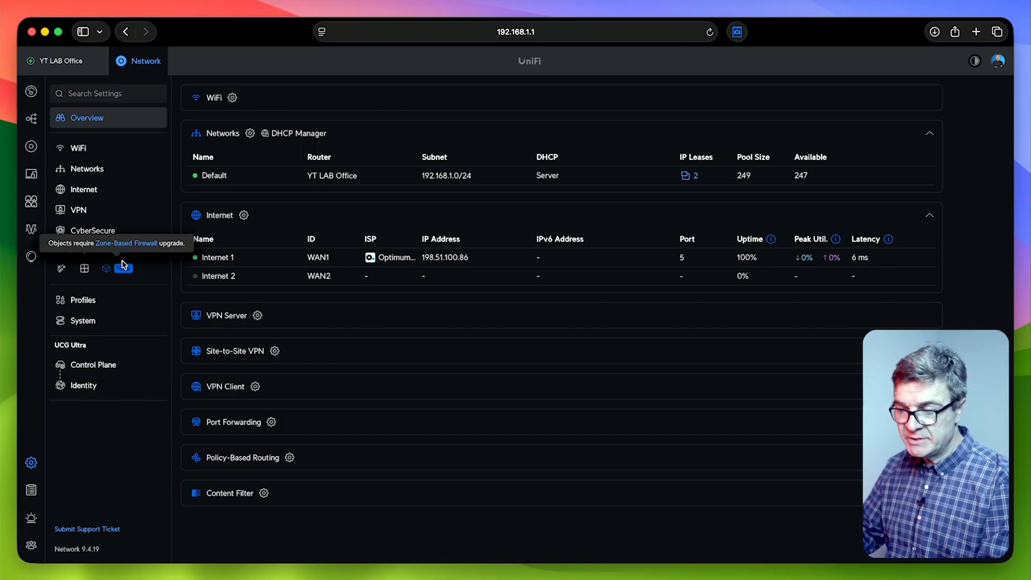
Step: From Traffic Rules, confirm the zone-based firewall upgrade and return to Overview
left_click(84, 269)
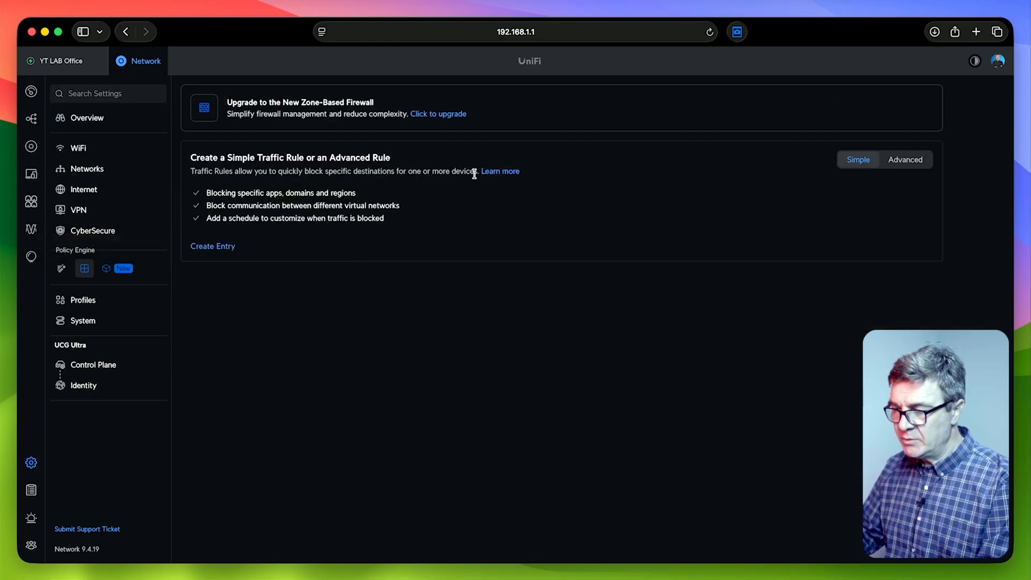
left_click(438, 114)
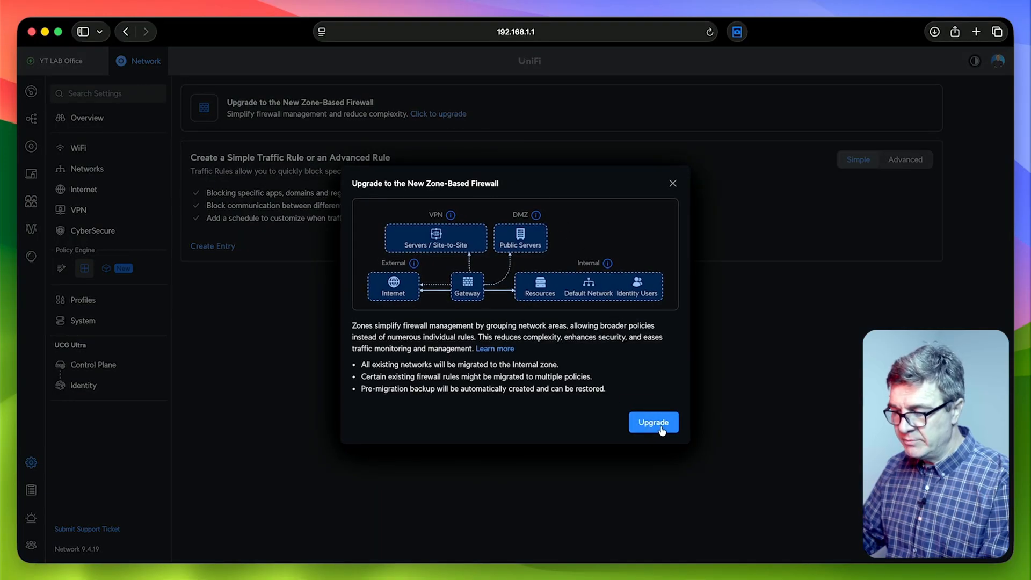
left_click(652, 422)
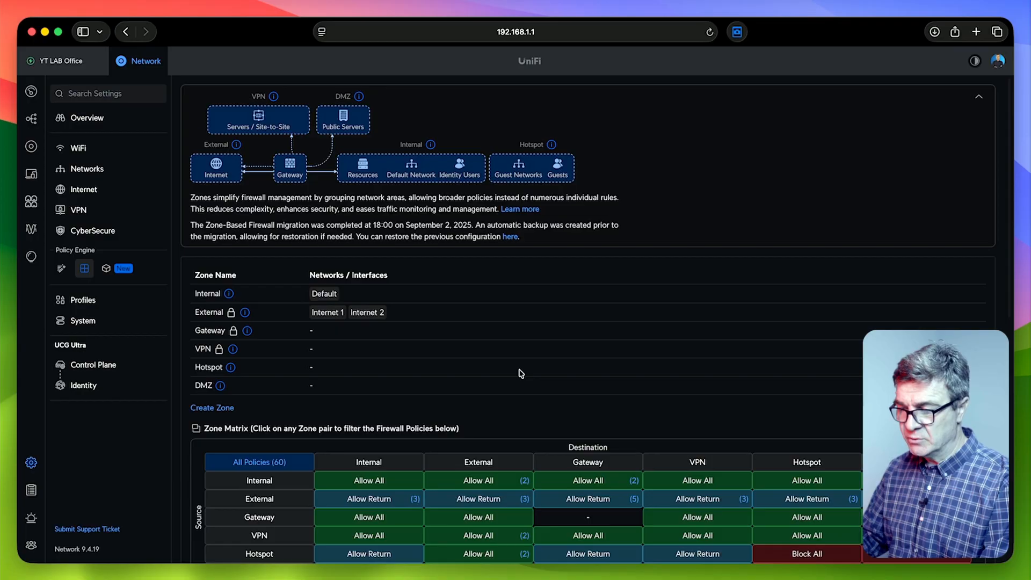
left_click(86, 118)
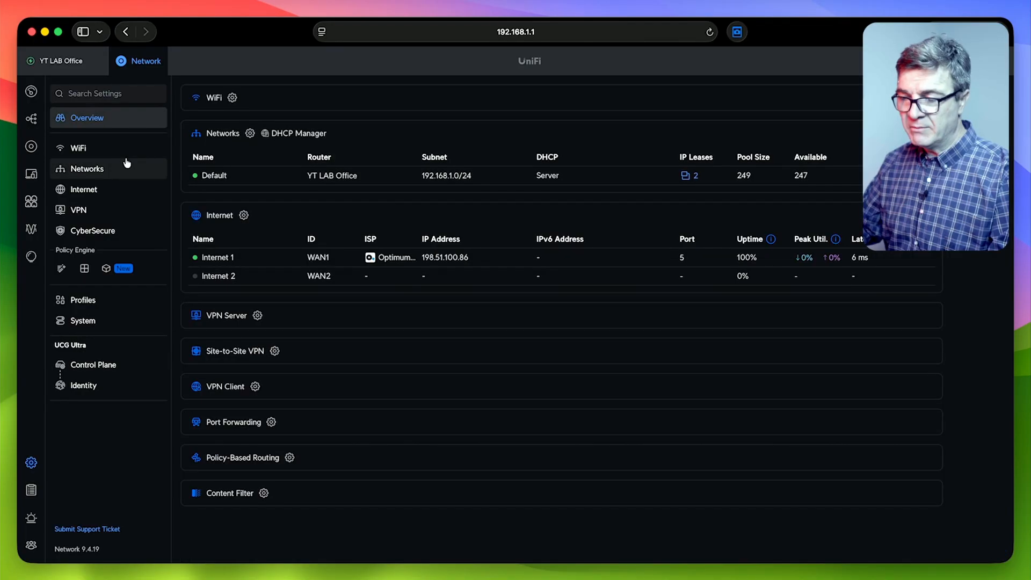
mouse_move(125, 156)
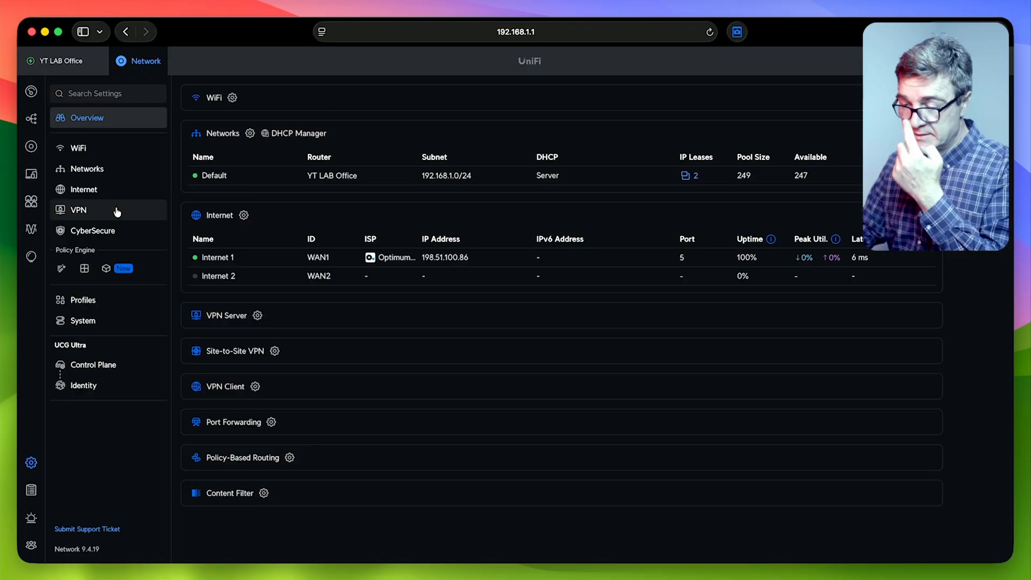
Step: Create the YT LAB SSID WiFi network on both bands
left_click(77, 147)
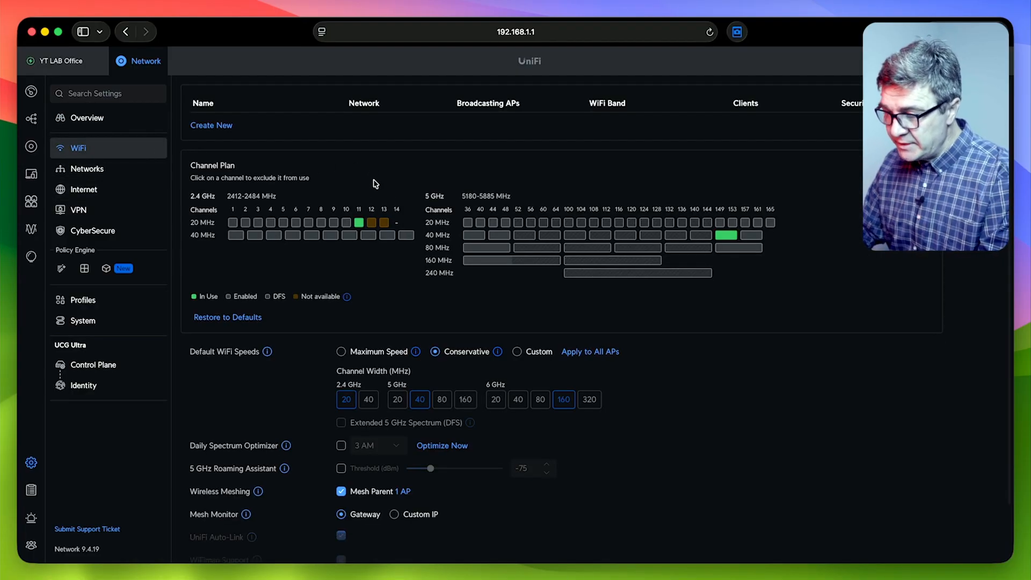
left_click(212, 124)
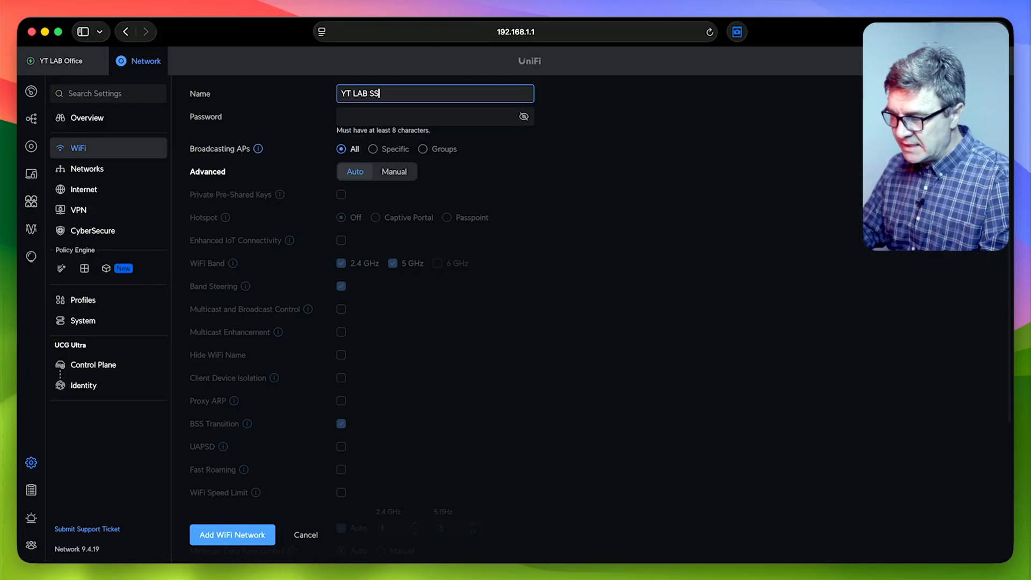
left_click(434, 116)
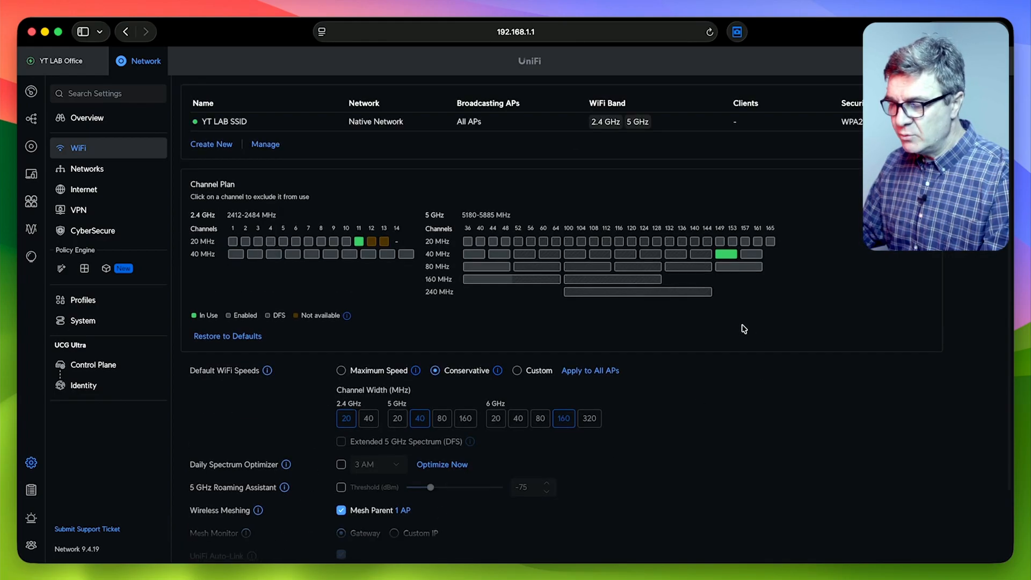
Step: Create a second WiFi network named IoT for YT - 2.4G restricted to 2.4 GHz
left_click(211, 144)
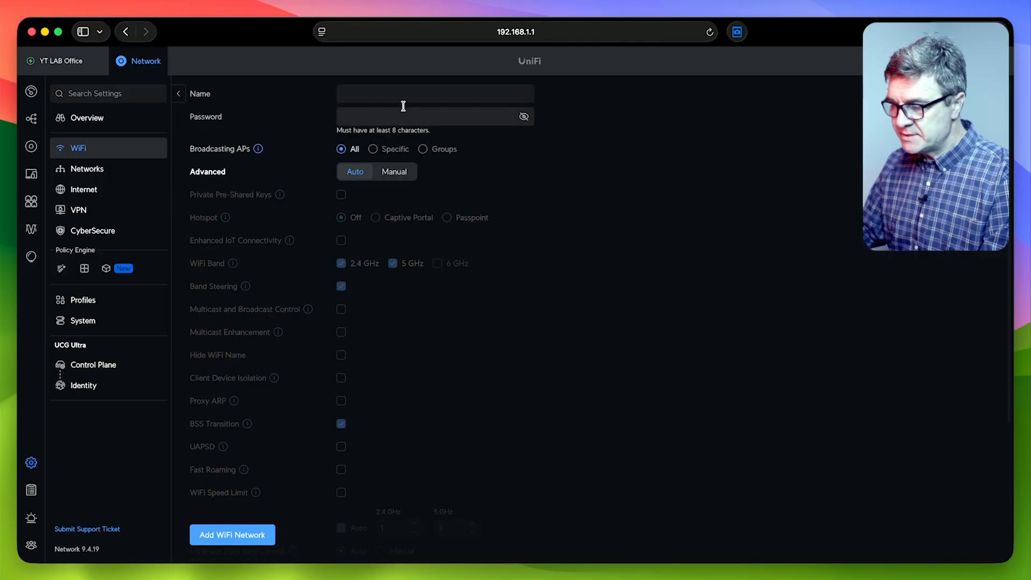
type("IoT for")
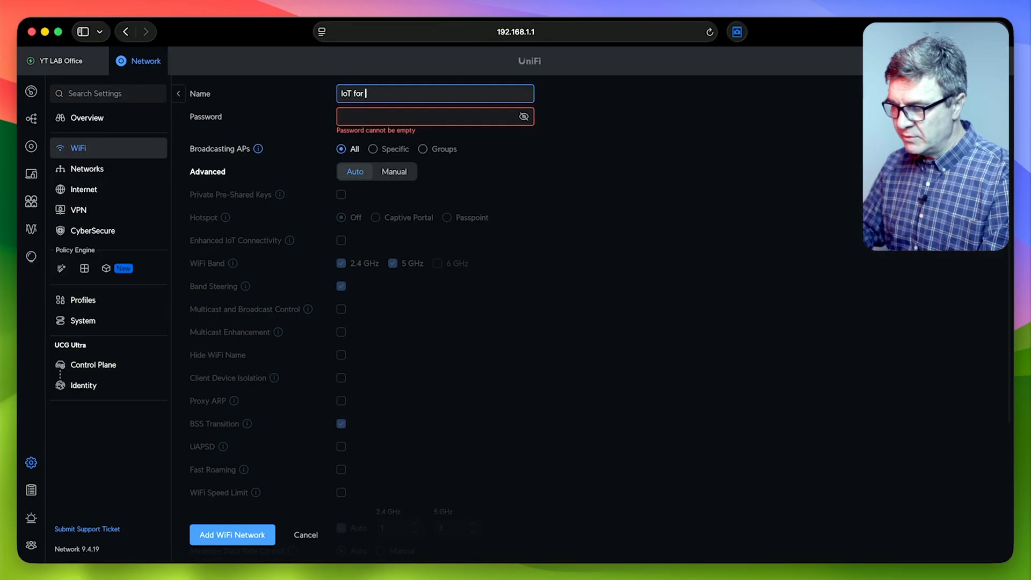
type("YT LAB")
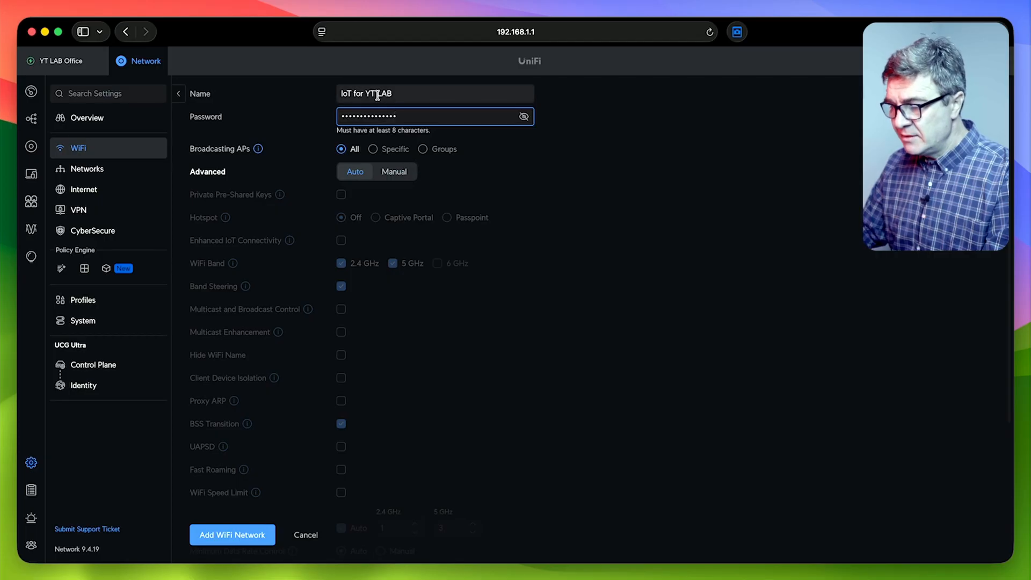
double_click(378, 94)
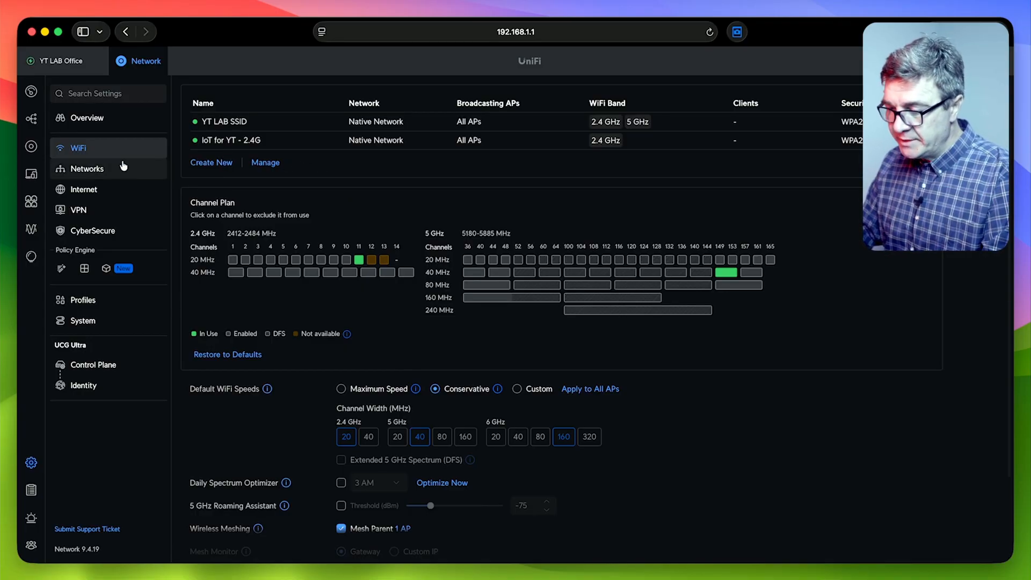
Step: Add User, IoT and Printer virtual networks on VLANs 2–4, then go to Internet settings
left_click(86, 169)
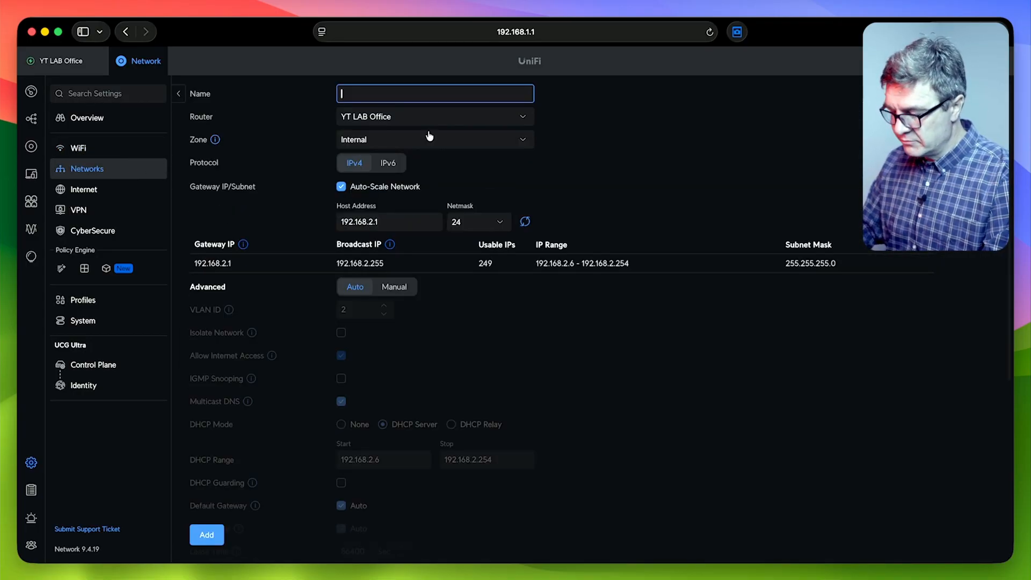
type("User")
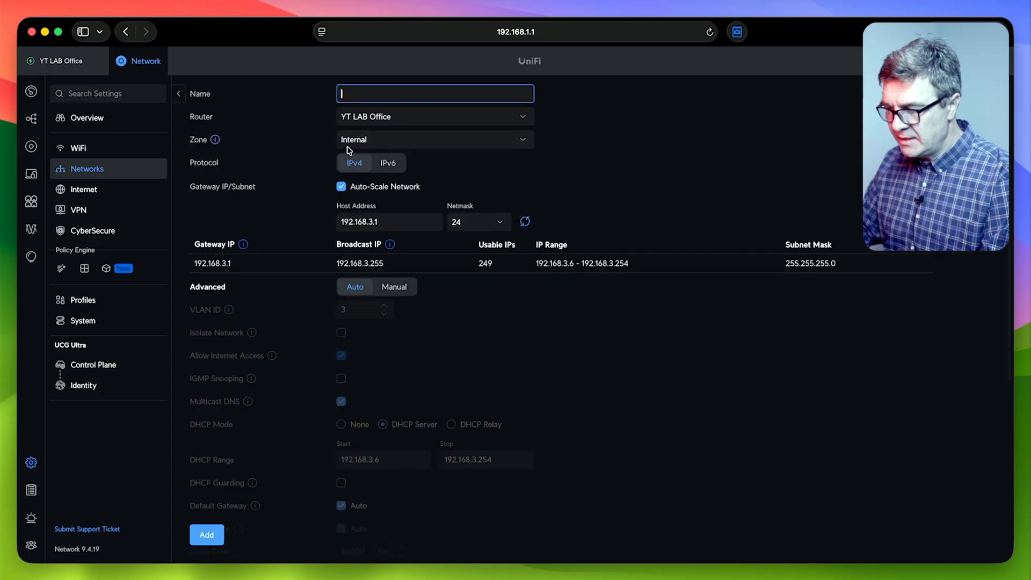
type("IoT")
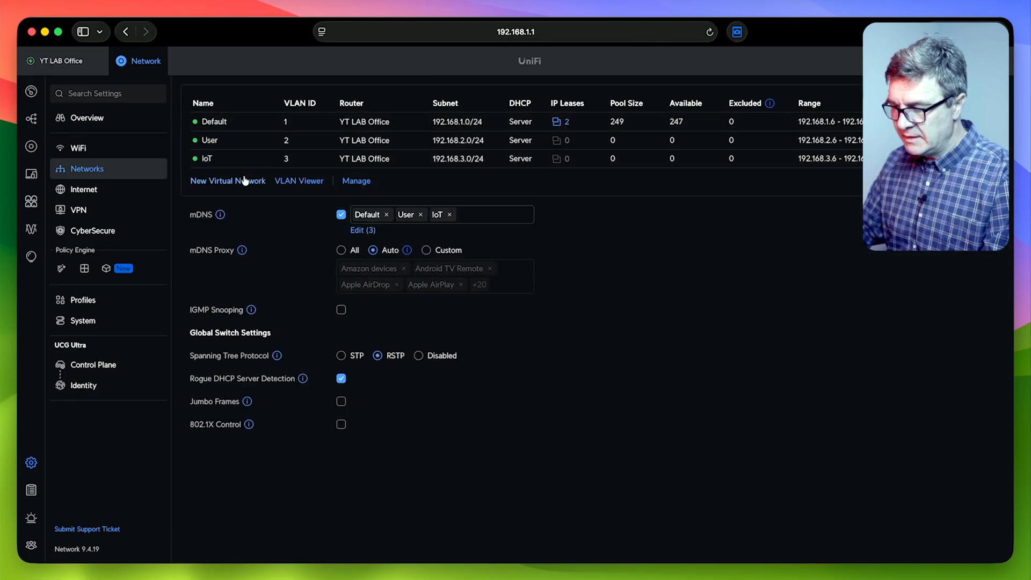
left_click(228, 181)
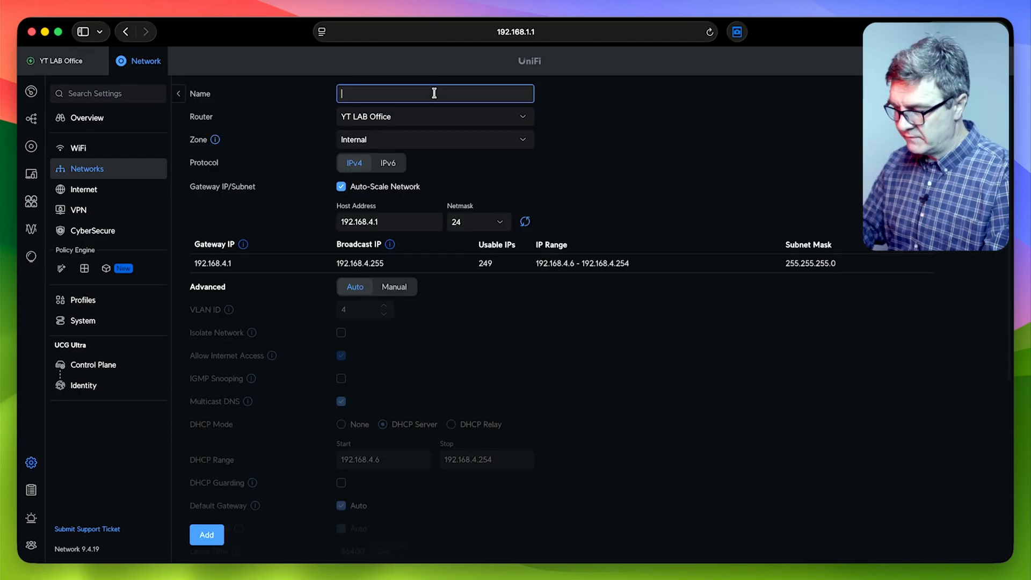
type("Printer")
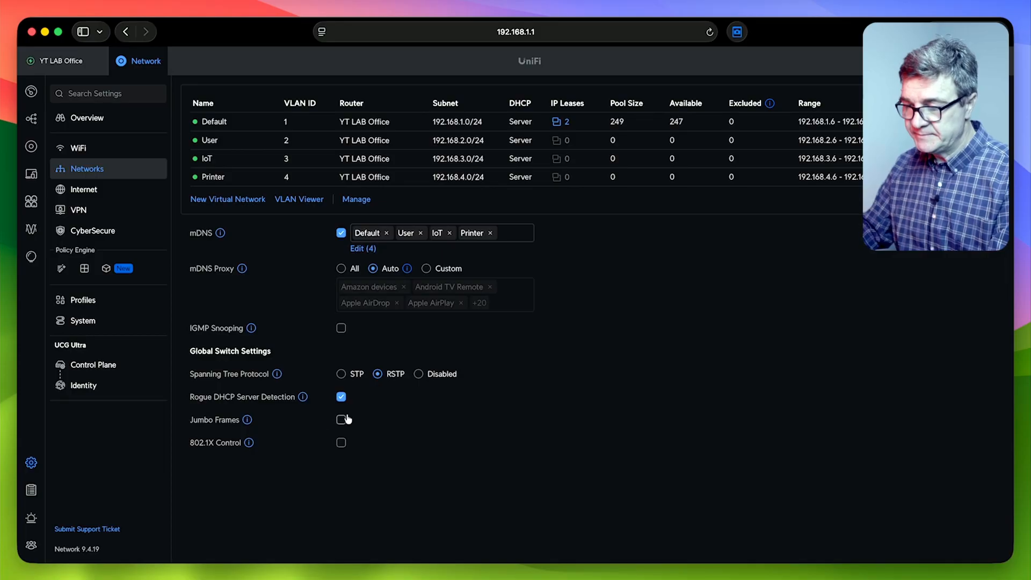
left_click(84, 189)
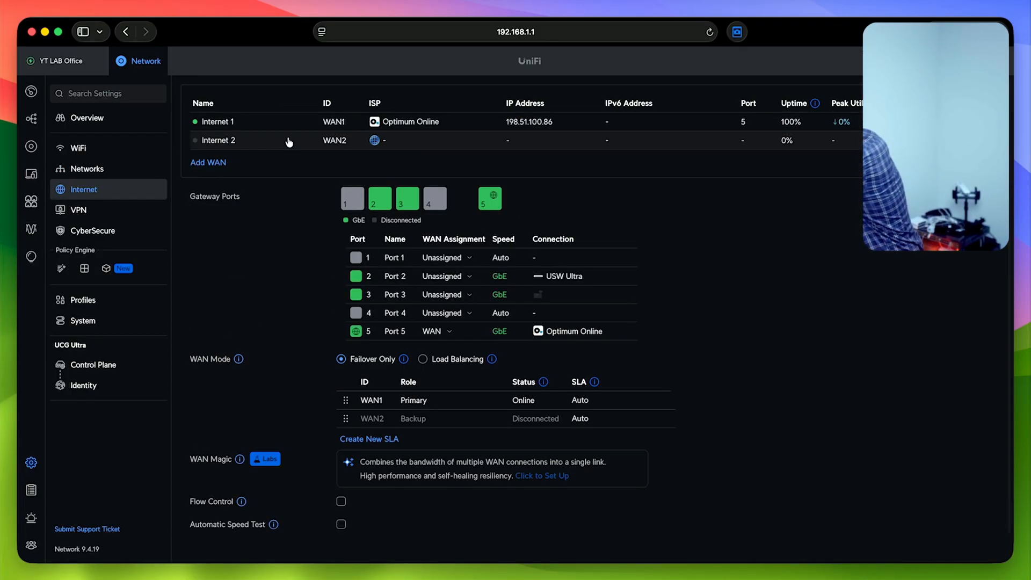
Step: Assign Port 4 to Internet 2 and review the WAN list in Failover Only mode
left_click(218, 140)
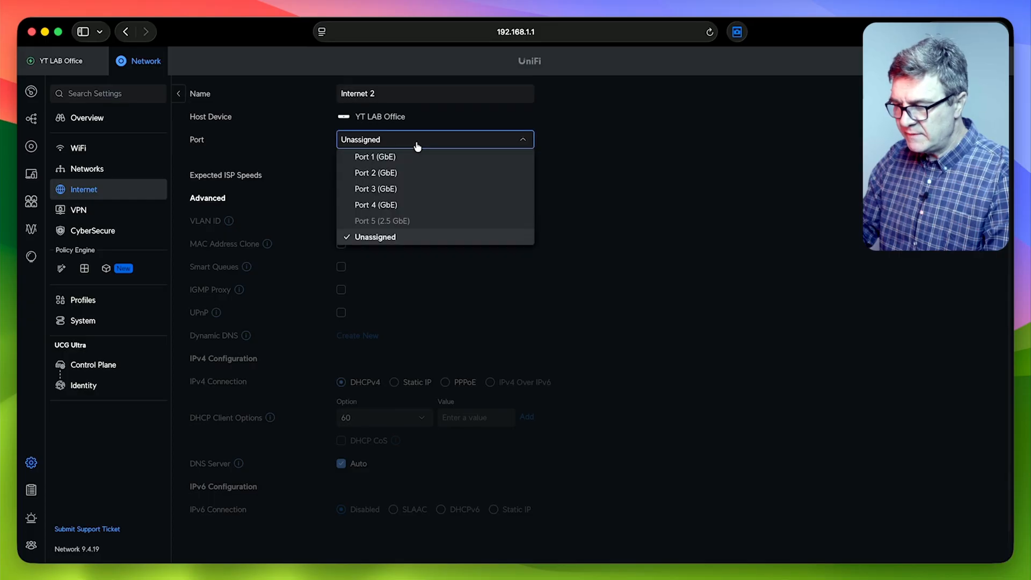
left_click(376, 204)
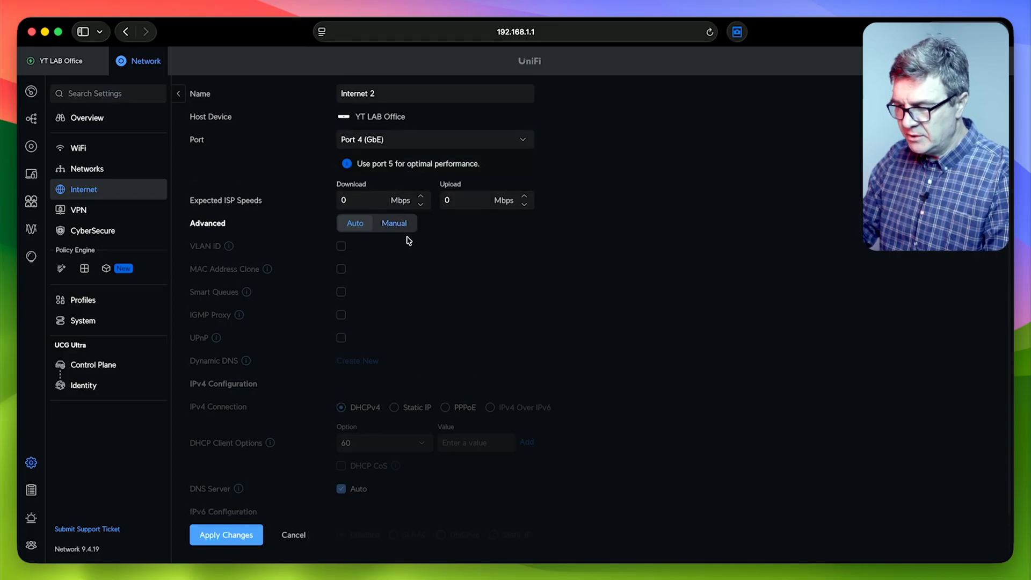
left_click(225, 535)
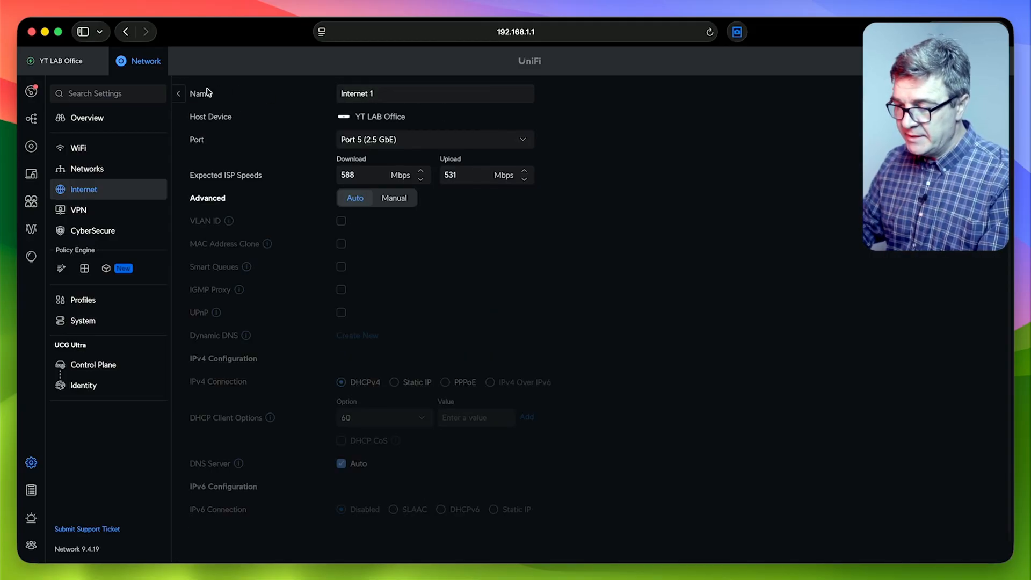
left_click(178, 93)
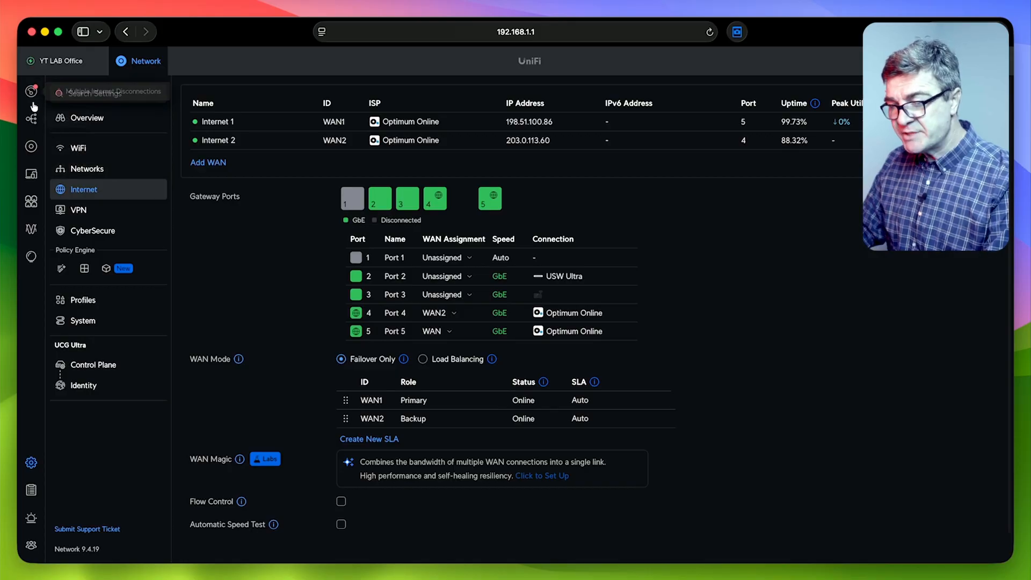
Step: Return to the site dashboard showing WAN2 Optimum Online 203.0.113.60 details
left_click(31, 90)
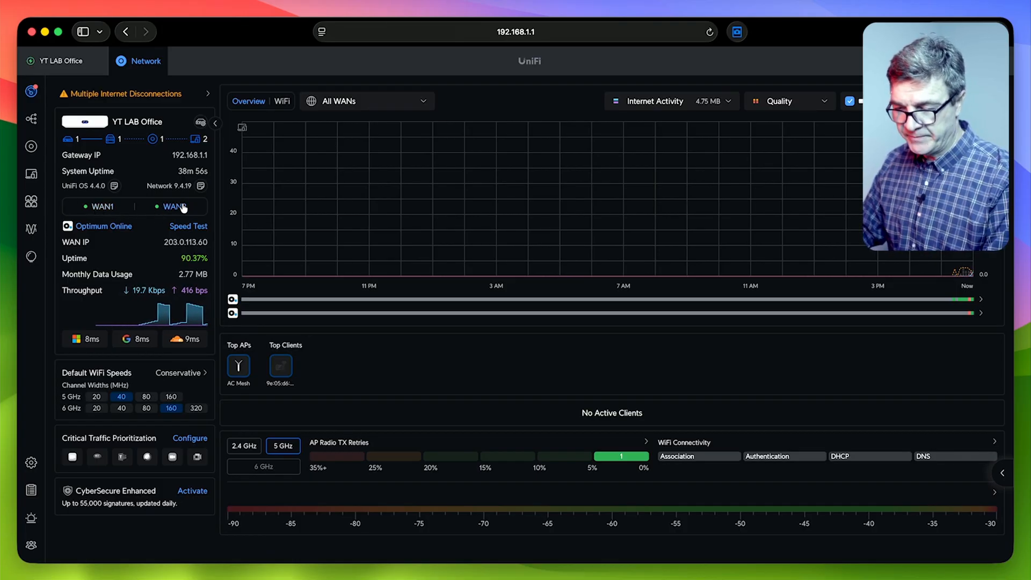
mouse_move(31, 174)
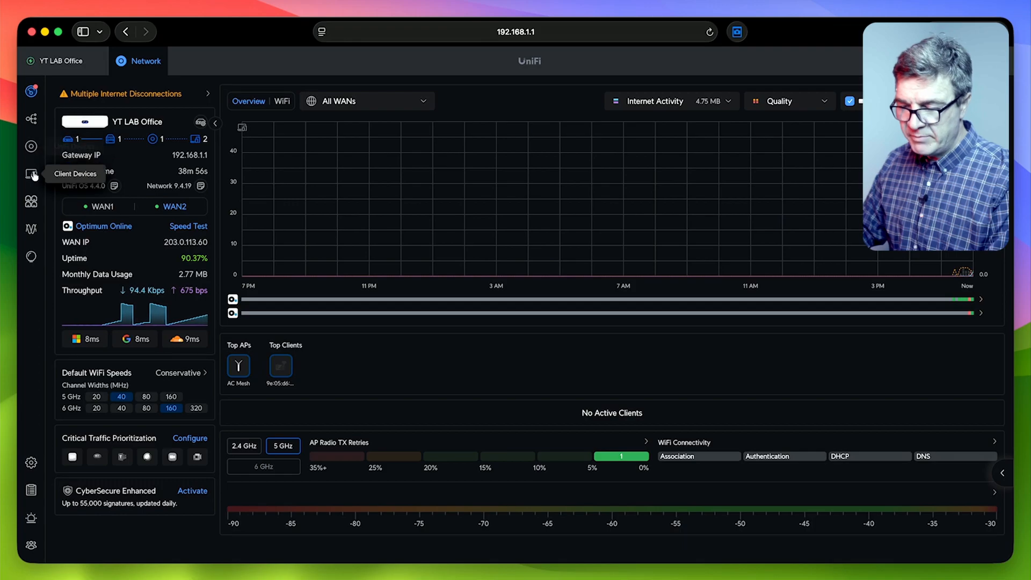
Step: Browse VPN settings through Teleport, VPN Server, VPN Client and Site-to-Site VPN
left_click(31, 175)
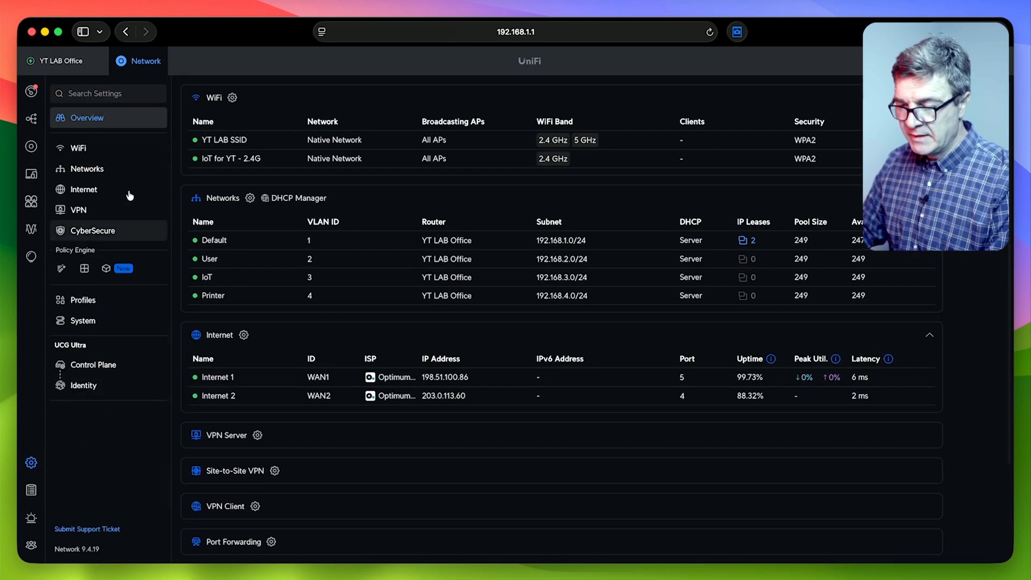
left_click(78, 210)
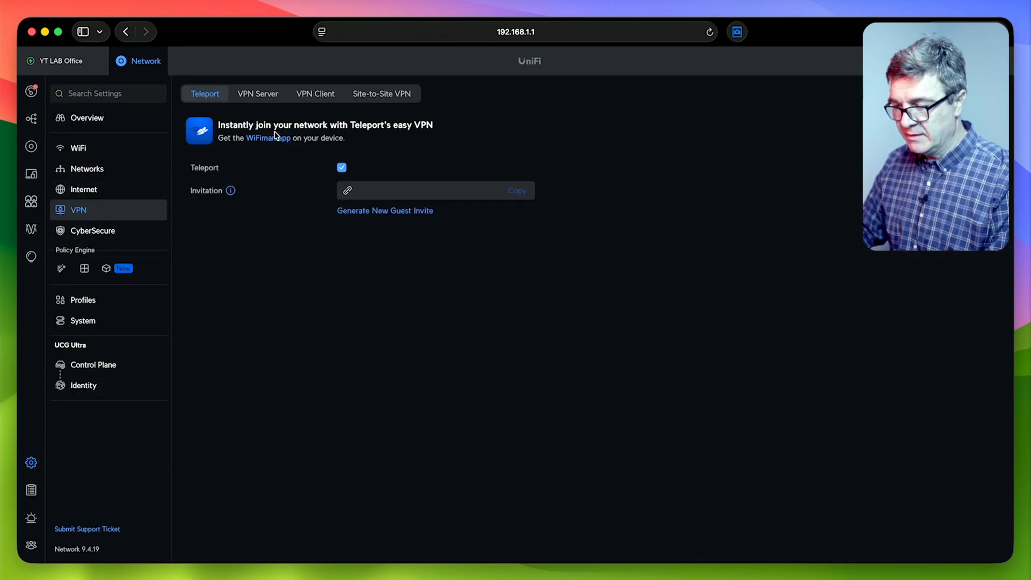
left_click(257, 93)
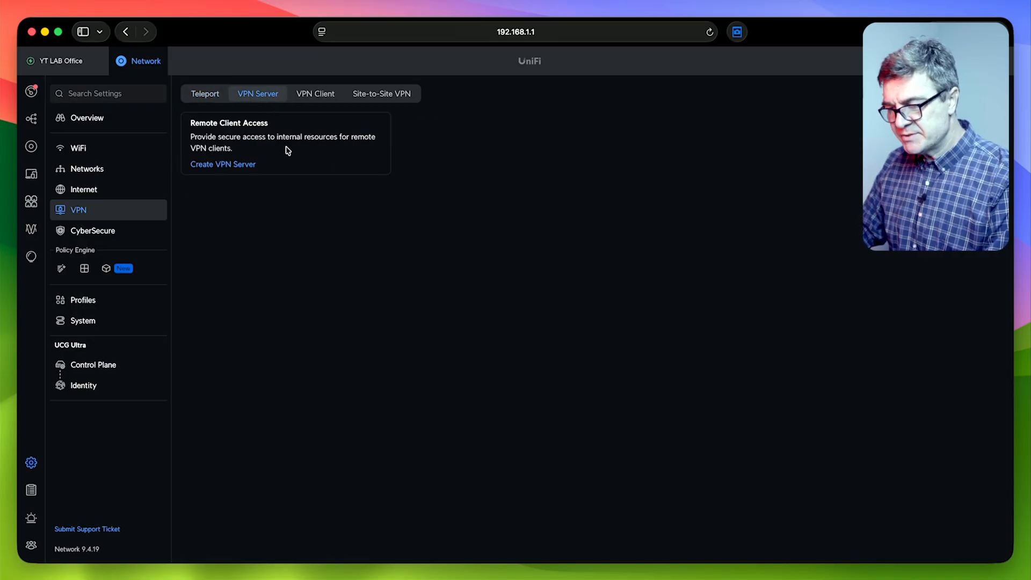
left_click(315, 93)
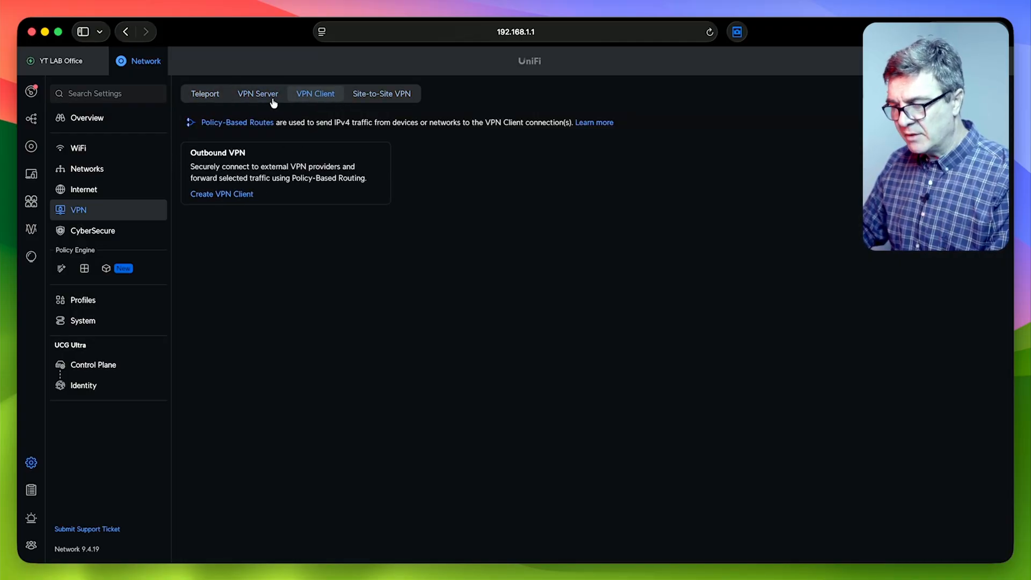
left_click(258, 93)
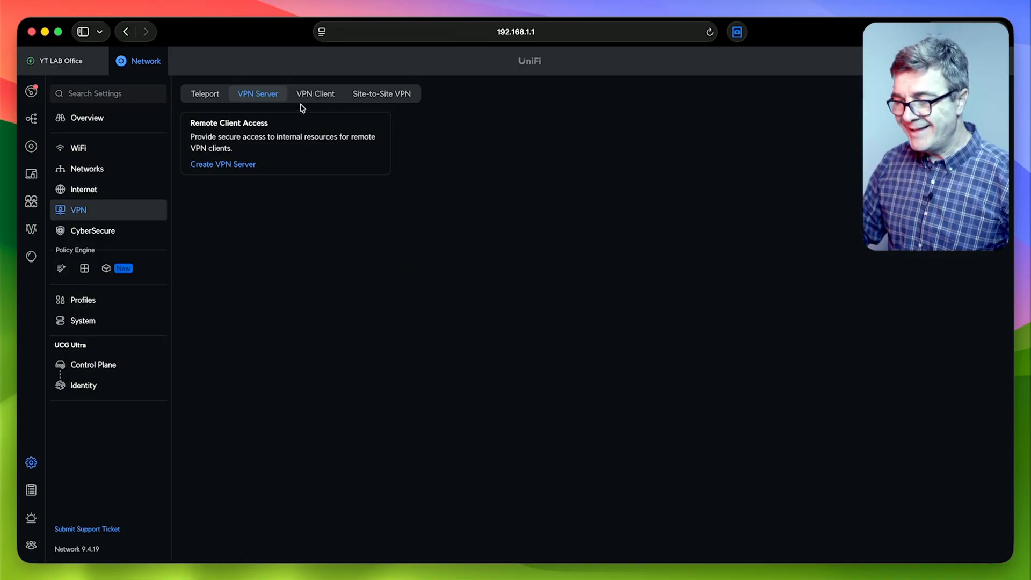
left_click(315, 93)
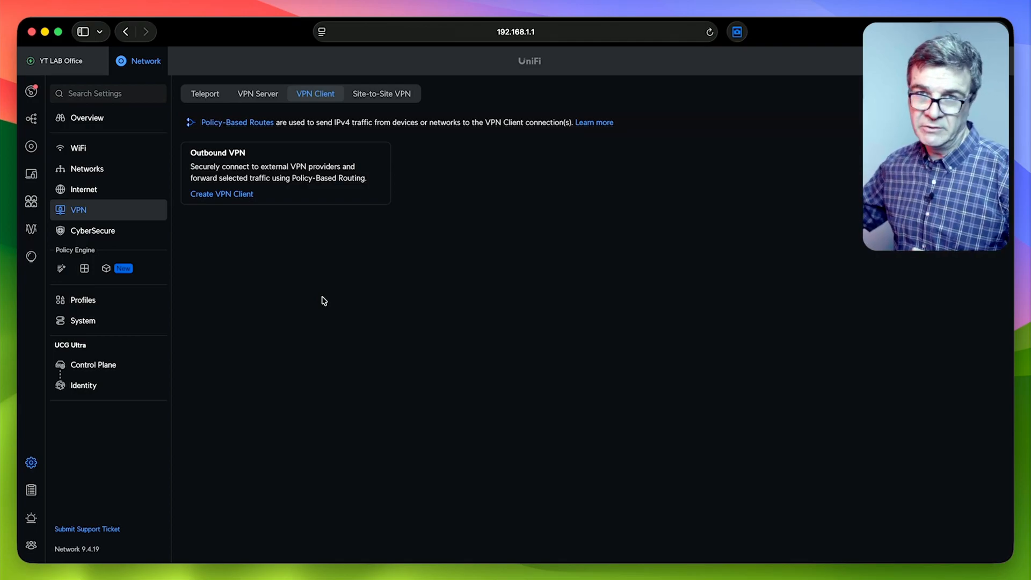
mouse_move(408, 110)
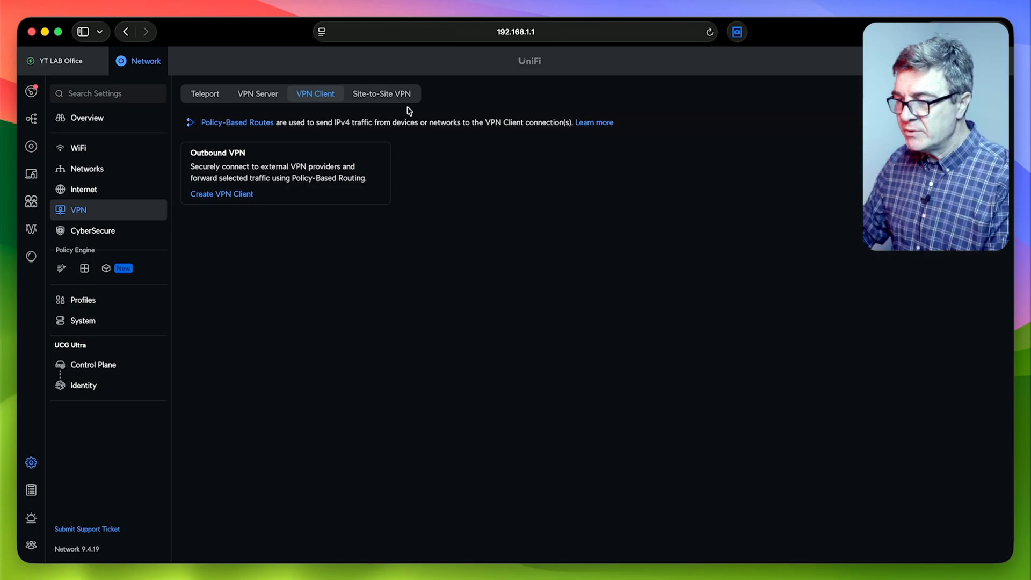
left_click(382, 94)
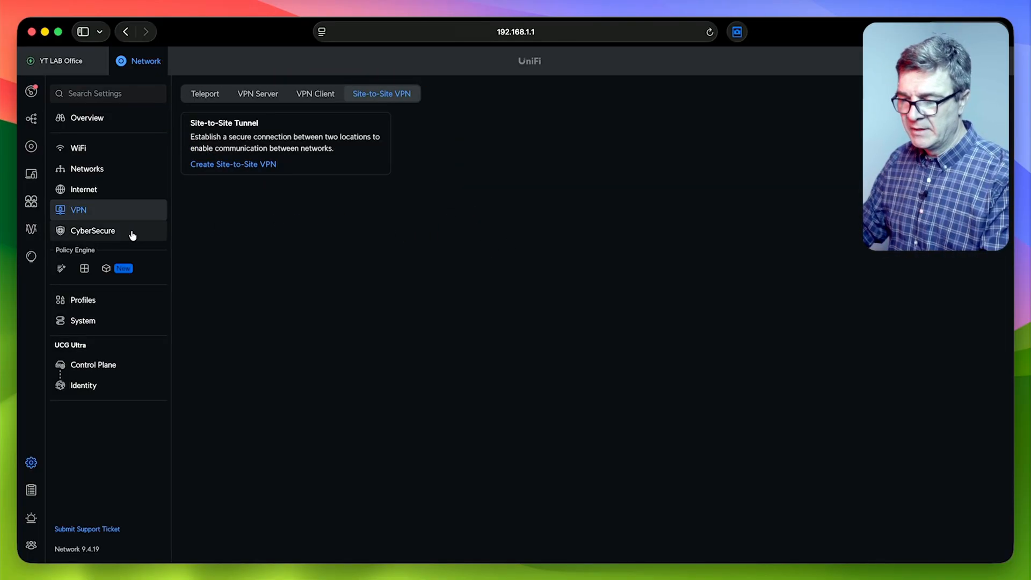
Step: Review CyberSecure Protection and Content Filter settings
left_click(92, 231)
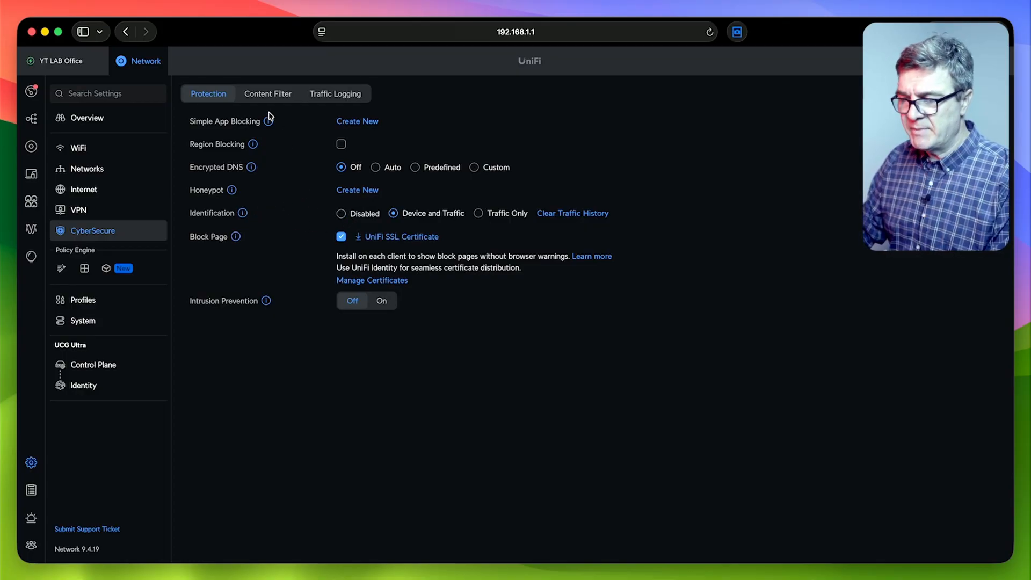
left_click(267, 94)
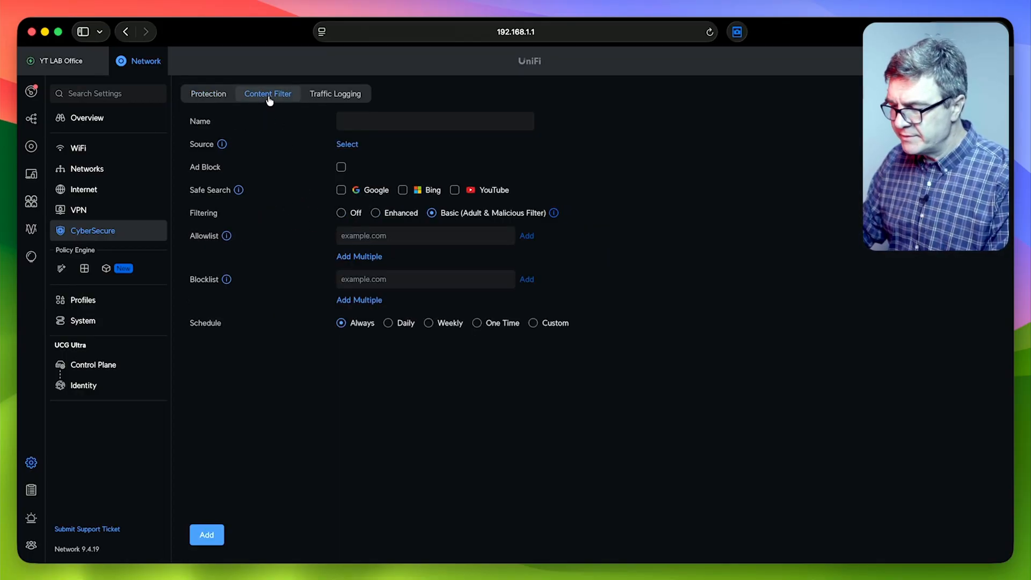
left_click(336, 93)
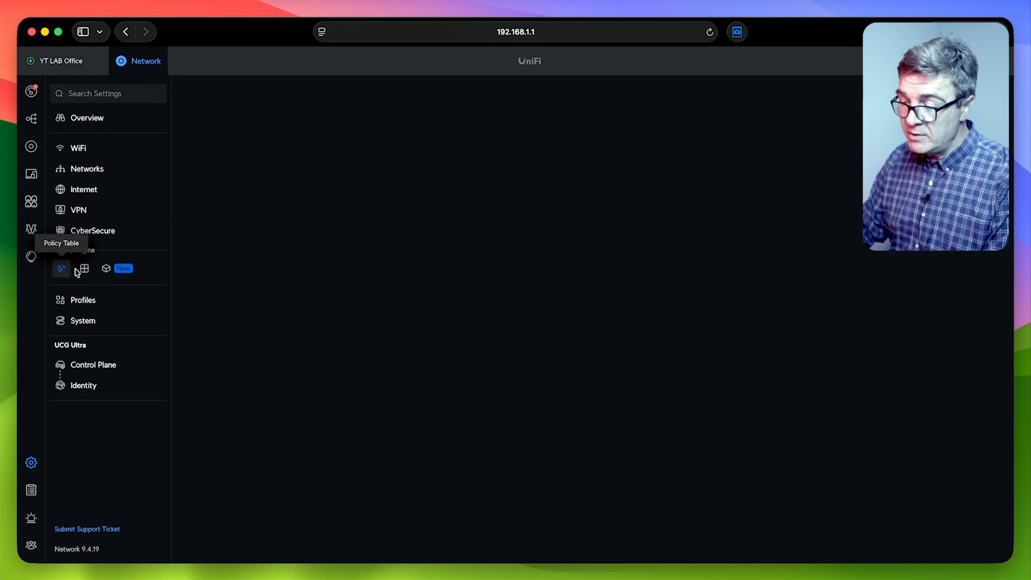
Step: Filter the policy table to NAT Rules then Firewall policies, and show the Zones overview
left_click(61, 268)
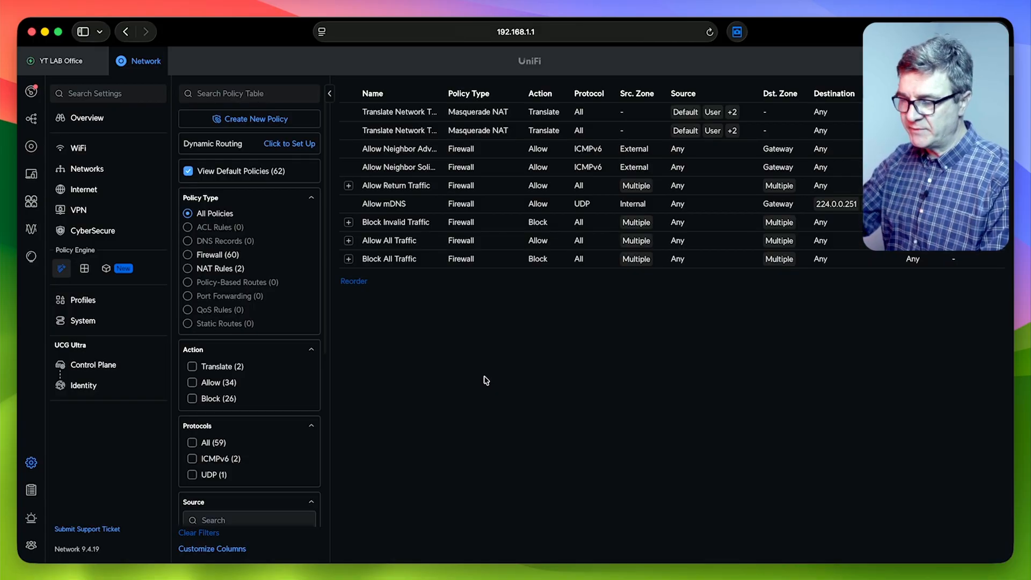
mouse_move(466, 377)
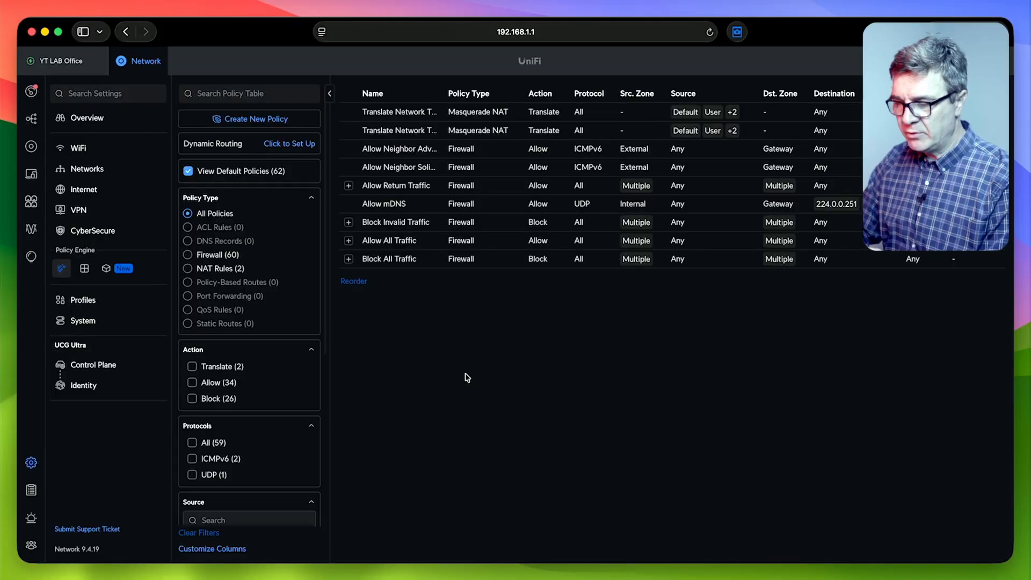
mouse_move(489, 304)
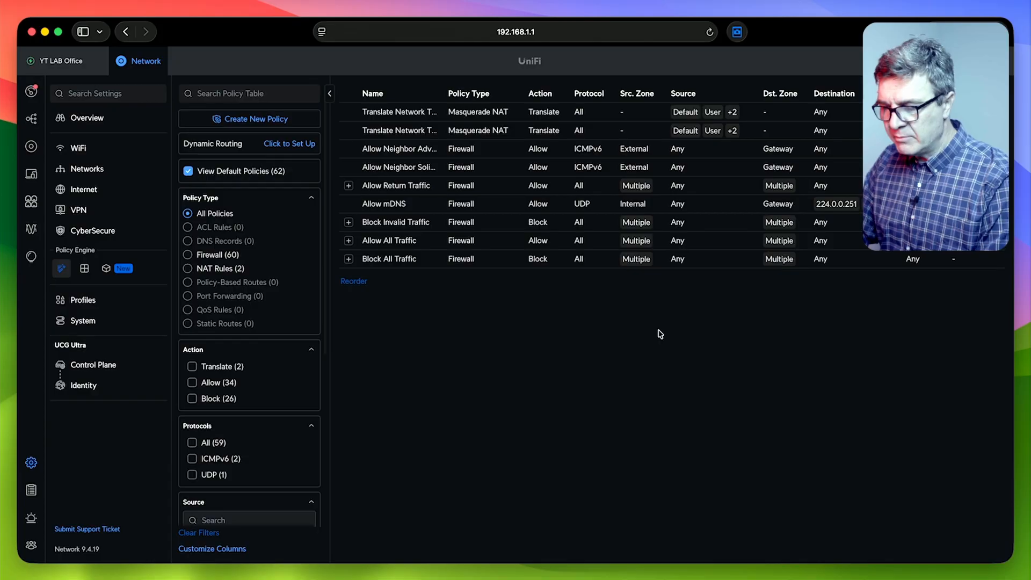
mouse_move(426, 377)
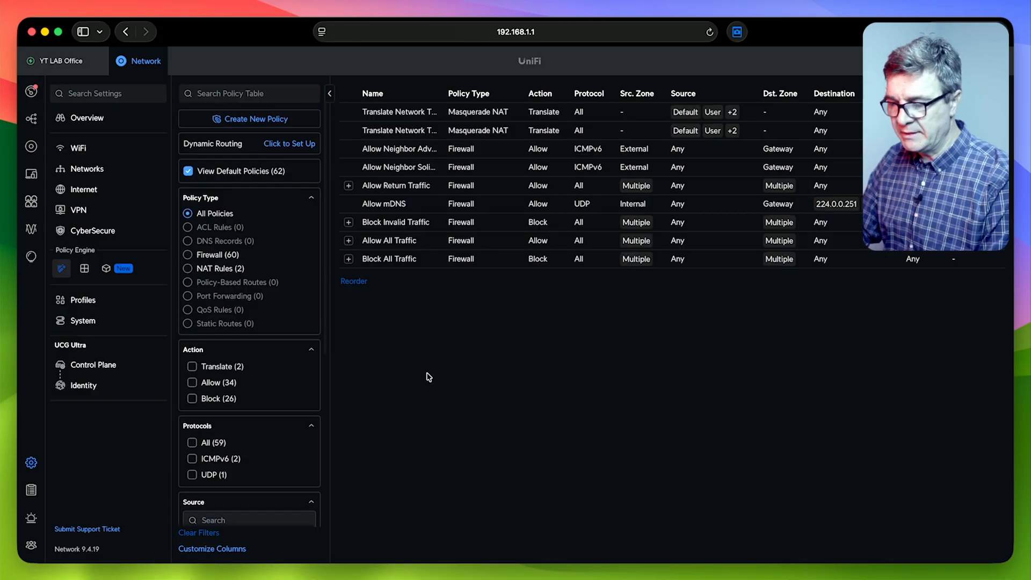
mouse_move(464, 321)
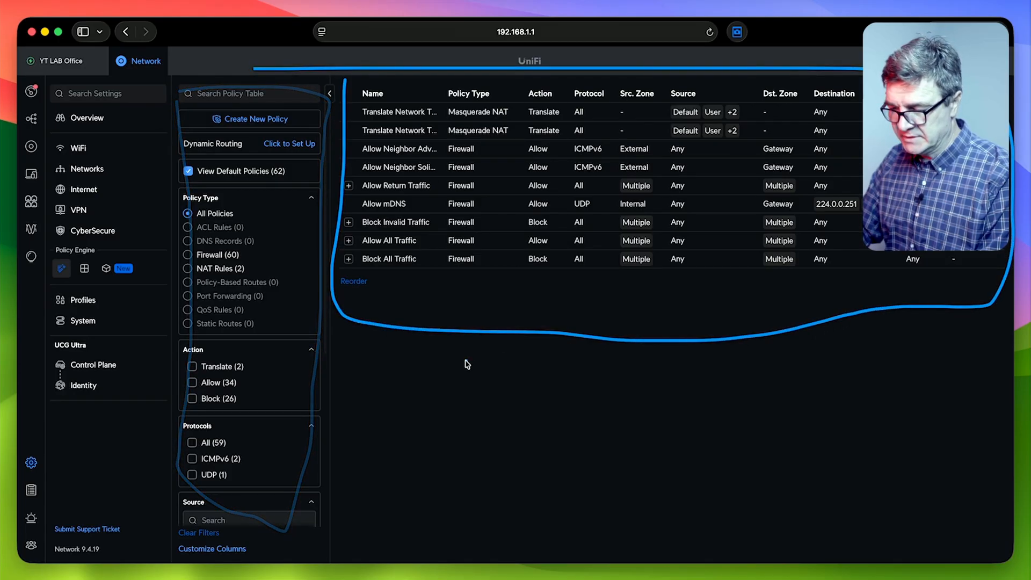
left_click(186, 269)
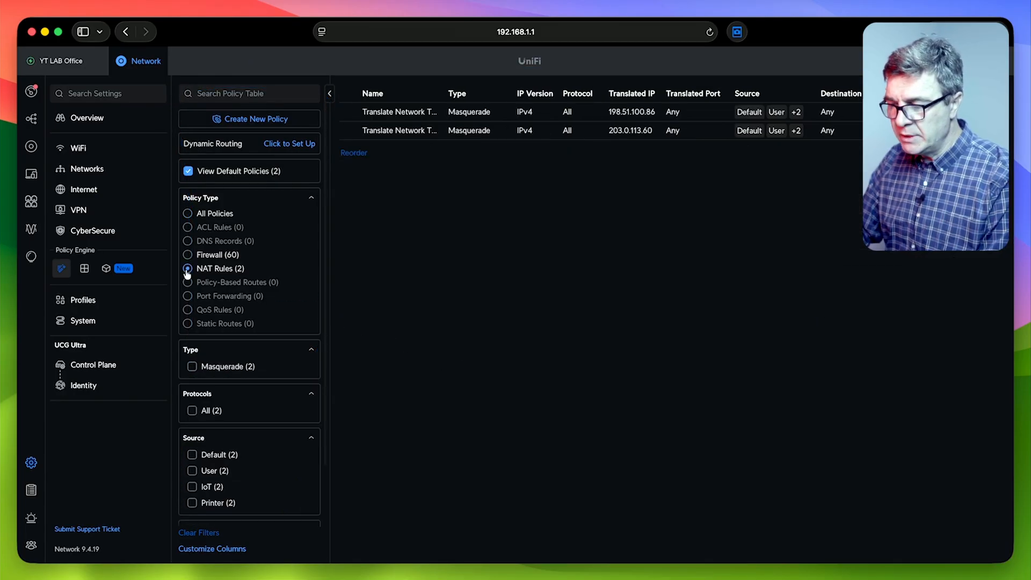
left_click(187, 255)
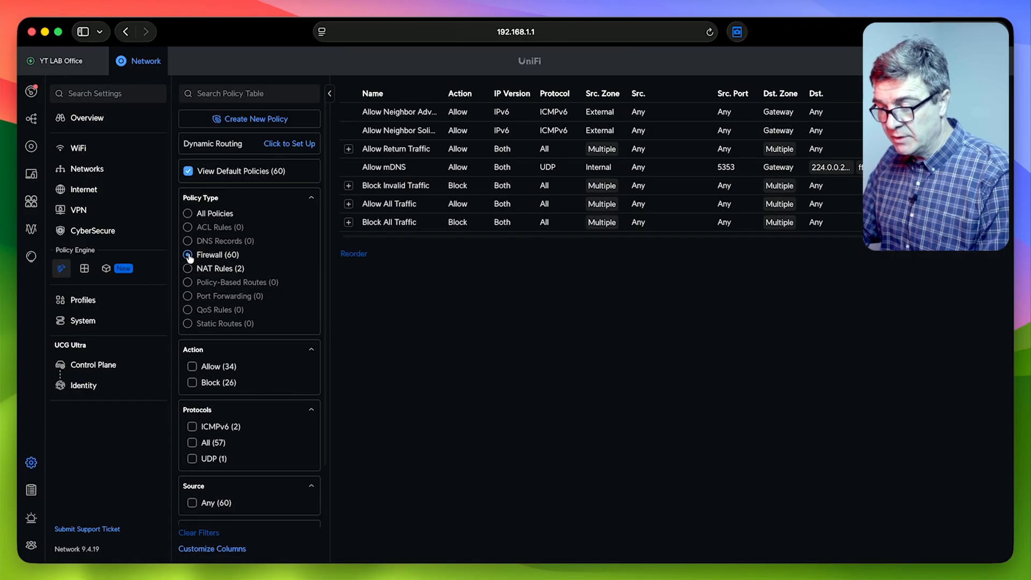
left_click(84, 268)
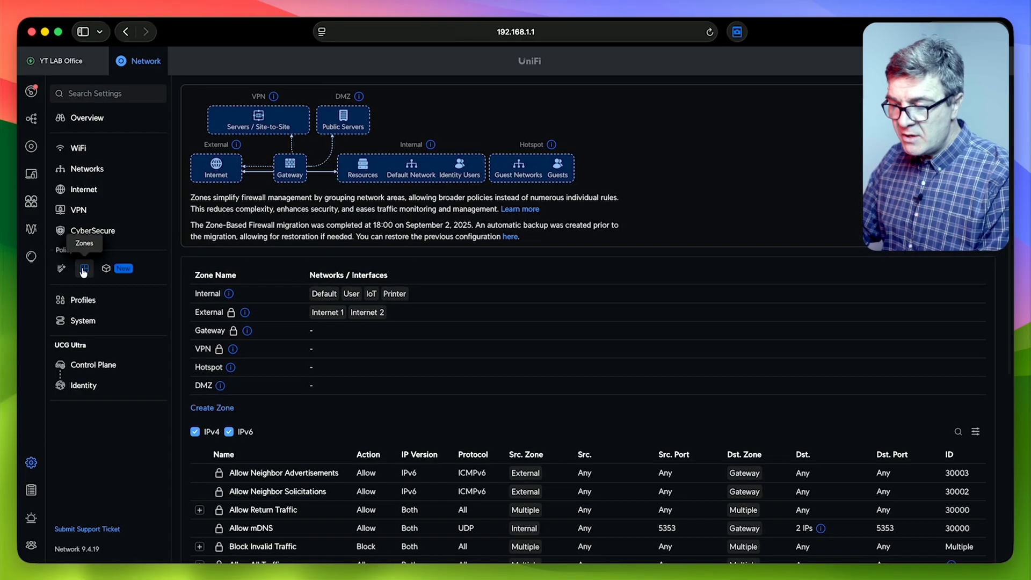
Step: Review the Zone Matrix of firewall defaults, then go to the Profiles settings with Ethernet port profiles
left_click(84, 268)
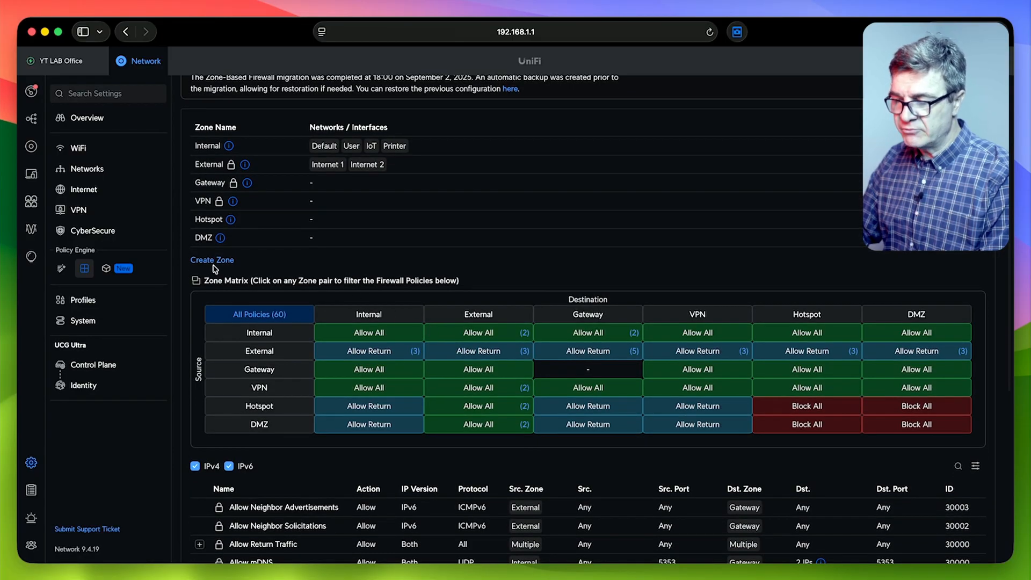
left_click(211, 260)
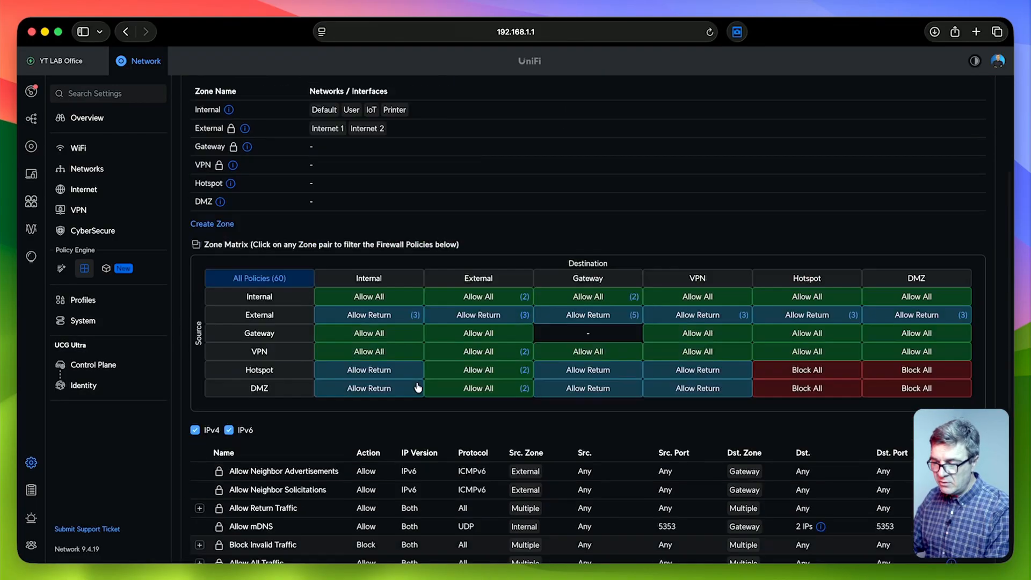
left_click(107, 269)
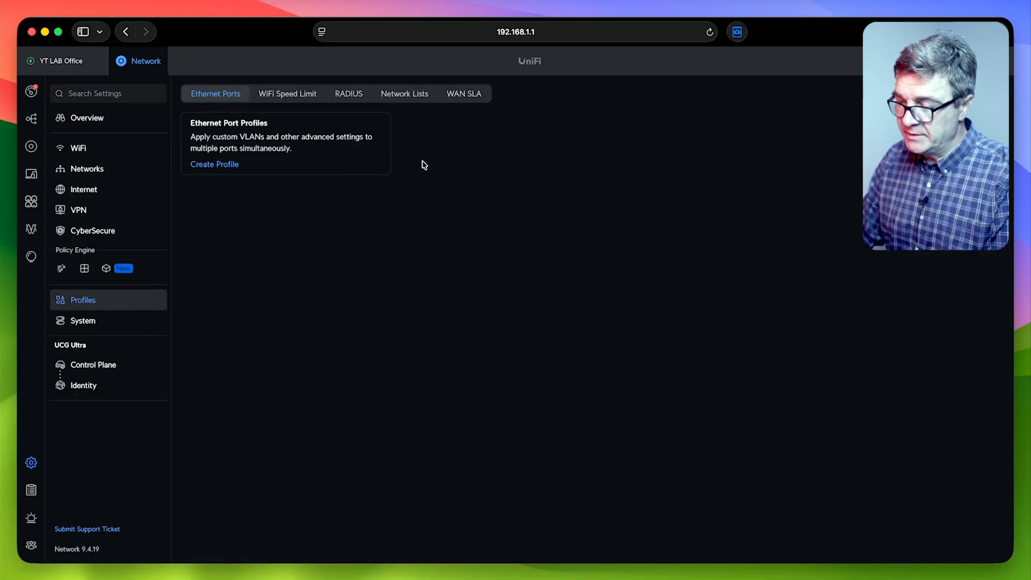
Step: View the Network Lists profile tab, then head back to the Policy Engine objects/zones overview
left_click(405, 94)
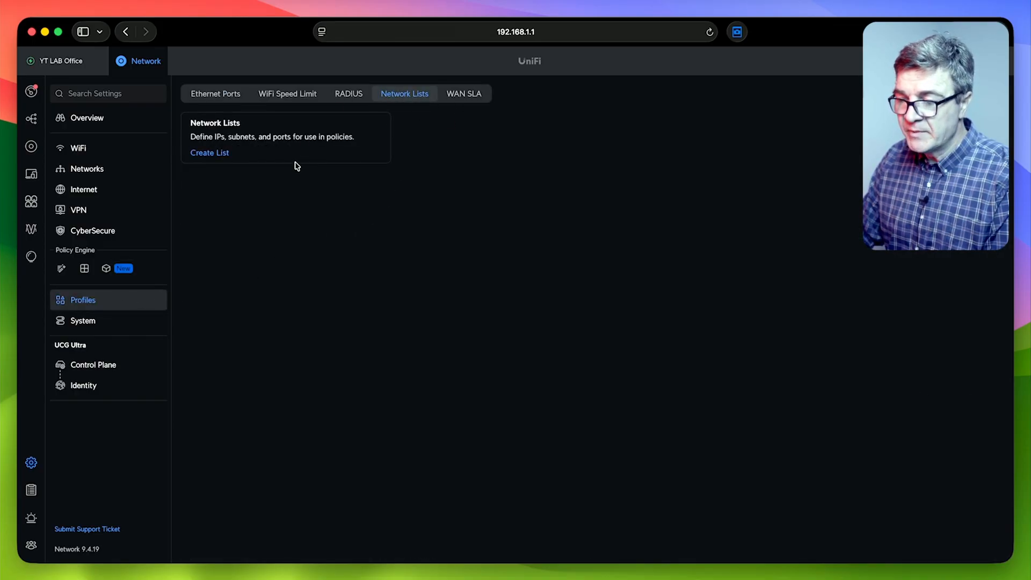
mouse_move(304, 171)
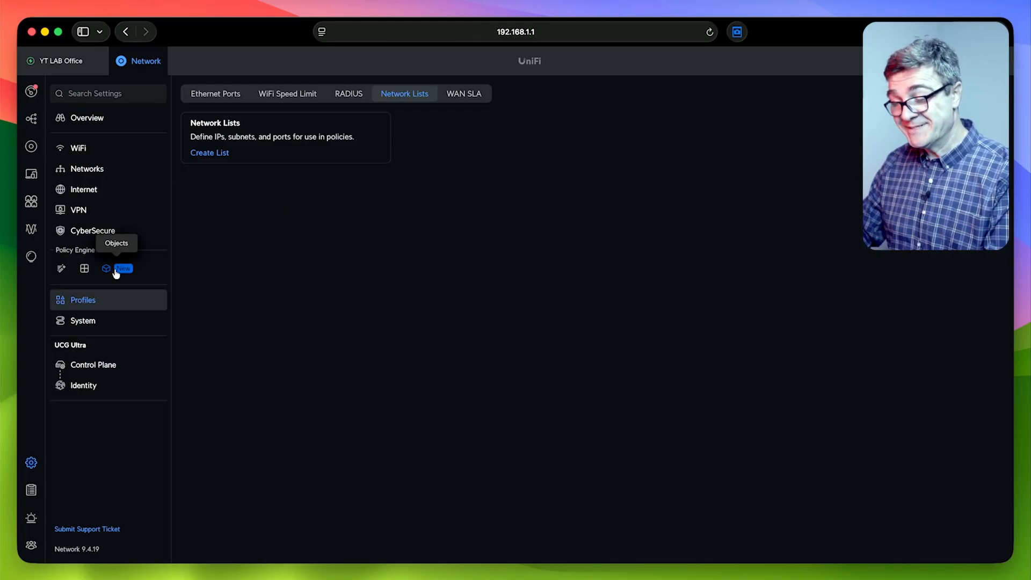
left_click(106, 268)
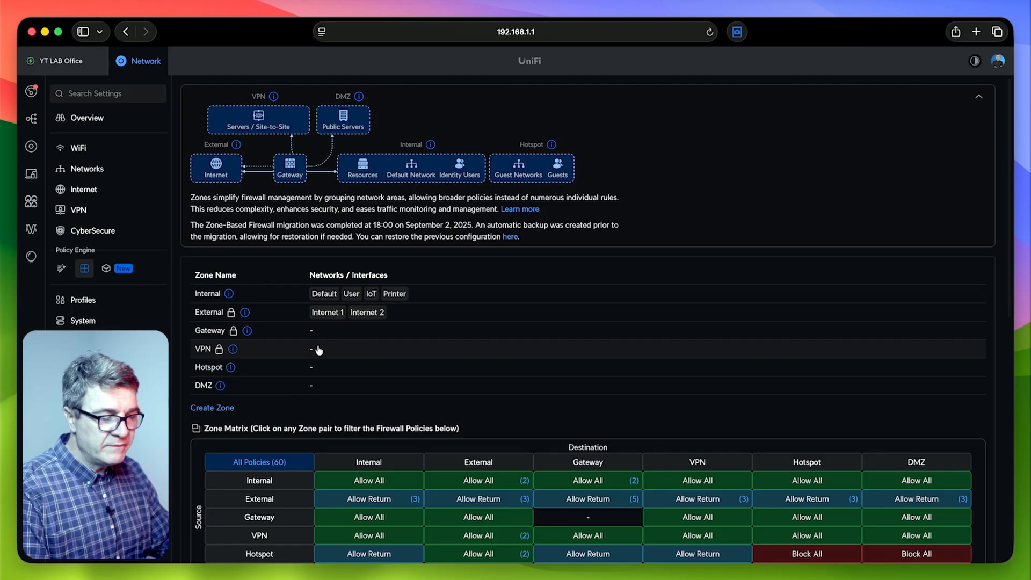
Step: Create a policy named test blocking source network IoT from destination External
scroll("down", 3)
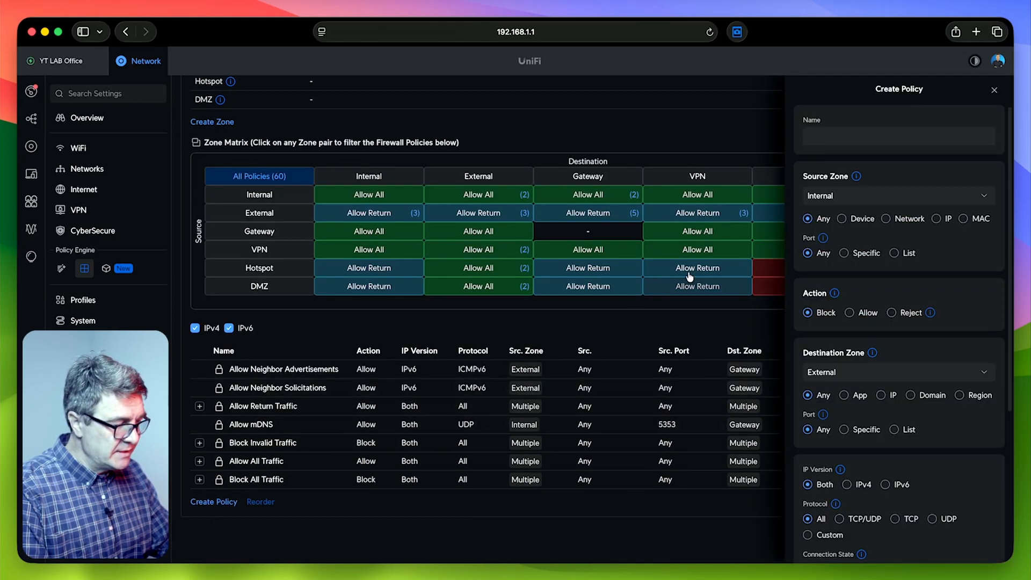
left_click(898, 195)
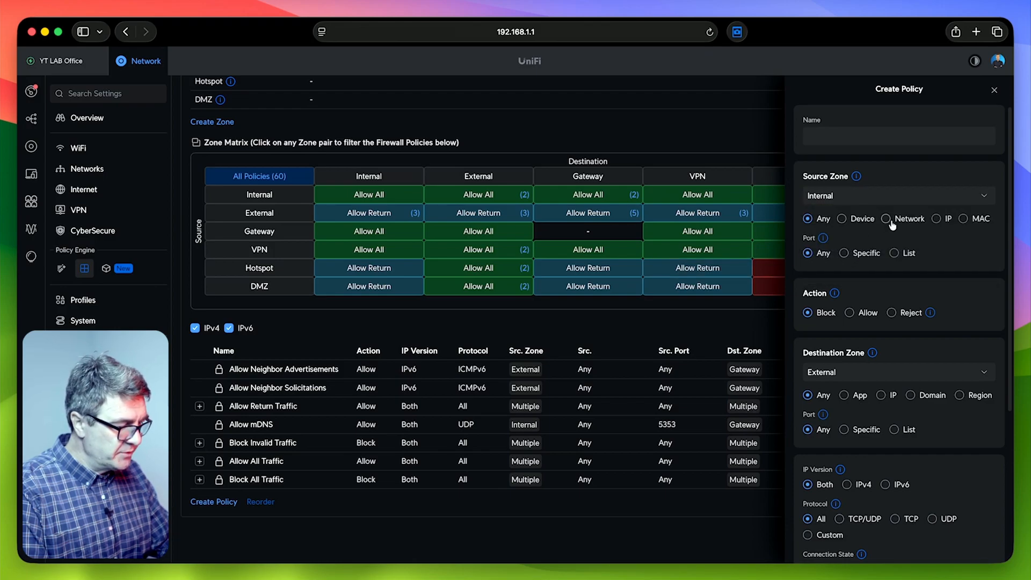
left_click(886, 218)
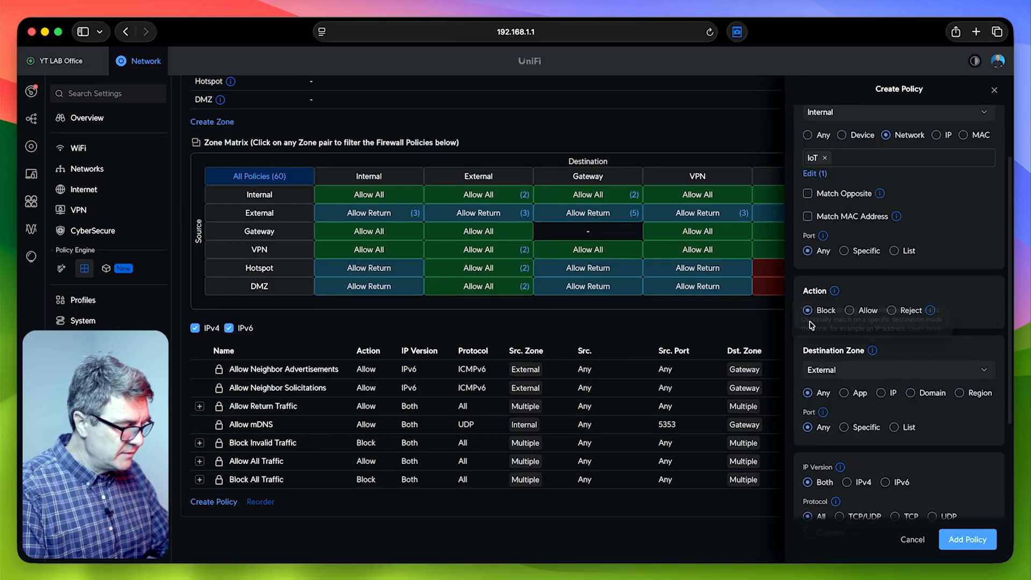
scroll("down", 3)
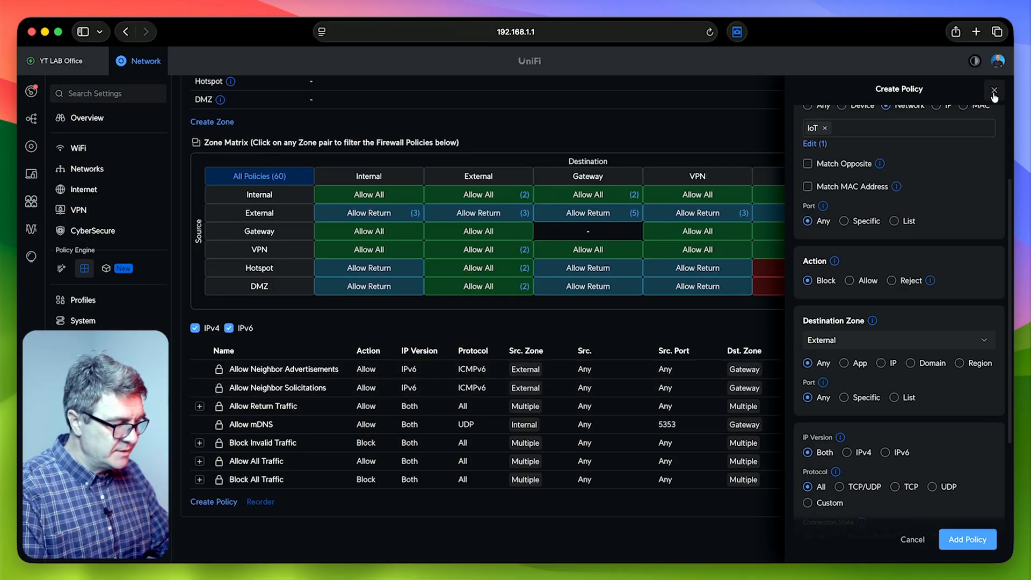
type("test")
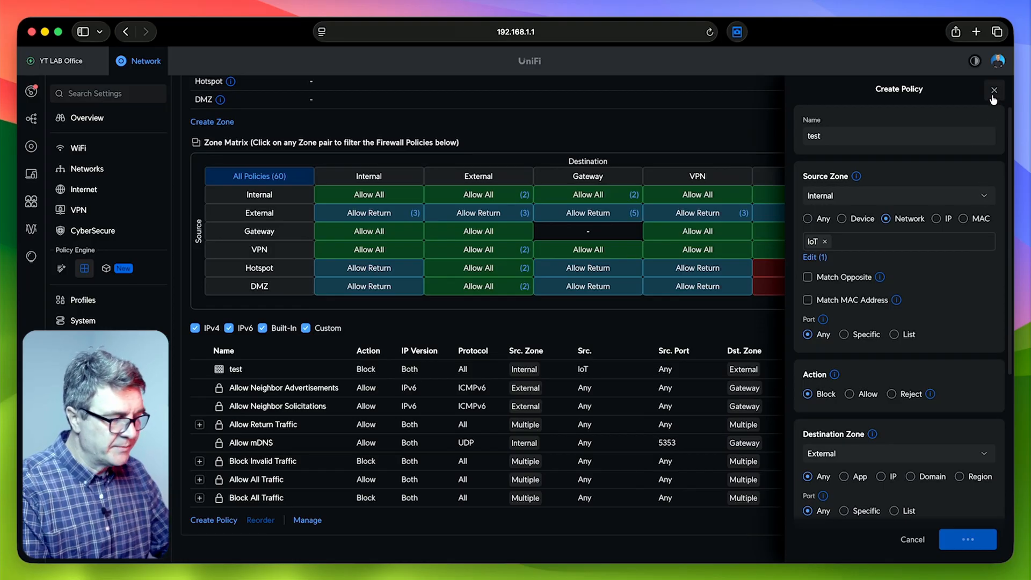
Step: Select the test policy in Manage and remove it, restoring the default zone policies
left_click(994, 90)
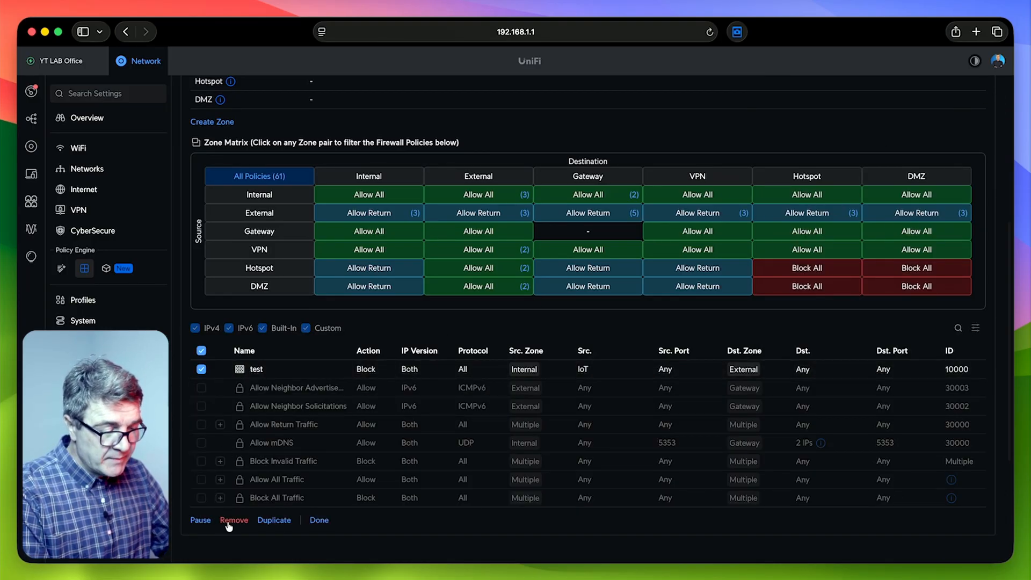
left_click(234, 520)
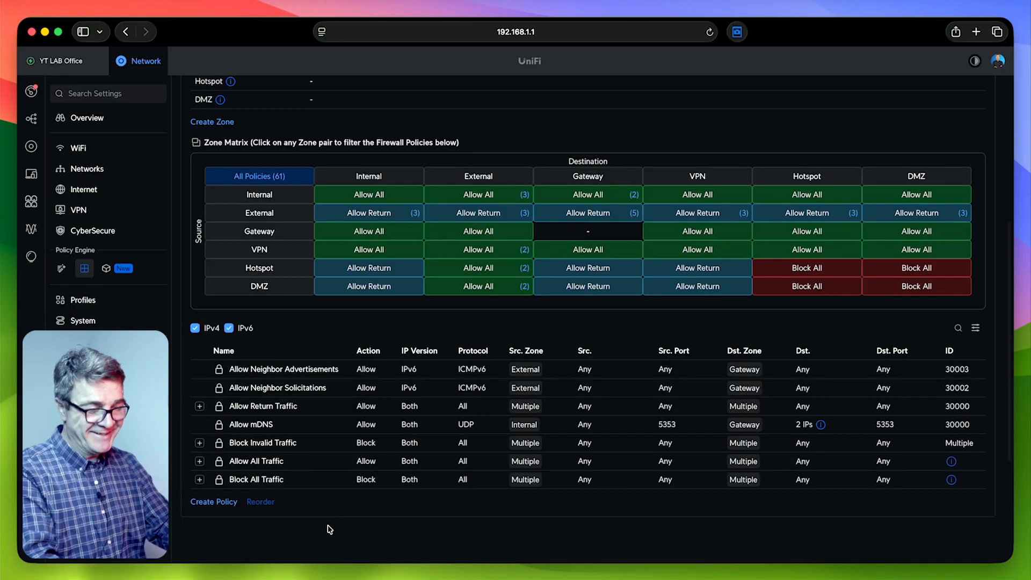
Step: Start a new client group on the Objects page, ticking and unticking a client device
left_click(106, 269)
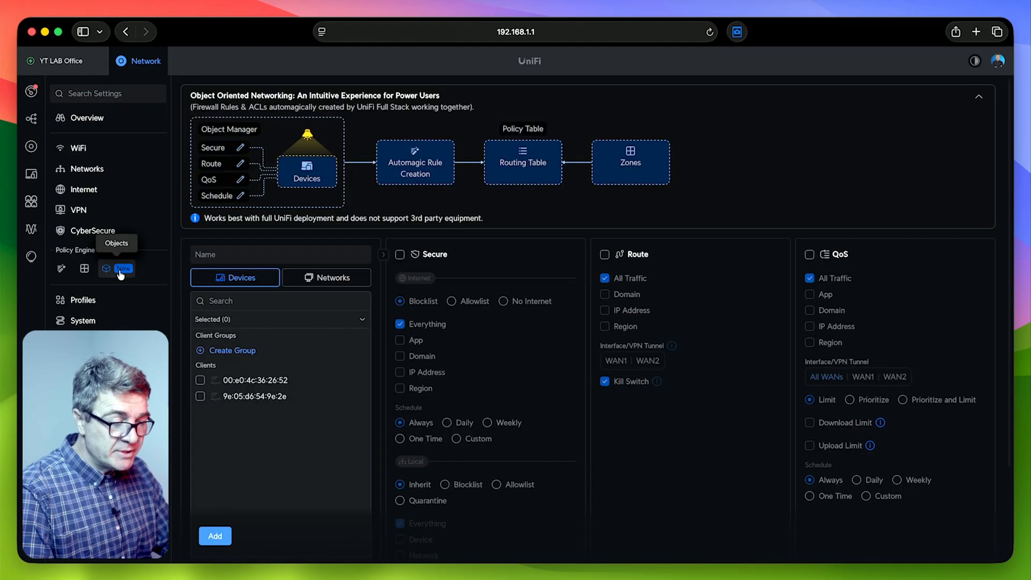
mouse_move(142, 262)
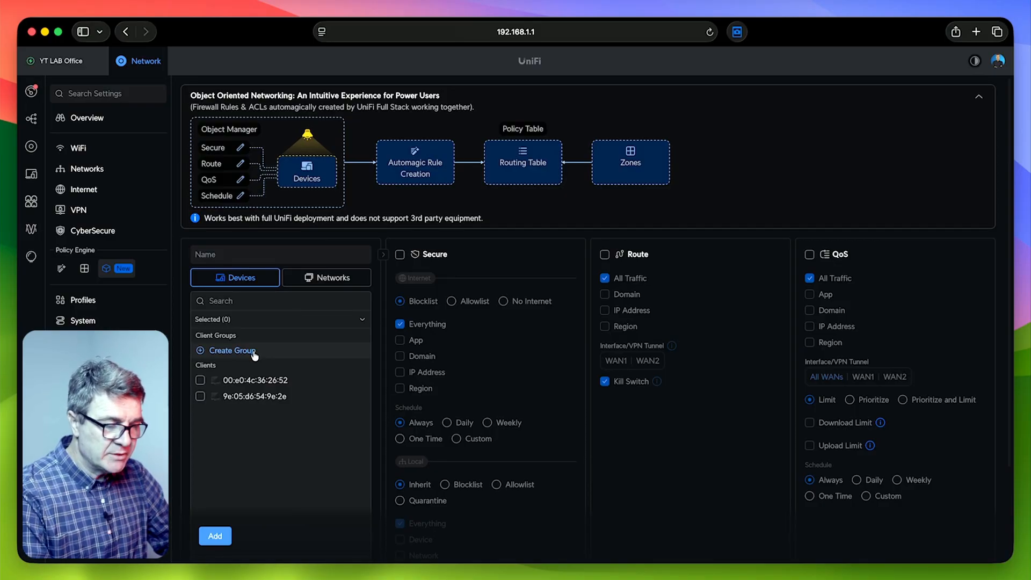
left_click(232, 350)
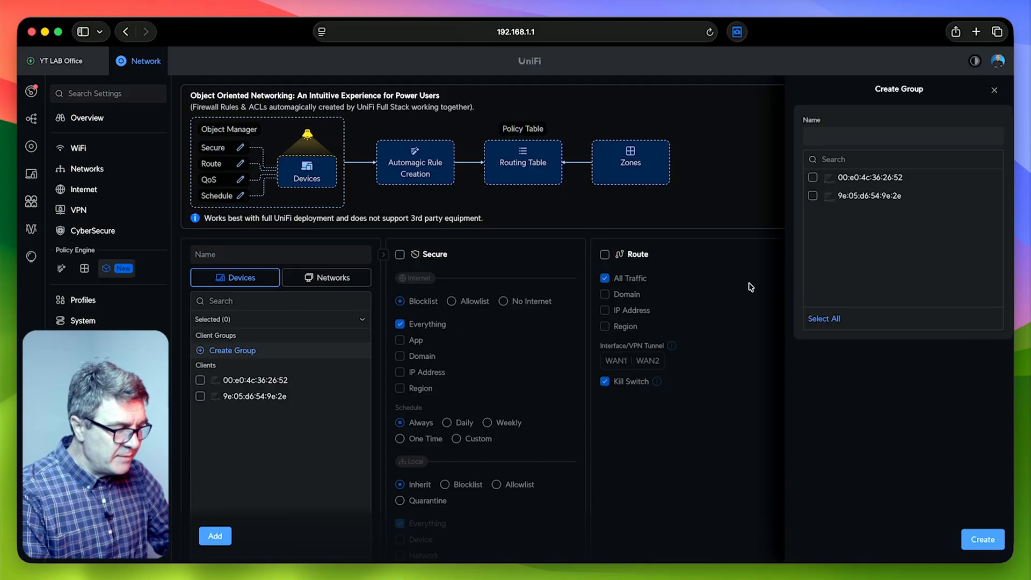
left_click(813, 195)
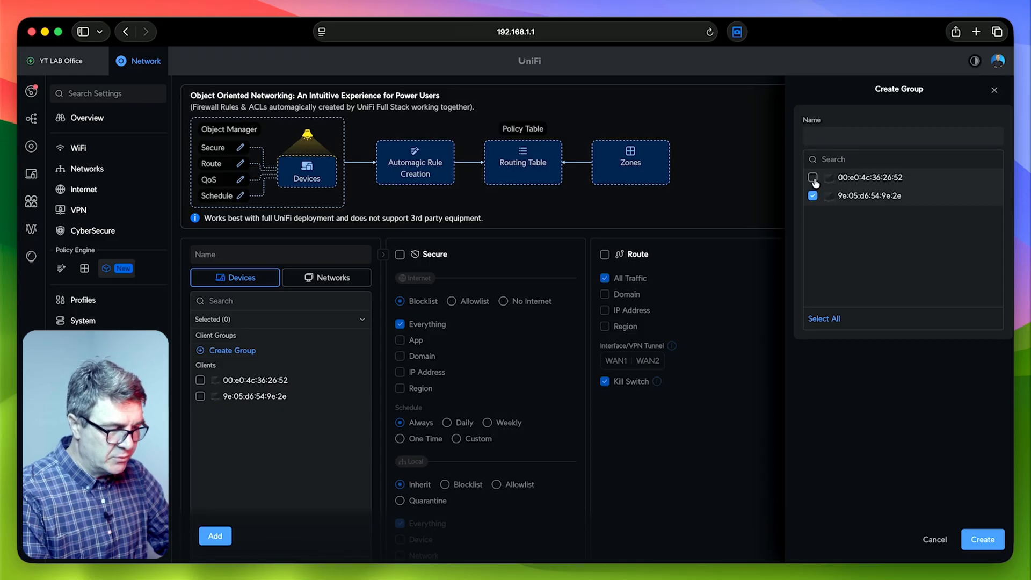
left_click(813, 196)
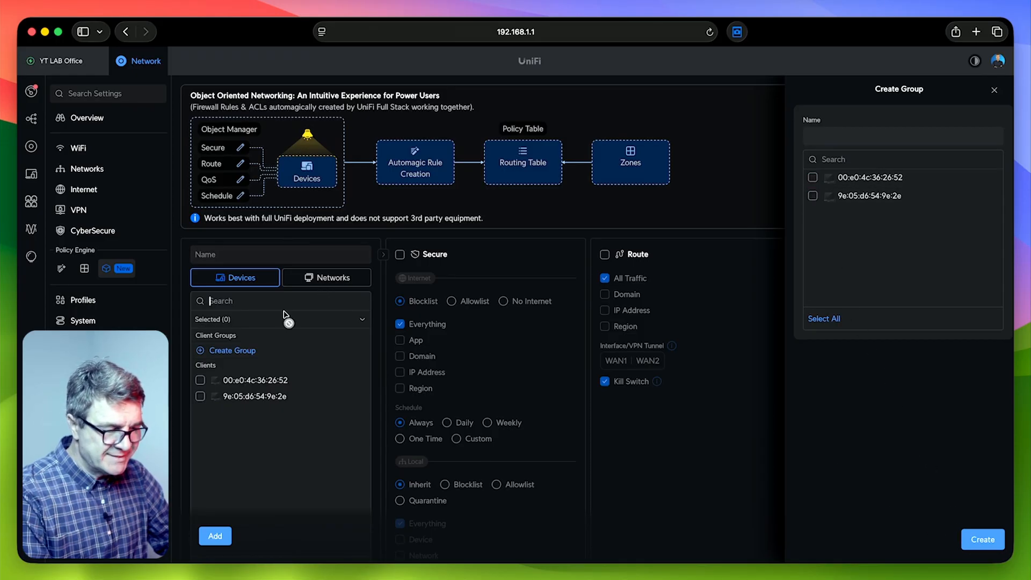
mouse_move(960, 203)
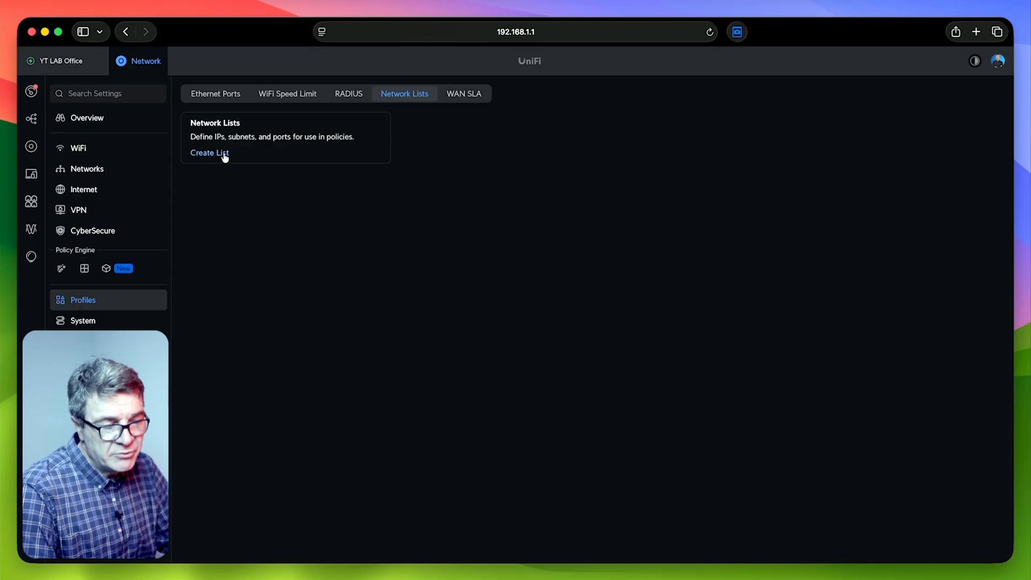
mouse_move(61, 271)
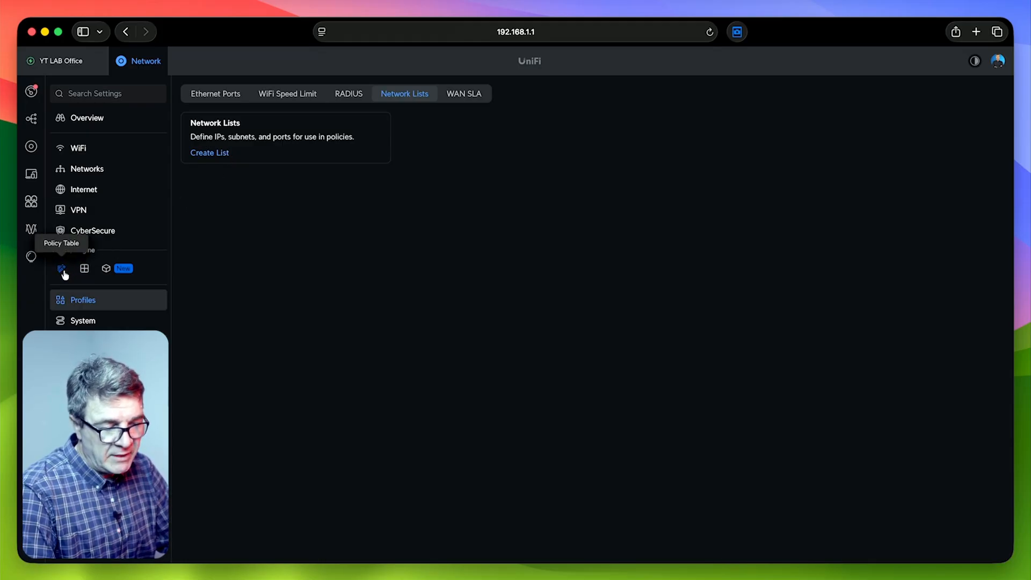
Step: Begin a network object for IoT with Route enabled for IP address 5.5.5.5 over WAN2
left_click(61, 271)
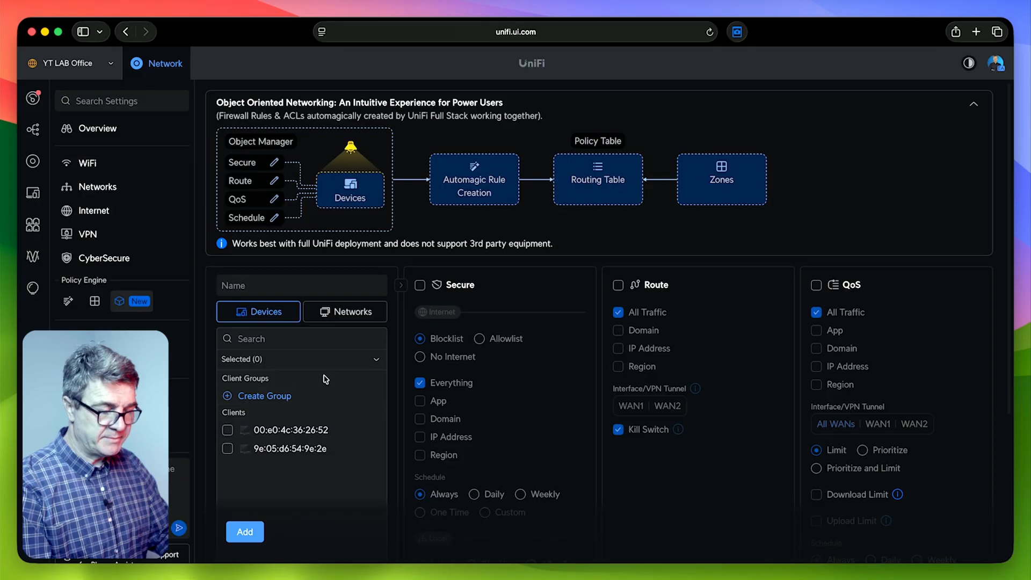
left_click(345, 311)
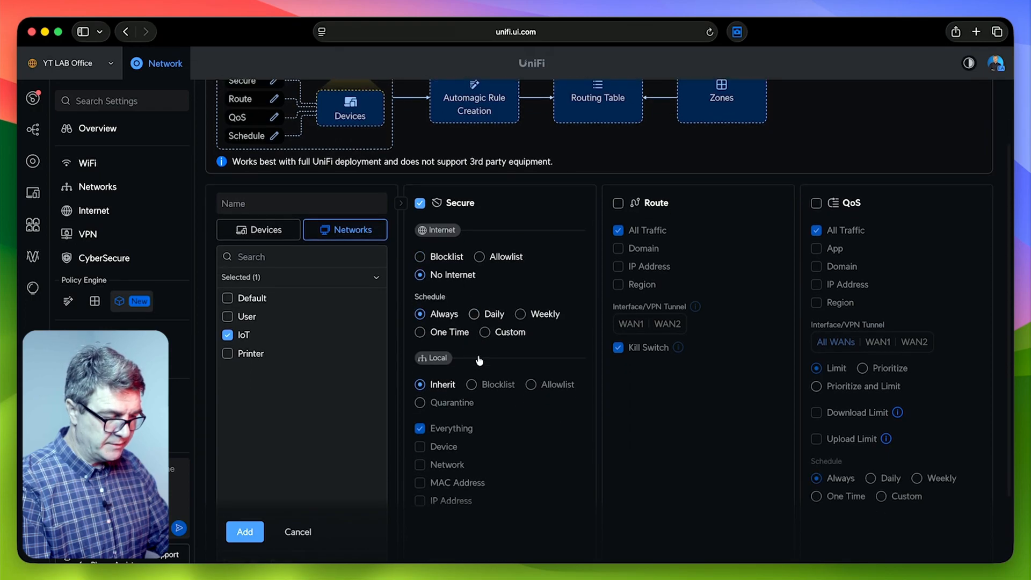
left_click(618, 203)
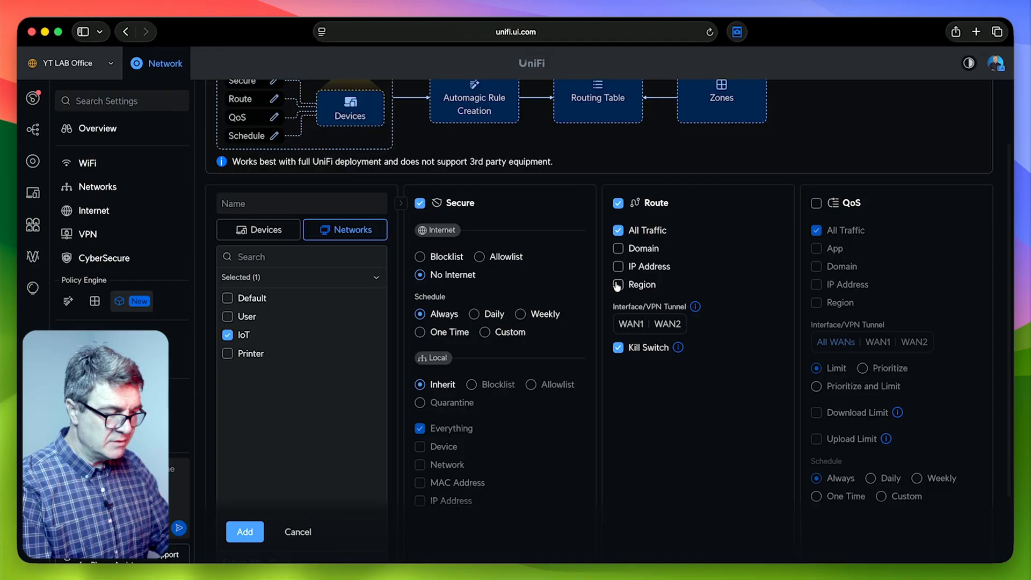
left_click(618, 266)
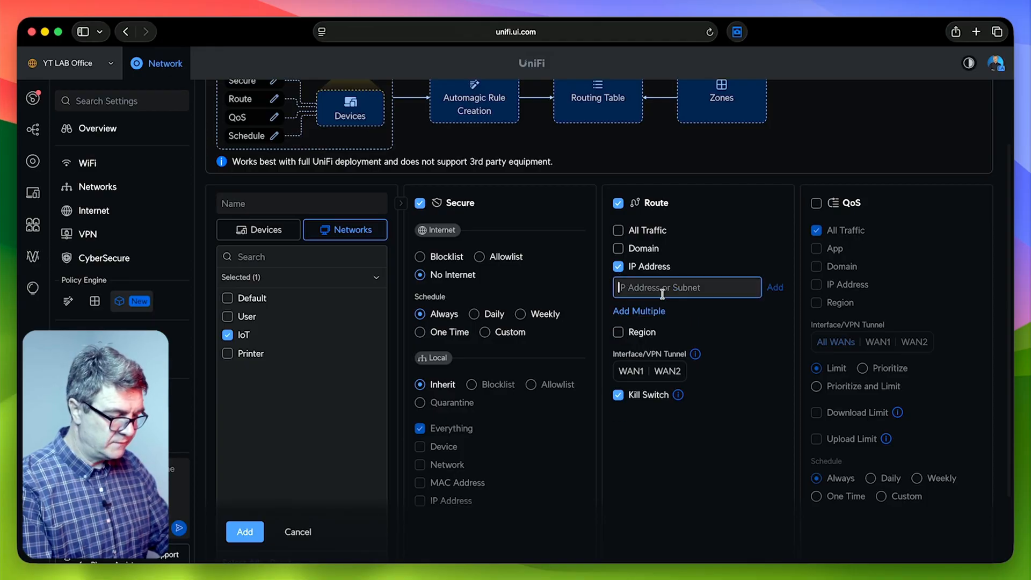
type("5.5.5.5")
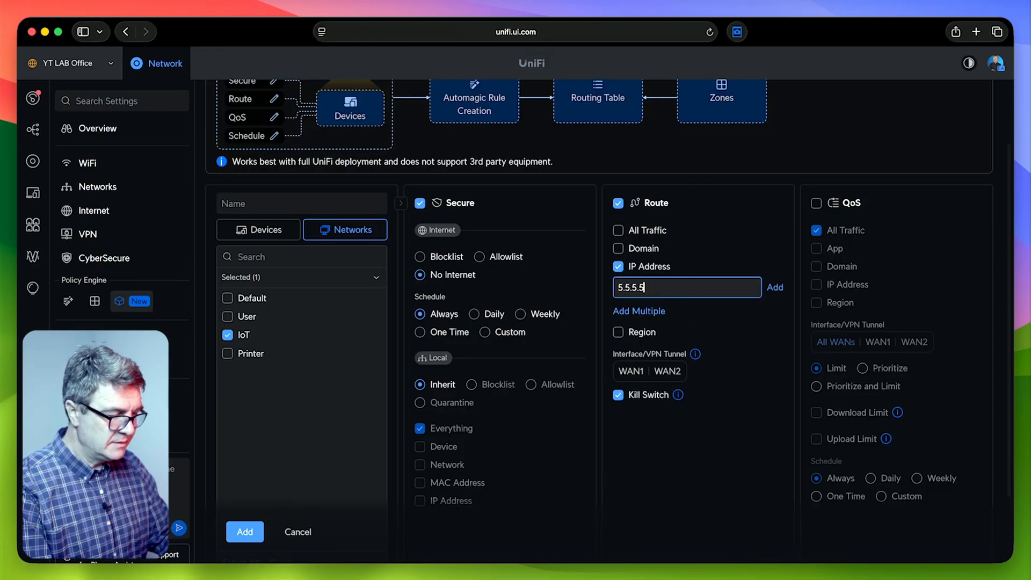
left_click(774, 288)
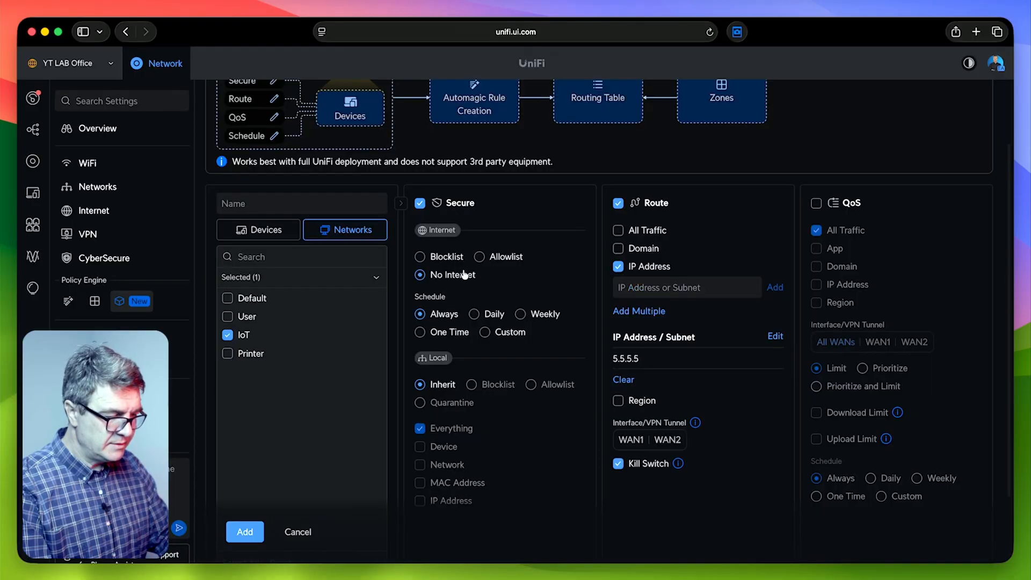
Step: Set Secure to a blocklist blocking the app 115.com and enable QoS on the object
left_click(420, 257)
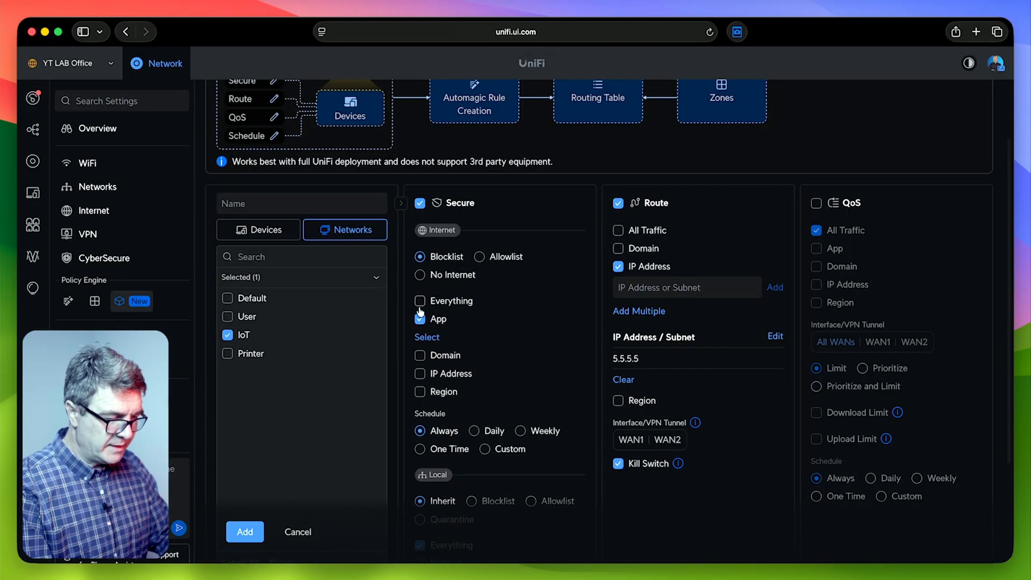
left_click(420, 301)
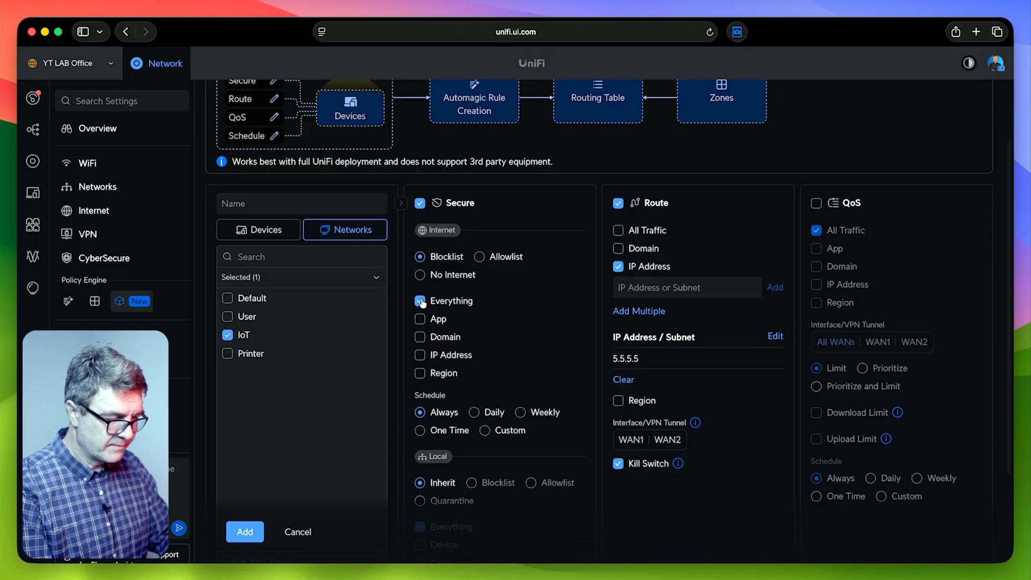
left_click(420, 319)
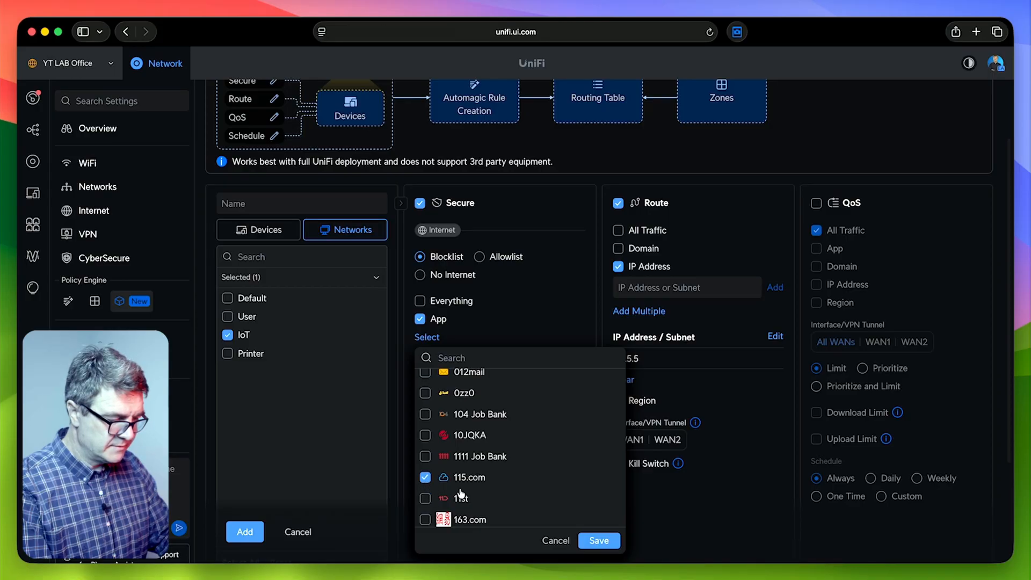
left_click(598, 540)
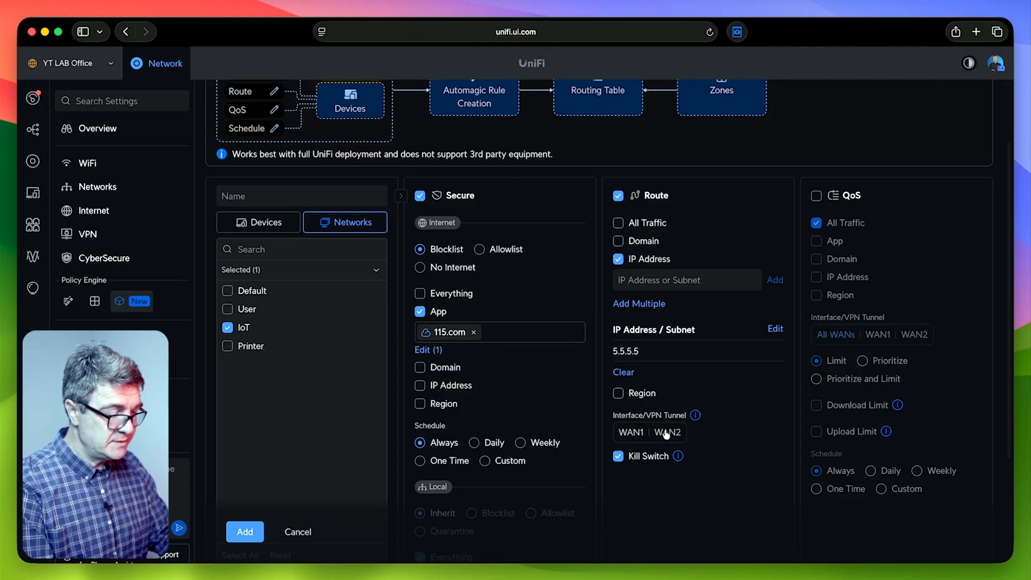
mouse_move(711, 459)
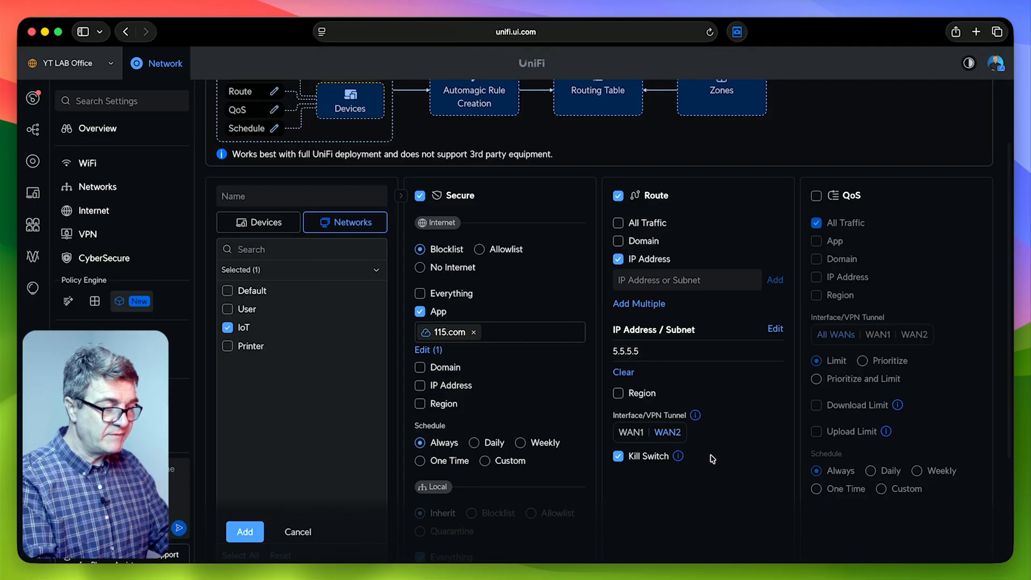
mouse_move(767, 361)
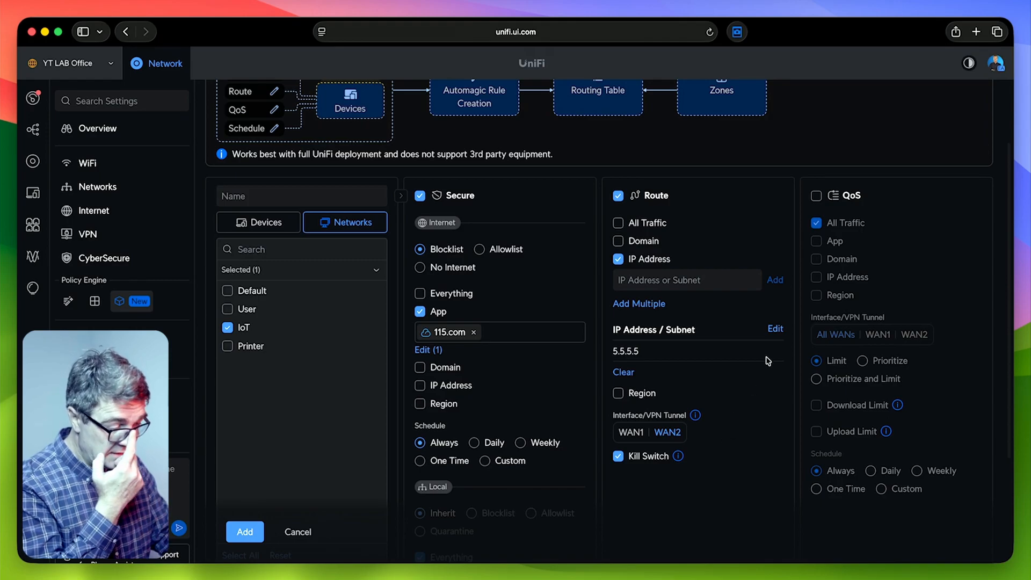
left_click(817, 195)
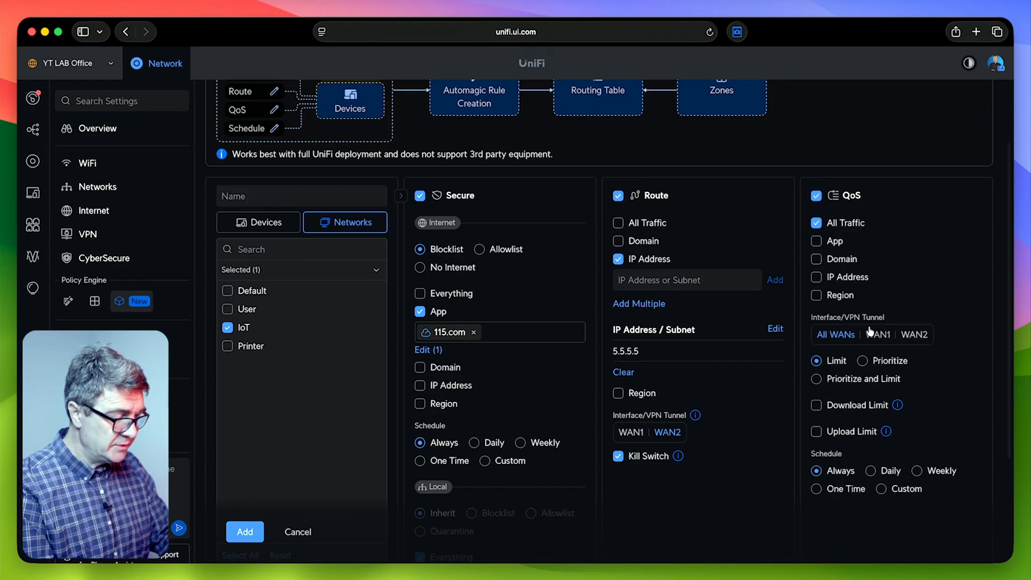
left_click(245, 532)
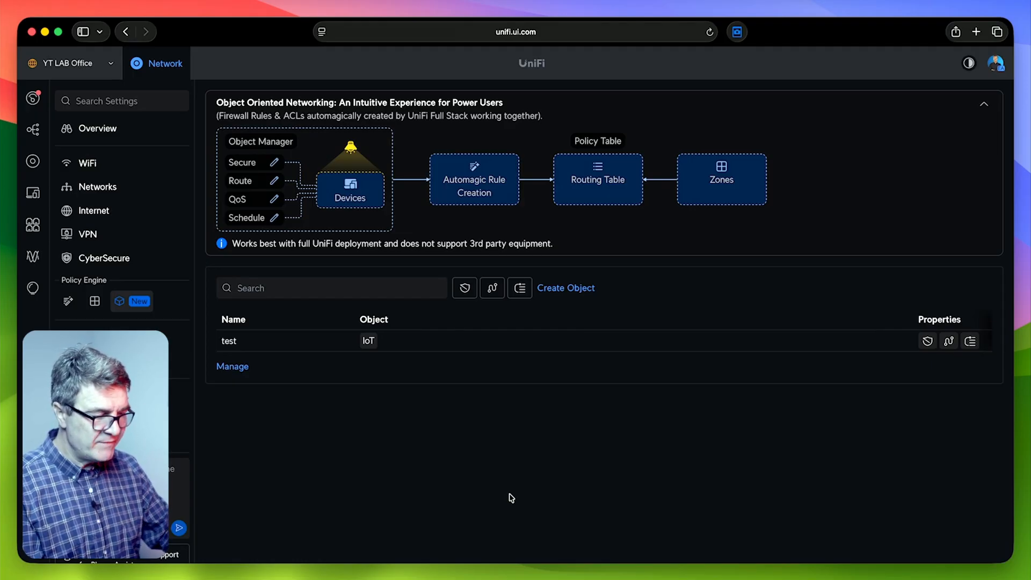
Step: View the firewall policies auto-generated for the saved test object
left_click(232, 366)
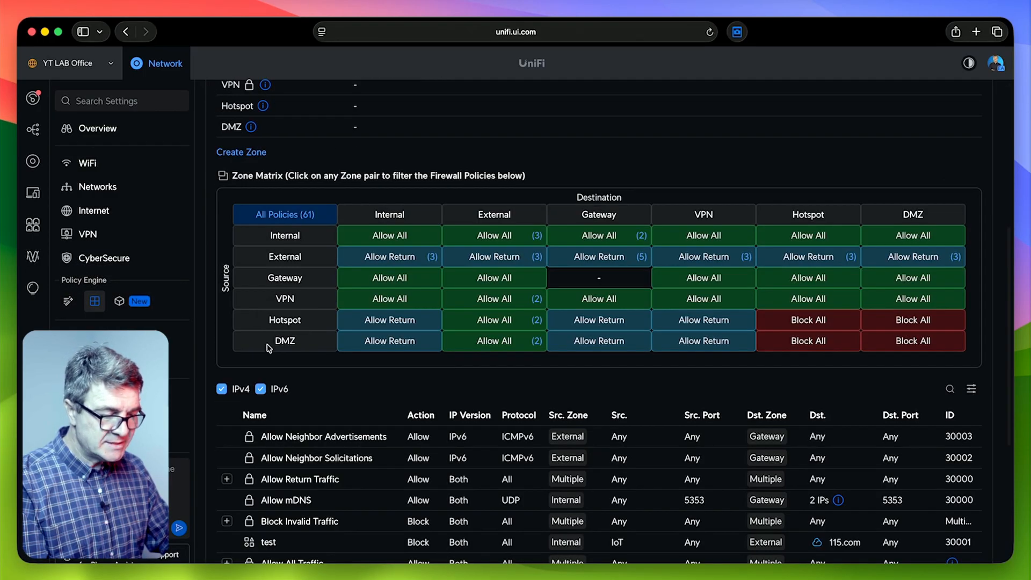
Step: Inspect the generated test policy, then show the full Policy Table with its entries on top
scroll("down", 3)
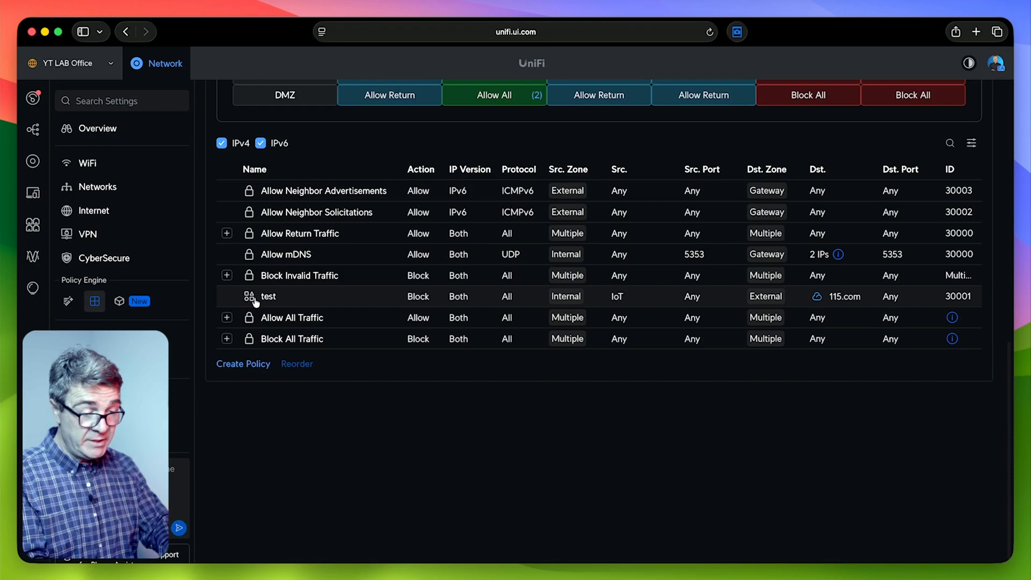
left_click(267, 297)
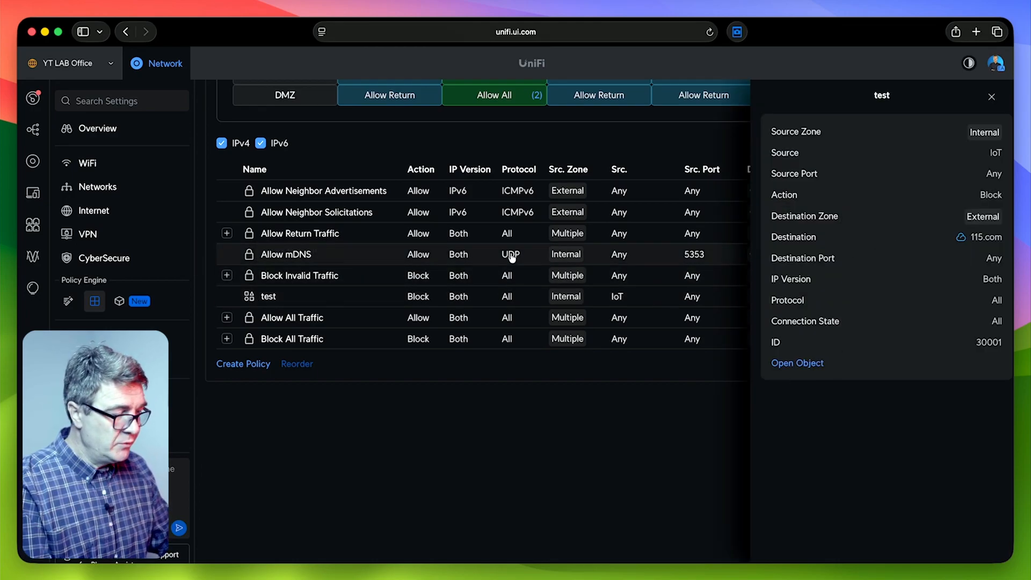
left_click(992, 95)
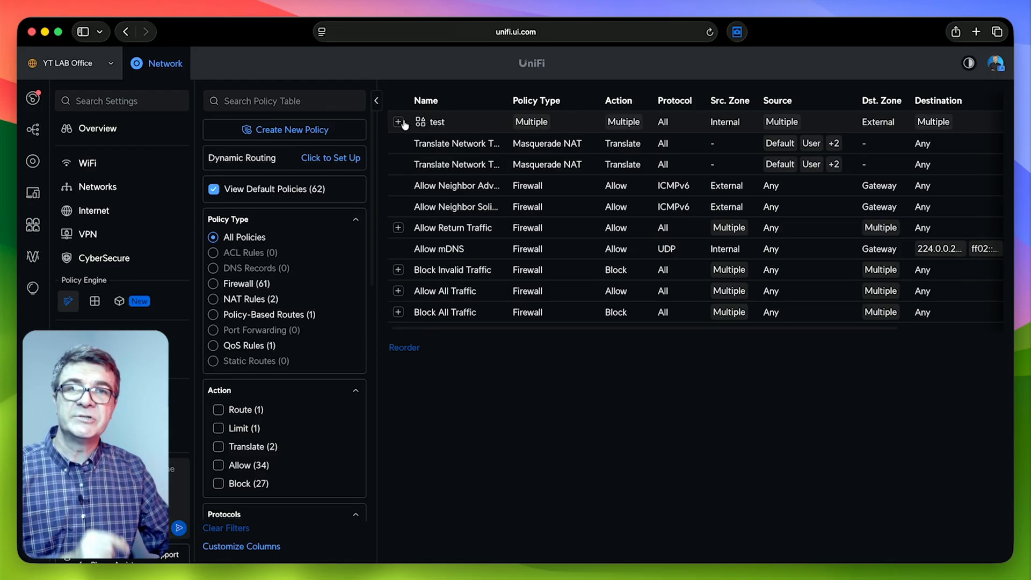
Step: Show the objects list with the test object applied to IoT
left_click(398, 121)
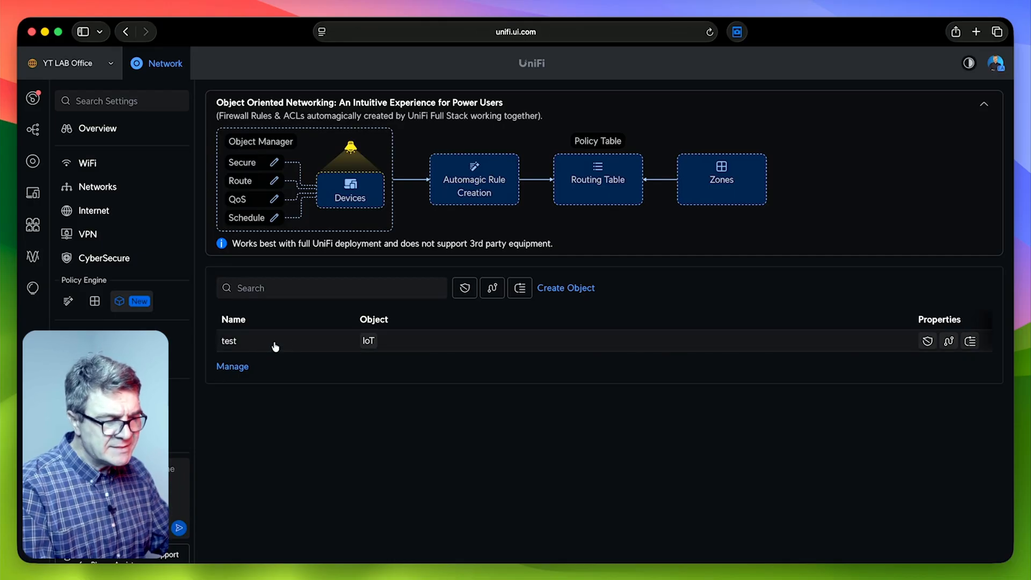
Step: Review the test object's Secure, Route and QoS settings, then return to the Zones overview
left_click(228, 340)
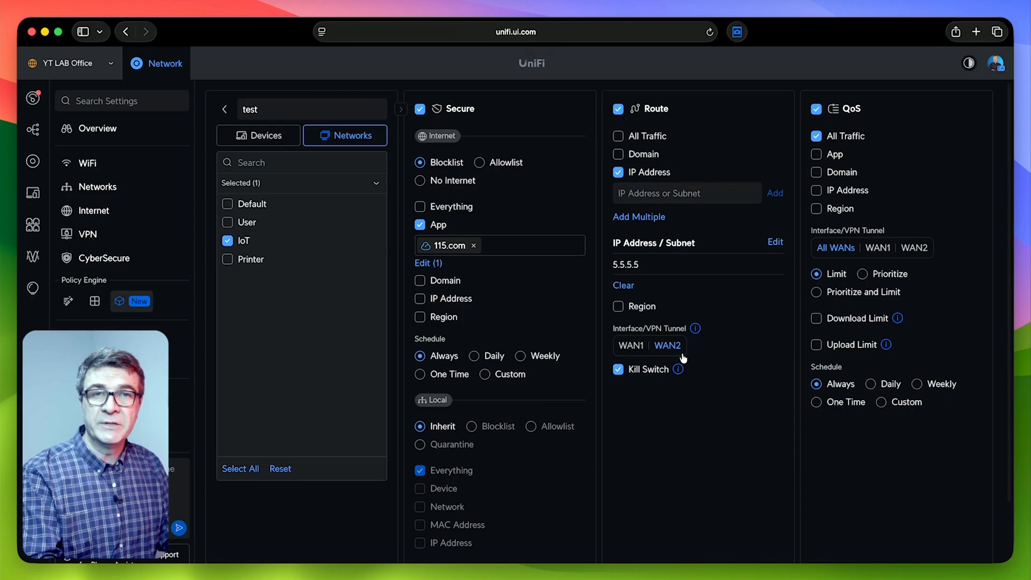
mouse_move(588, 358)
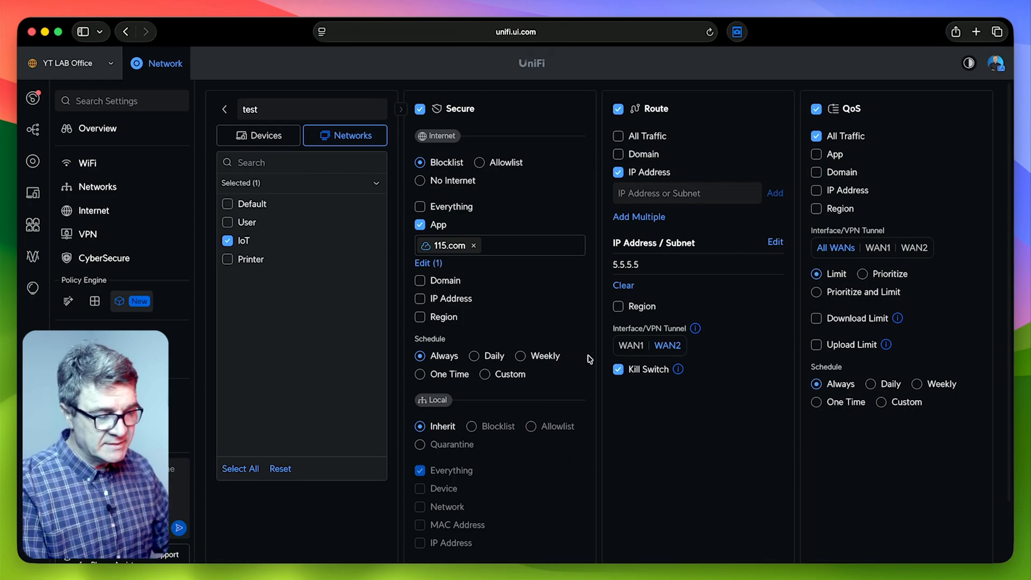
left_click(95, 301)
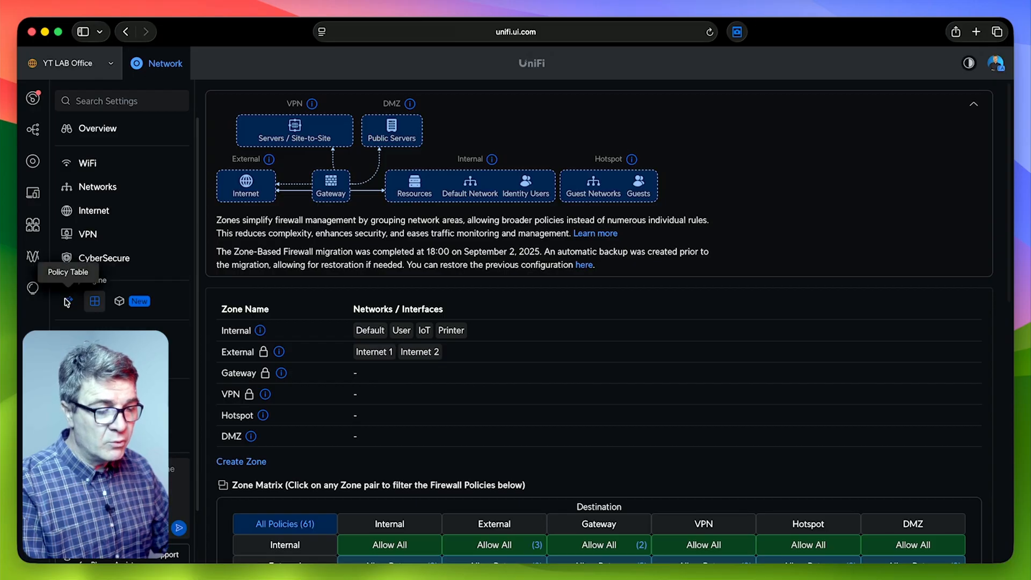
Step: Preview the Dynamic Routing (OSPF) setup from the Policy Table, then go to Profiles
left_click(66, 301)
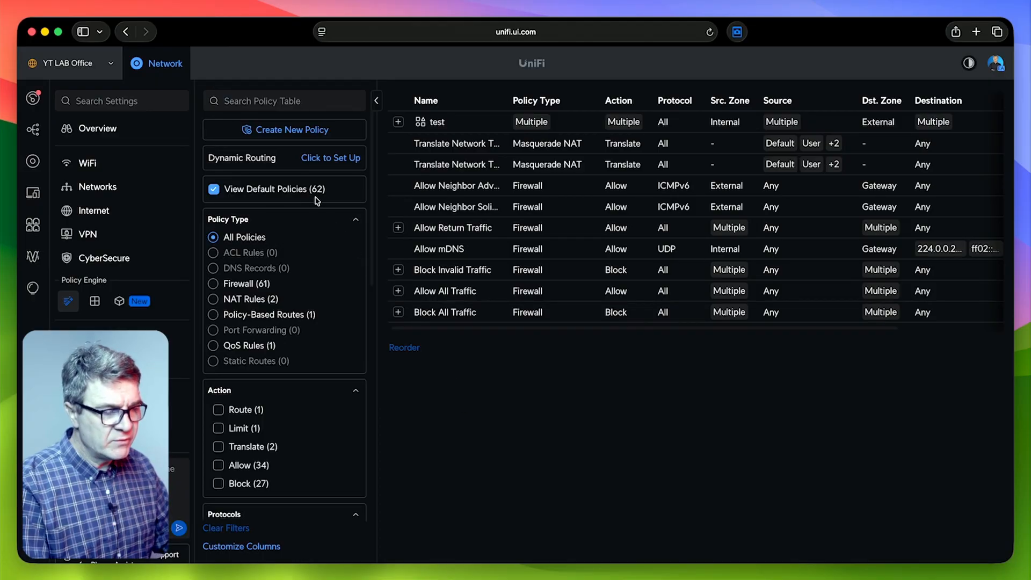
left_click(331, 158)
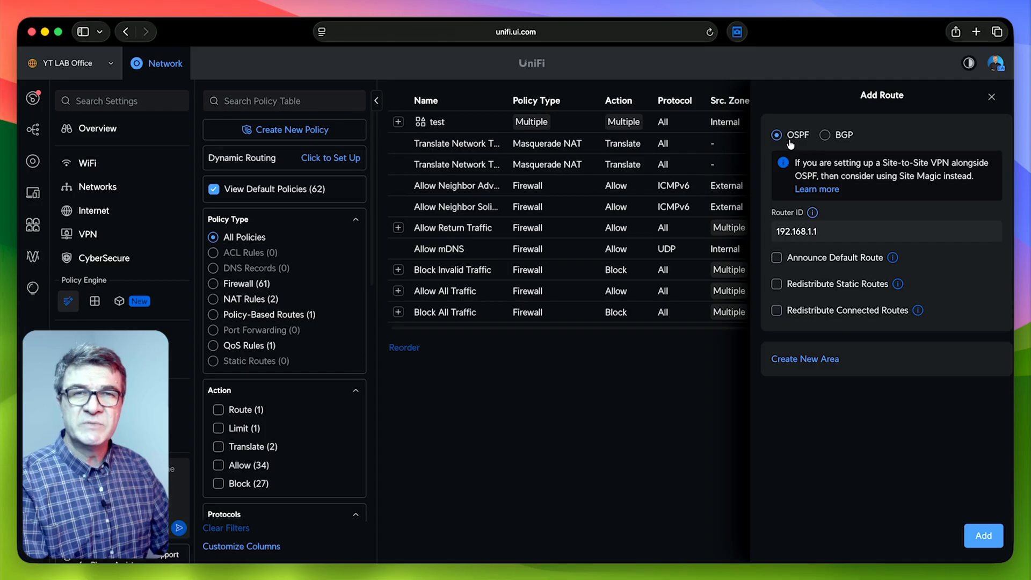
left_click(825, 136)
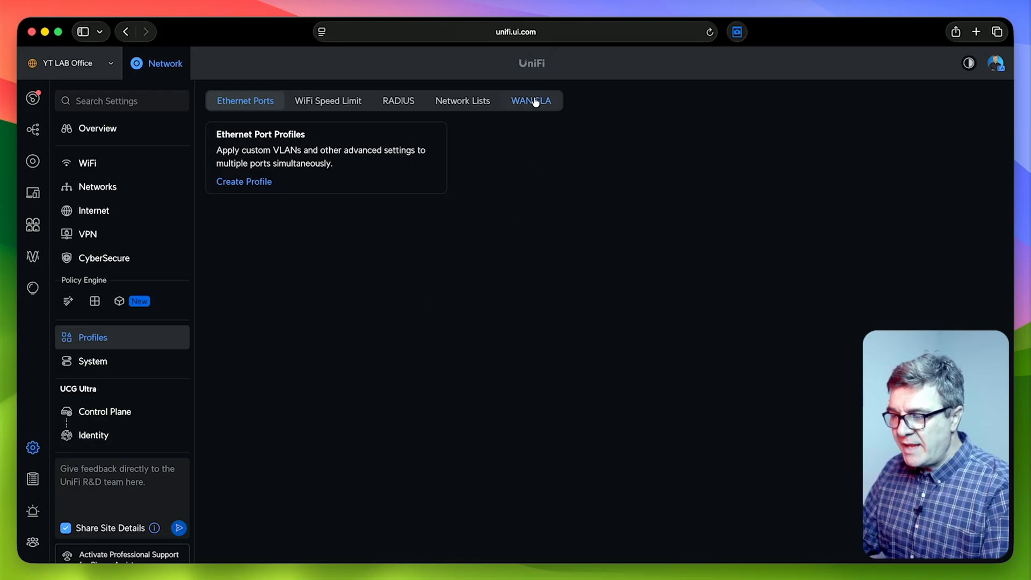
left_click(531, 101)
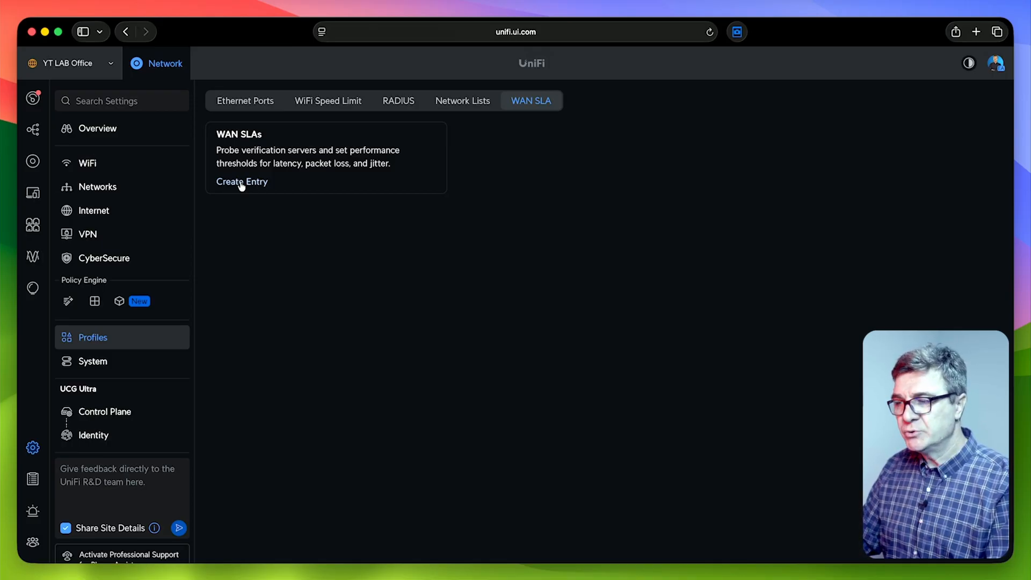
left_click(242, 181)
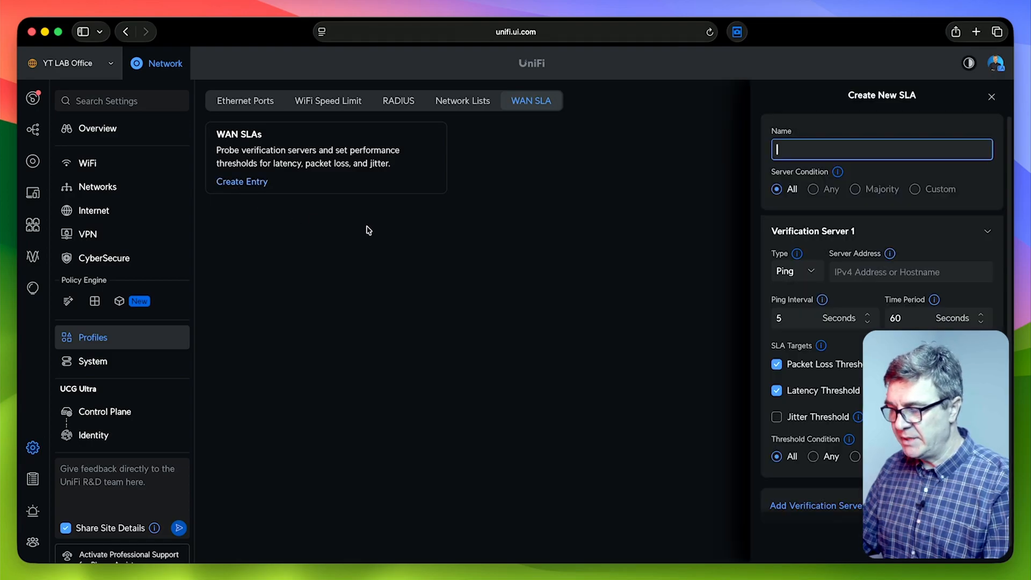
left_click(245, 101)
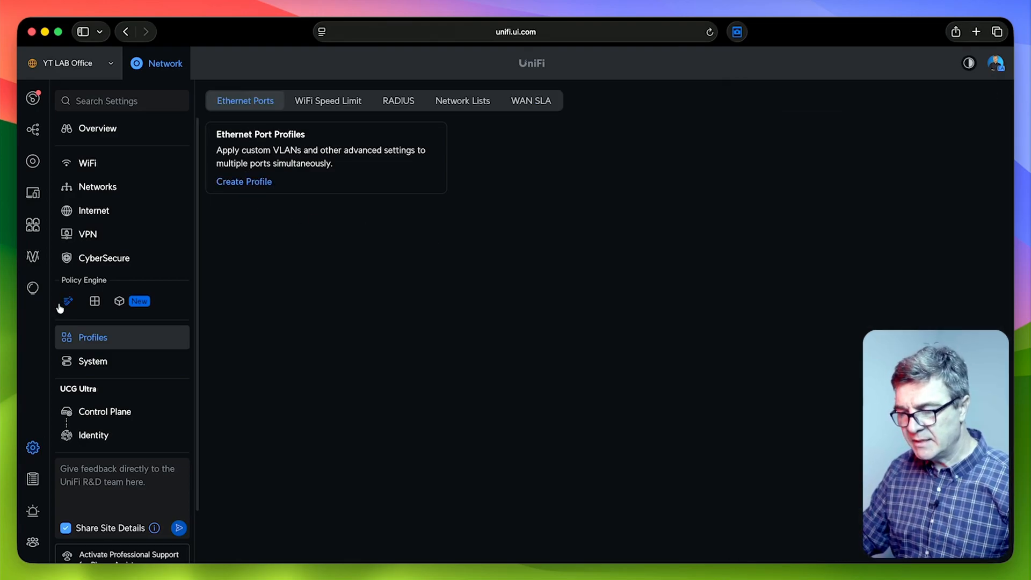
Step: Revisit the firewall Zones overview and the Policy Engine Objects list
left_click(95, 301)
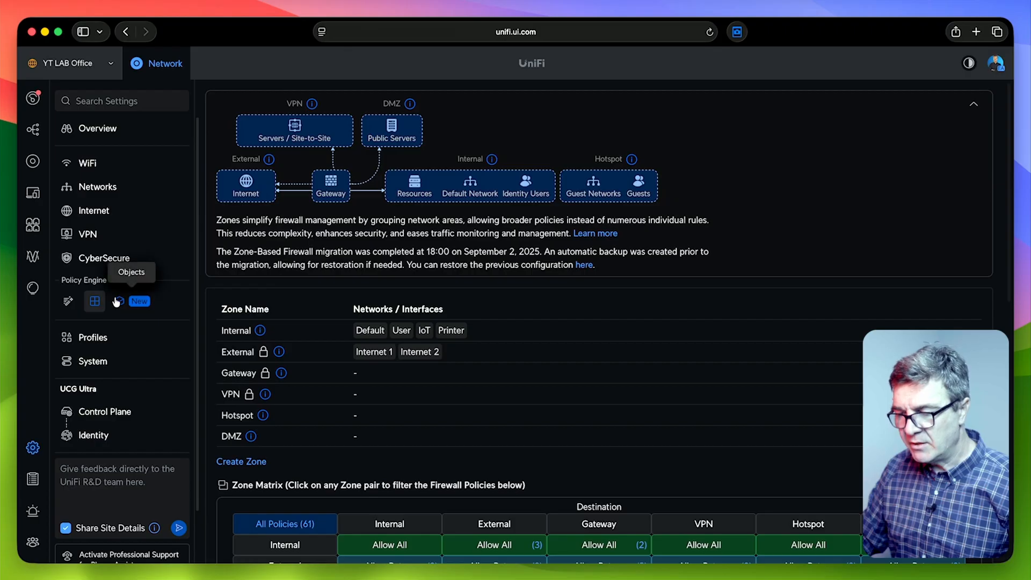
left_click(117, 301)
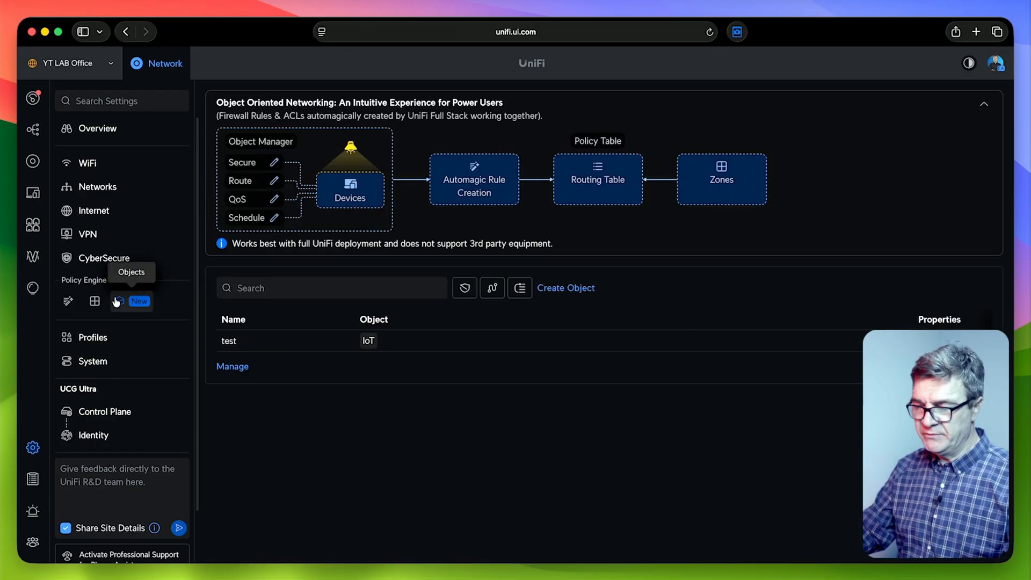
mouse_move(130, 431)
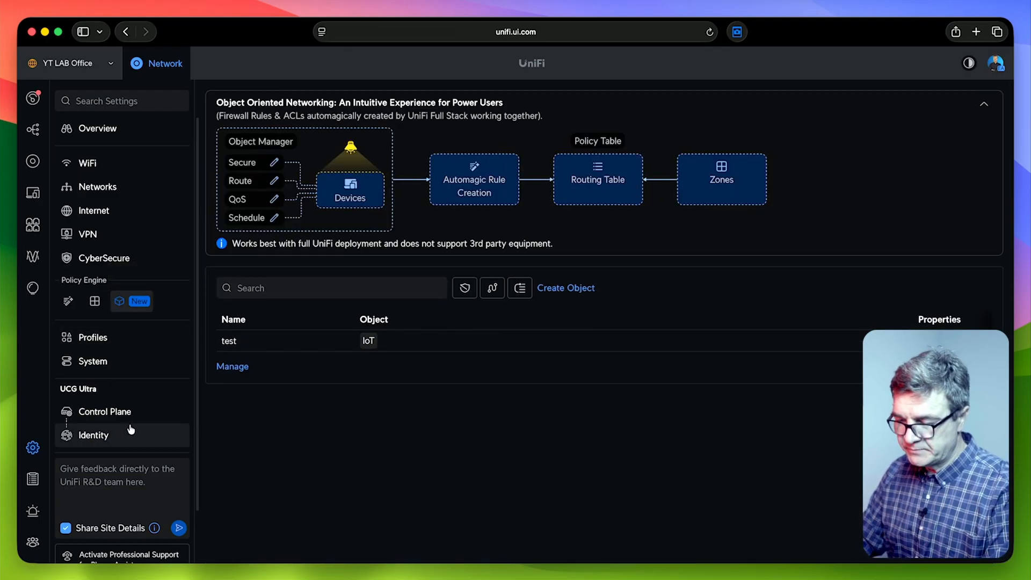
Step: Review Control Plane updates, then its Backups and Console settings
left_click(104, 411)
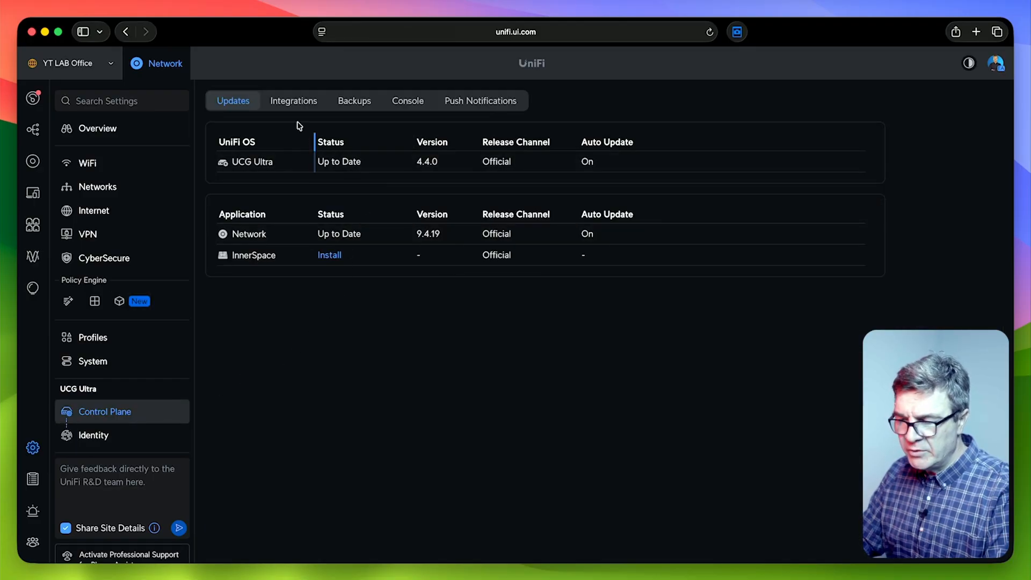
left_click(353, 101)
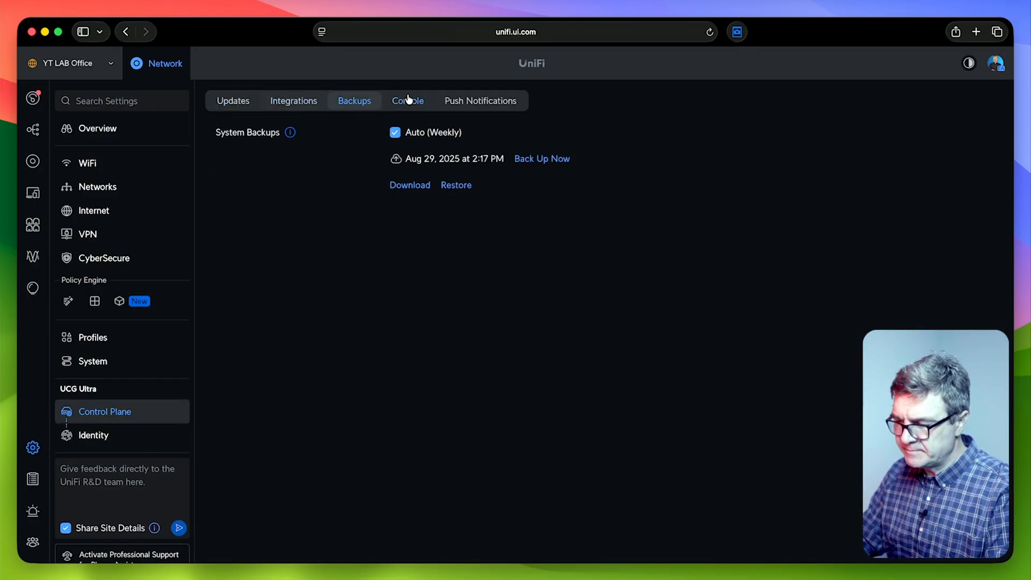
left_click(407, 101)
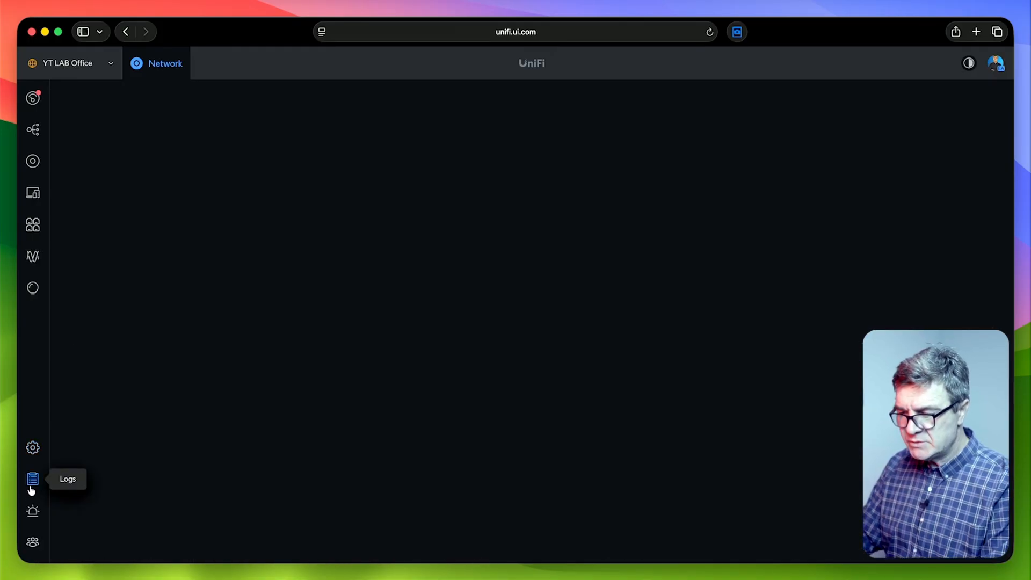
Step: Browse the event logs and the connected clients list
left_click(32, 479)
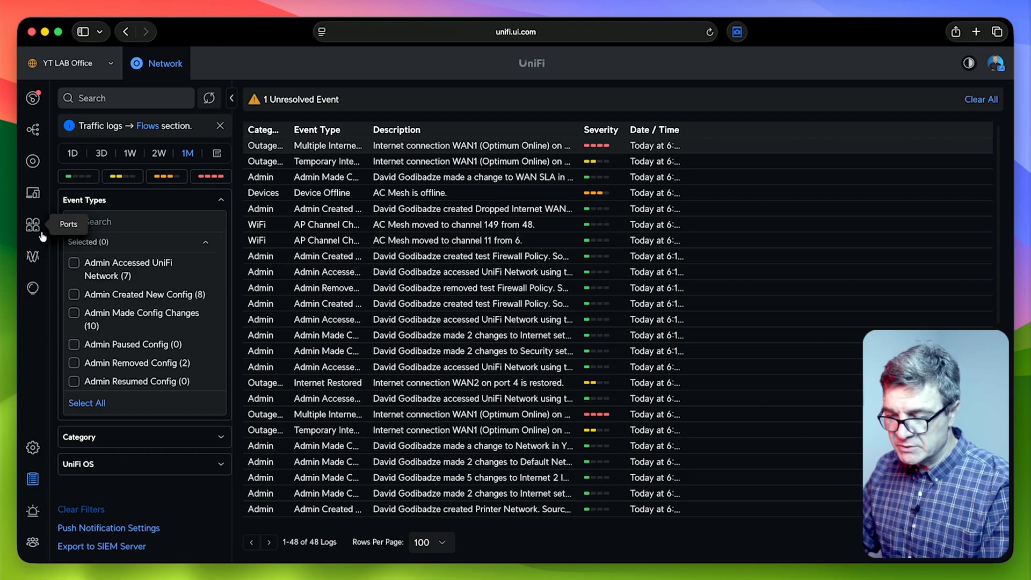
left_click(32, 160)
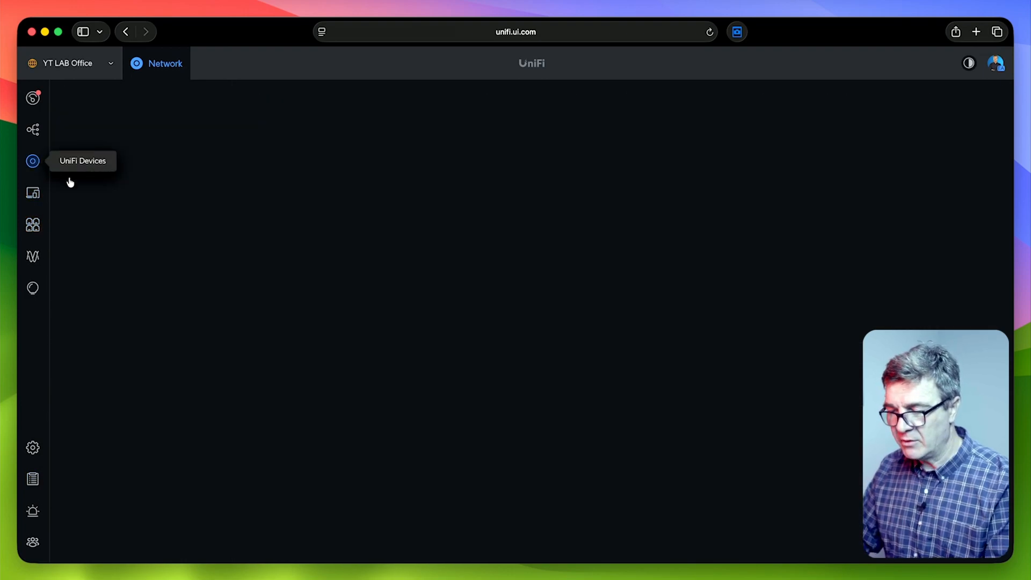
left_click(32, 161)
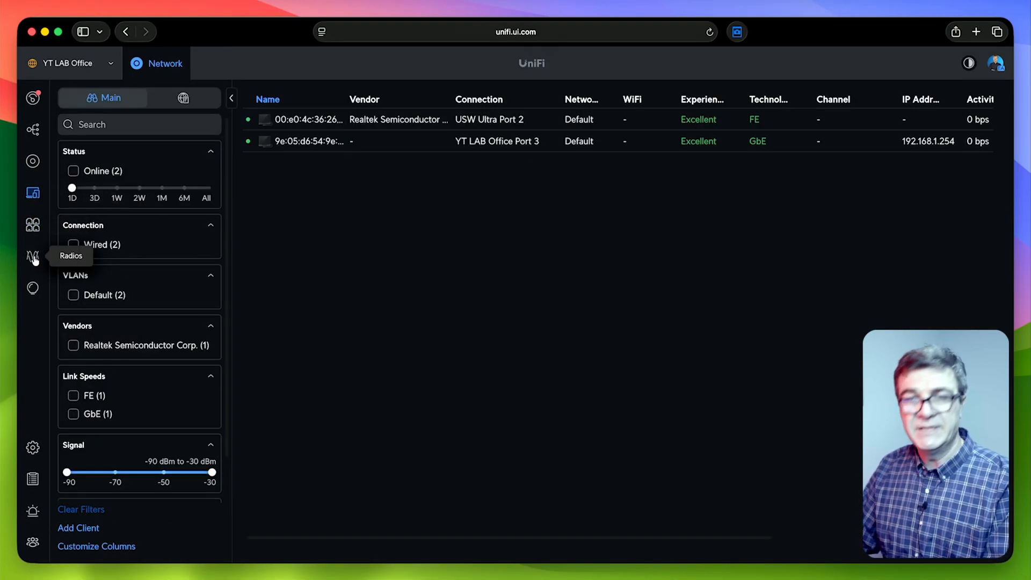
Step: View radio airtime in AirView, then return to the Settings overview
left_click(33, 256)
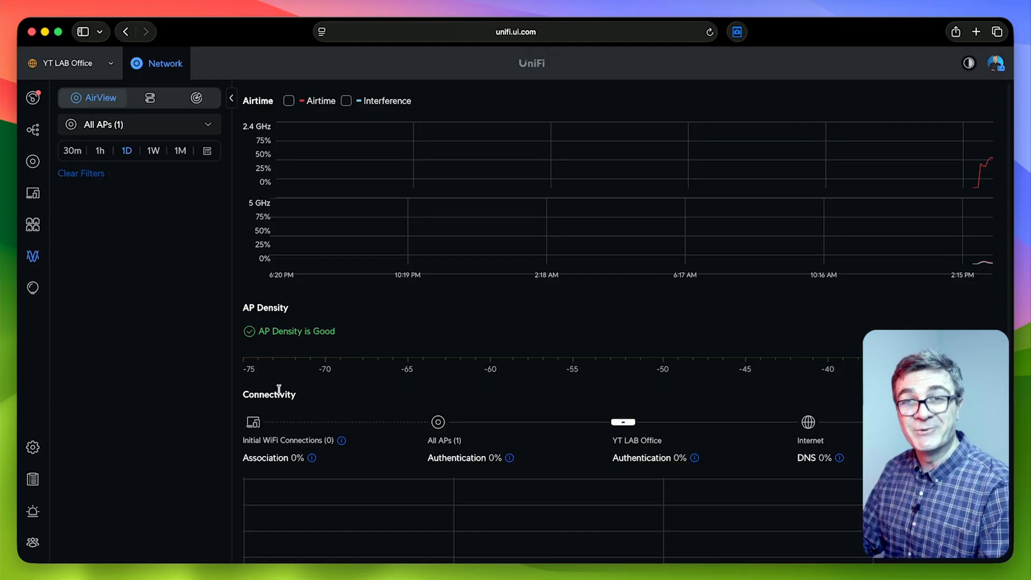
mouse_move(332, 413)
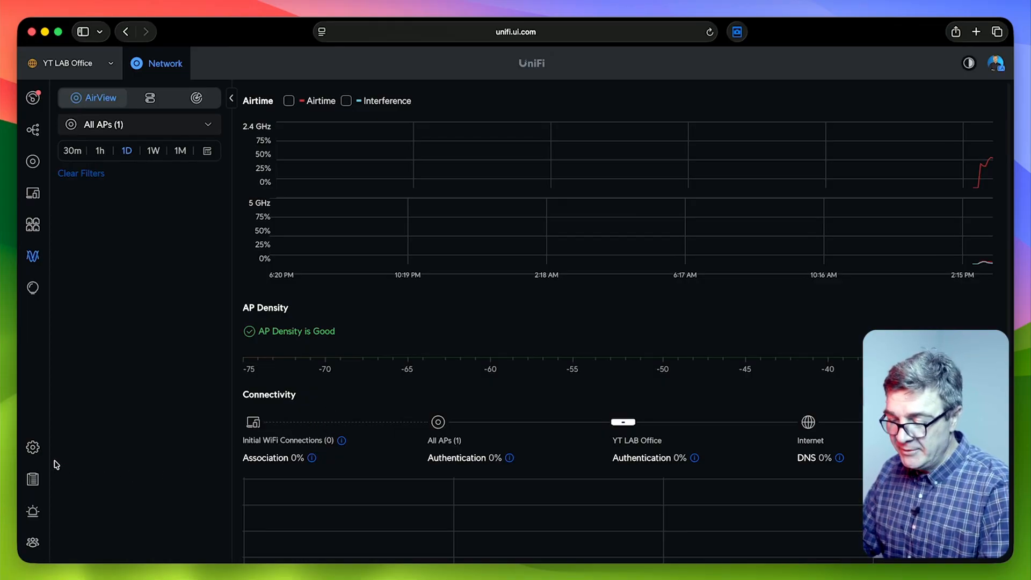
left_click(32, 447)
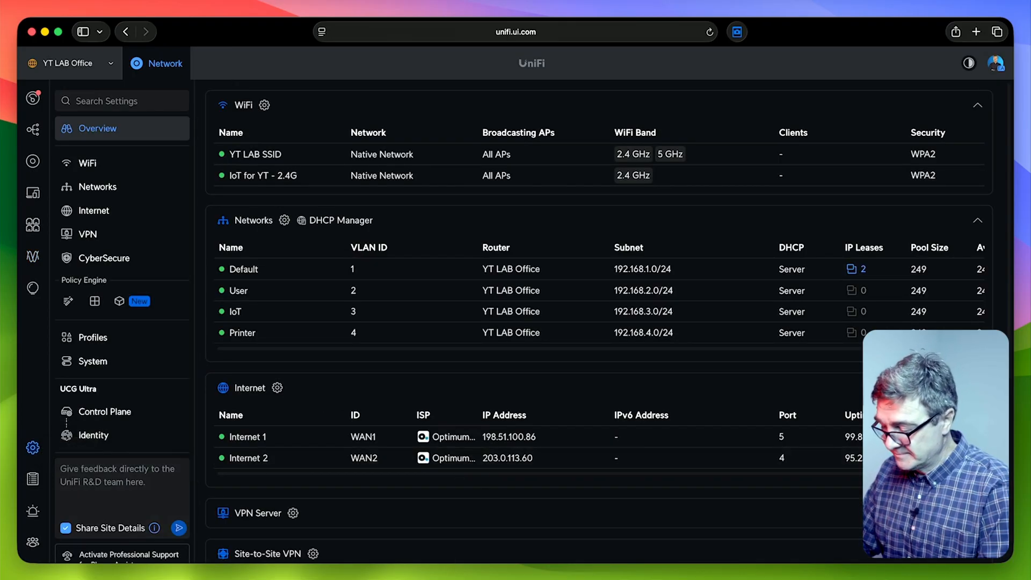